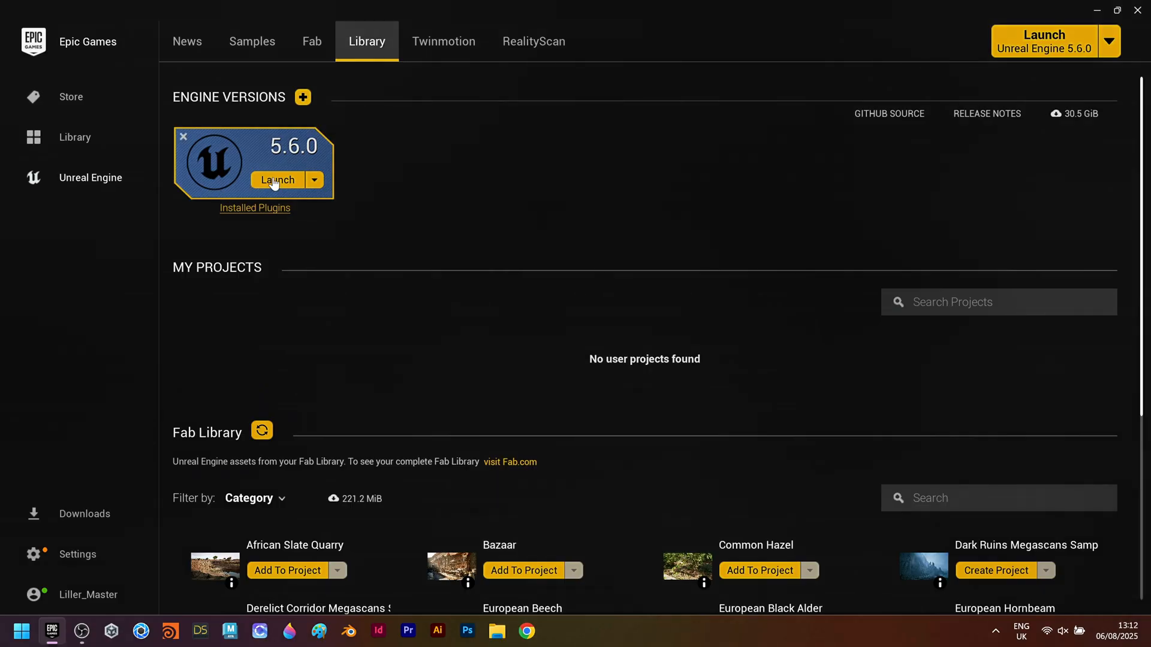
Launch Unreal Engine 5.6 and open the existing project from the Project Browser
left_click(277, 180)
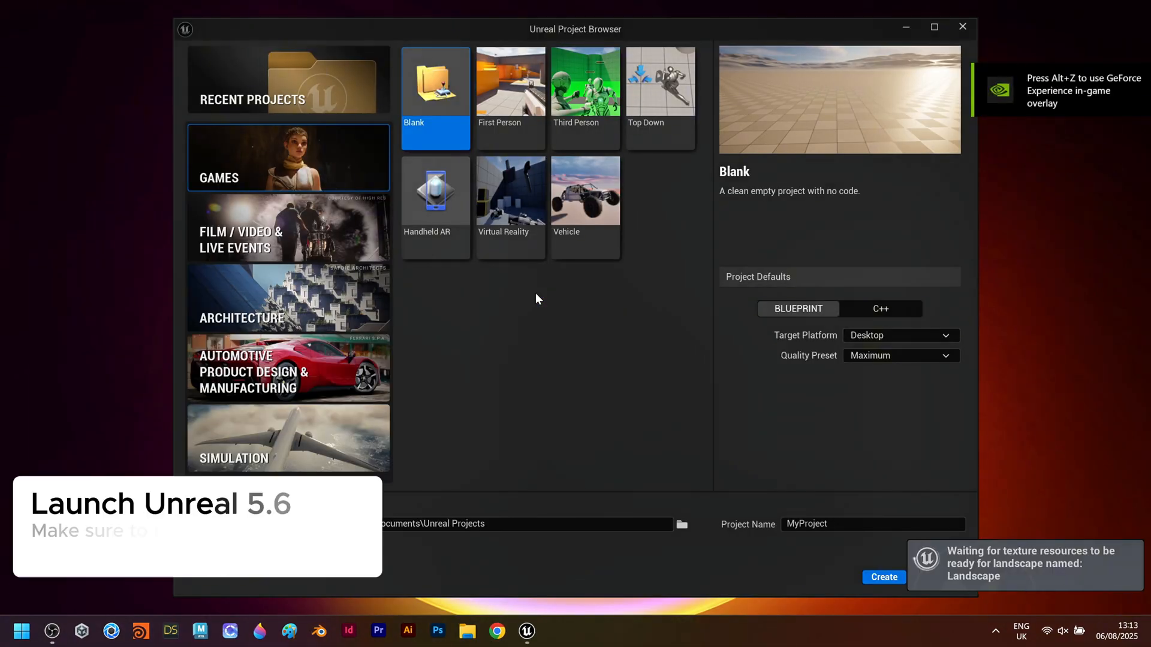
left_click(883, 576)
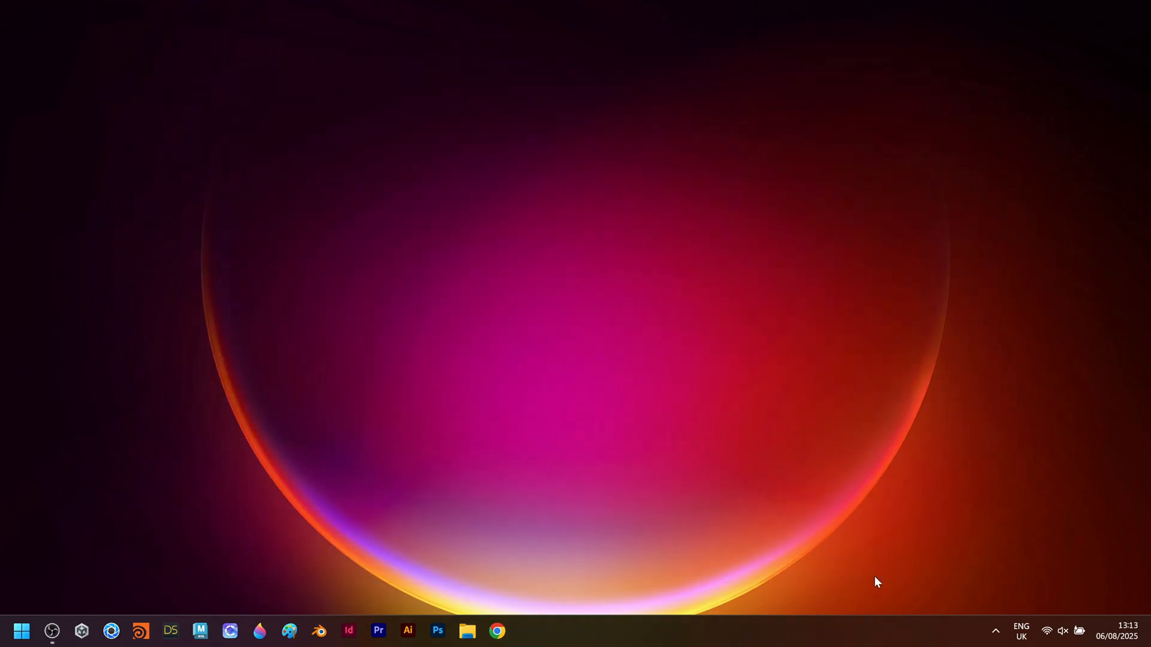
Enable the beta MetaHuman Creator plugin in Parametric_test and confirm the warning, restarting the editor
left_click(527, 631)
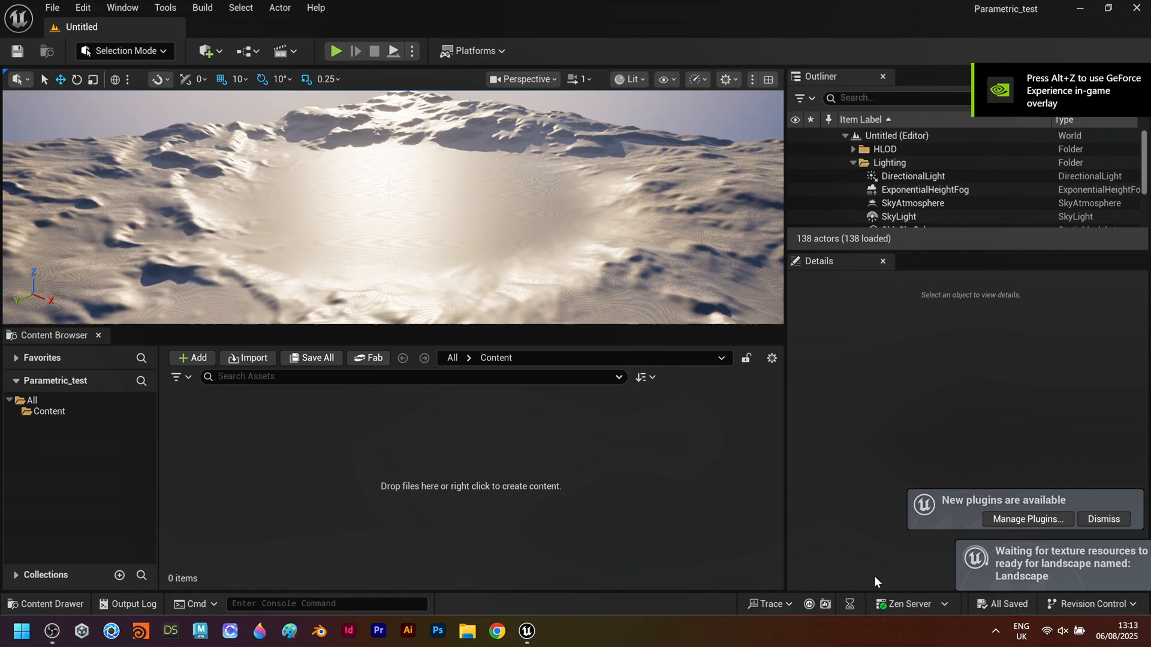
left_click(82, 8)
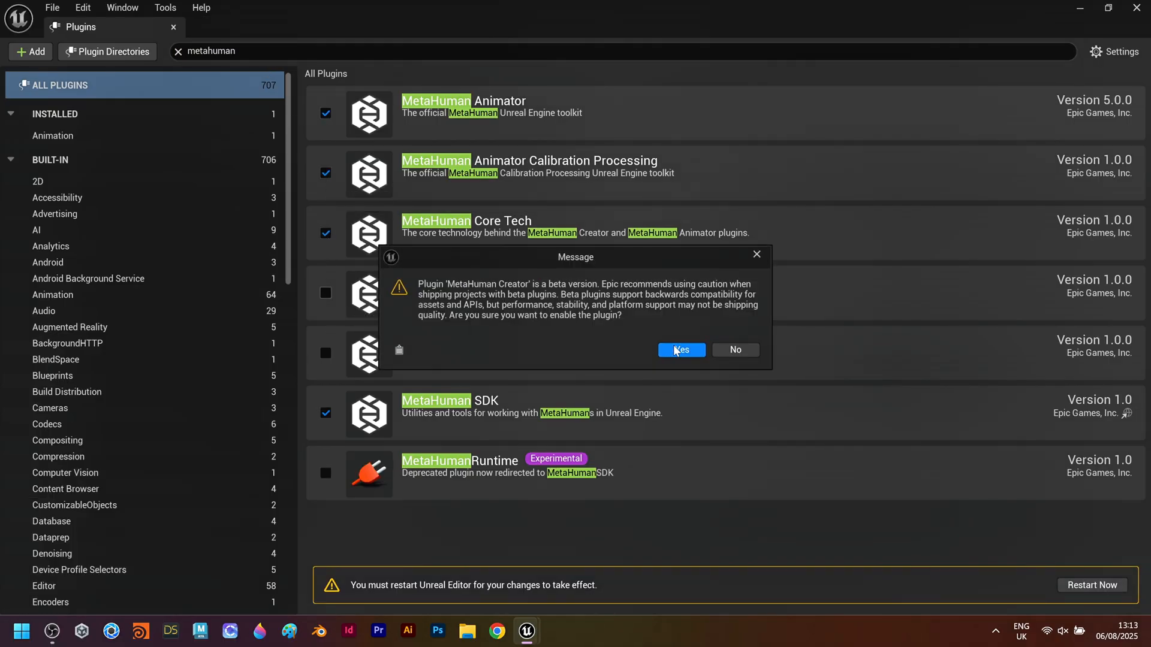
left_click(679, 349)
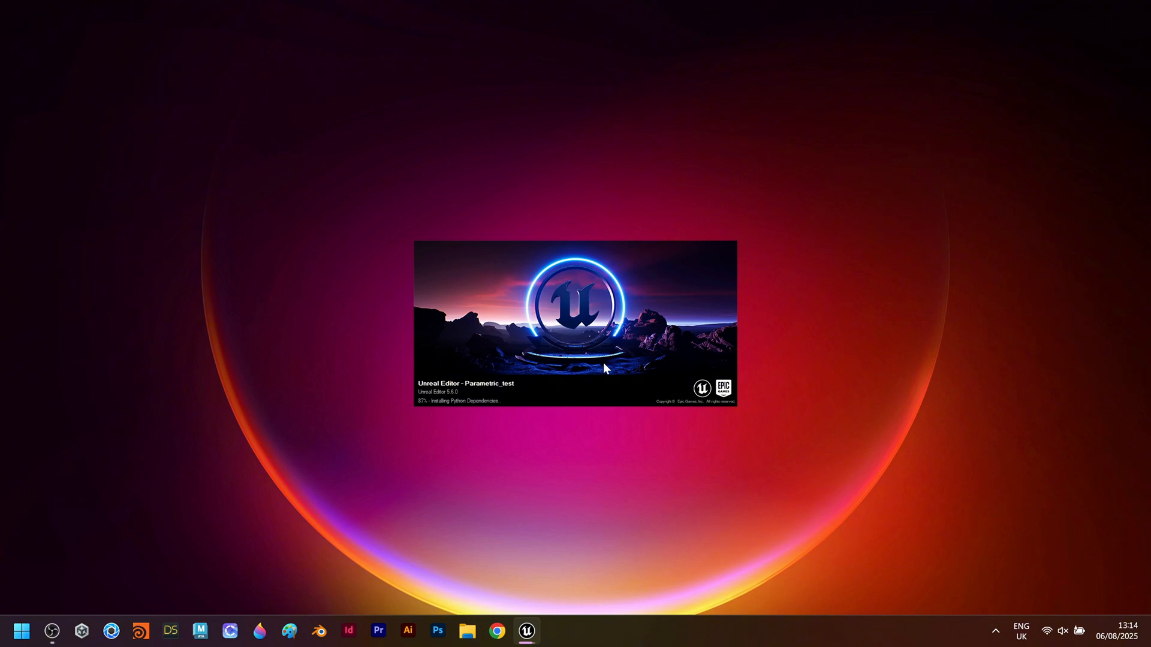
Turn on Show Compatibility Mode Bodies in the MetaHuman Character plugin settings
left_click(82, 8)
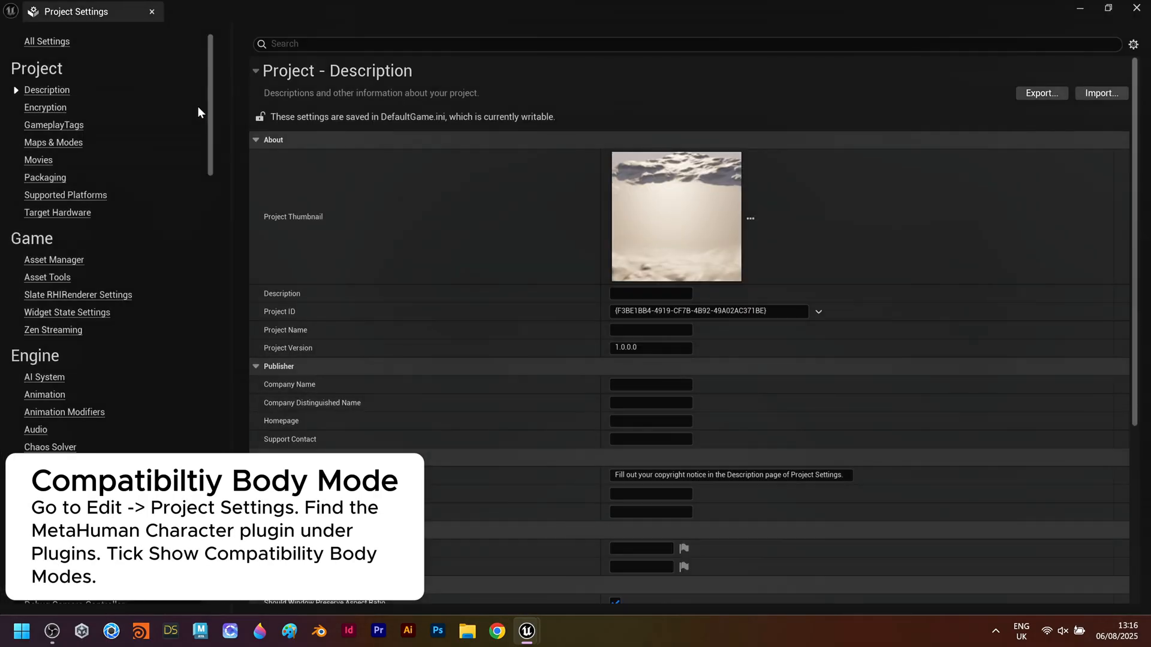
scroll("down", 3)
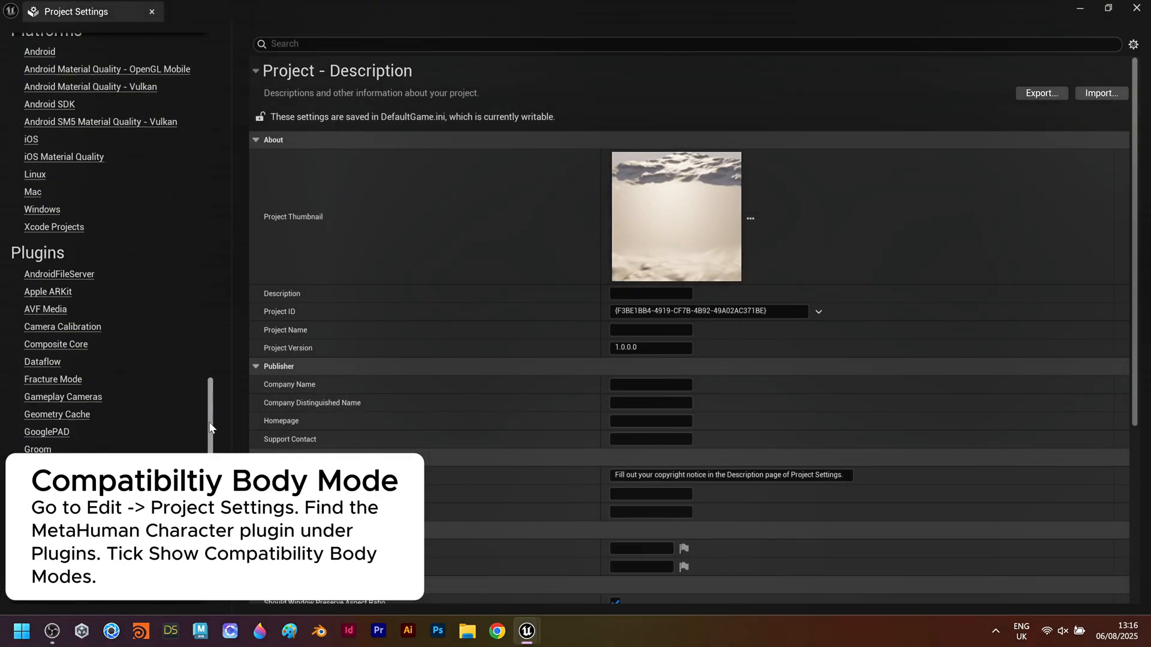
left_click(69, 342)
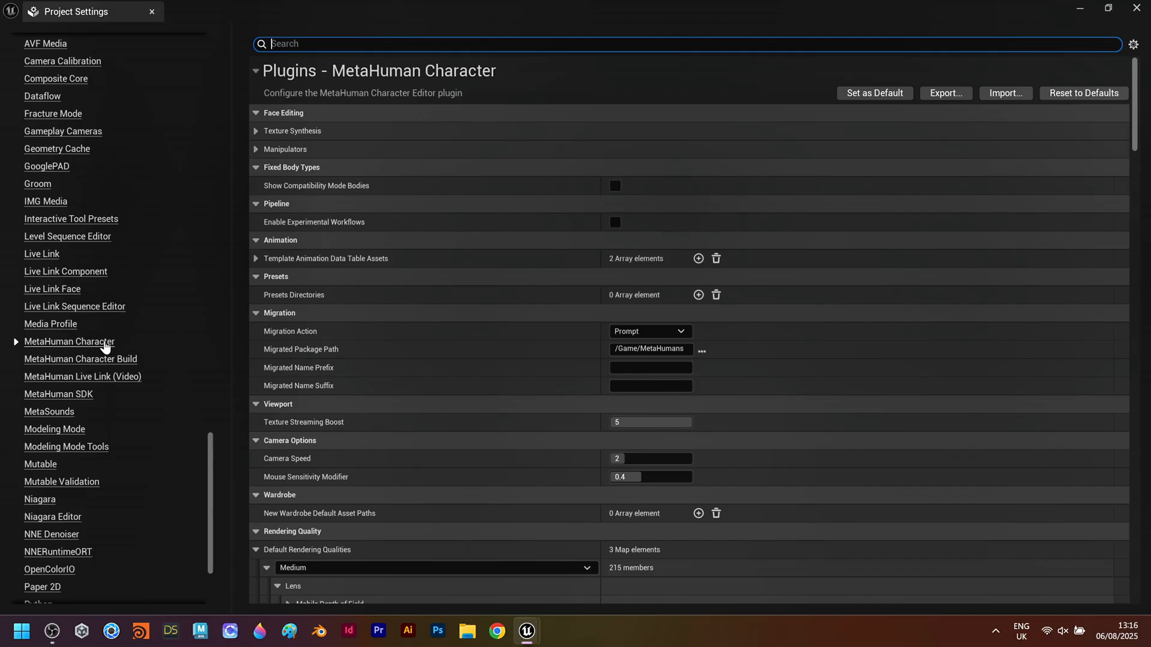
left_click(615, 185)
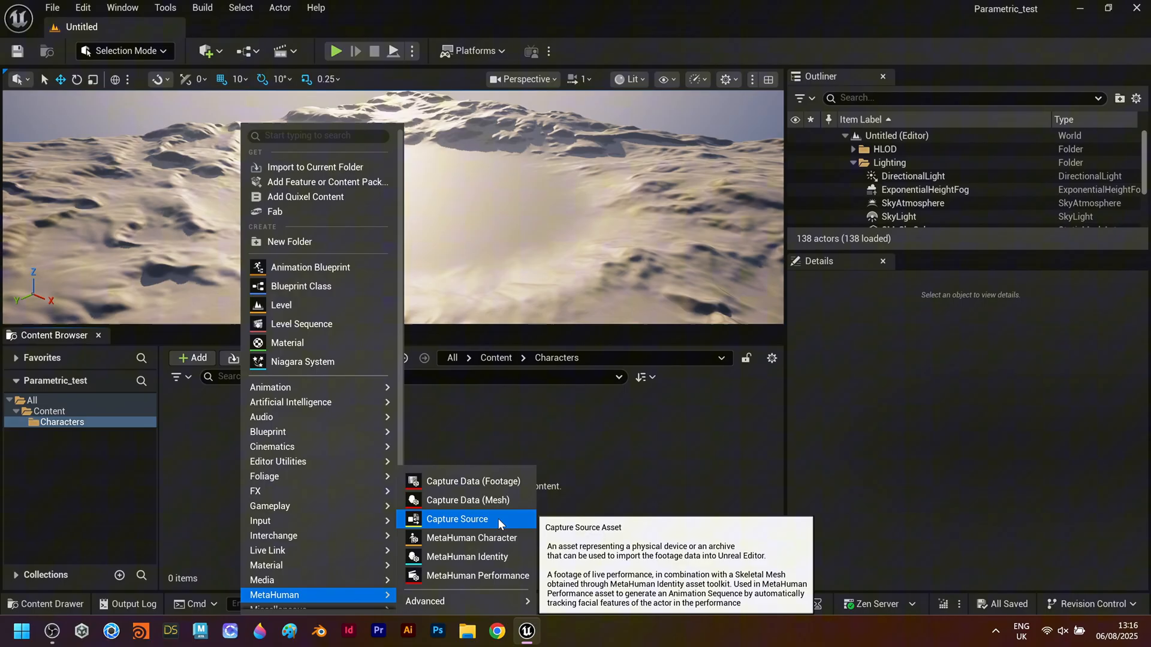
Create a MetaHuman Character asset Test_MH in Characters and open it for editing
left_click(471, 537)
type("Test_MH")
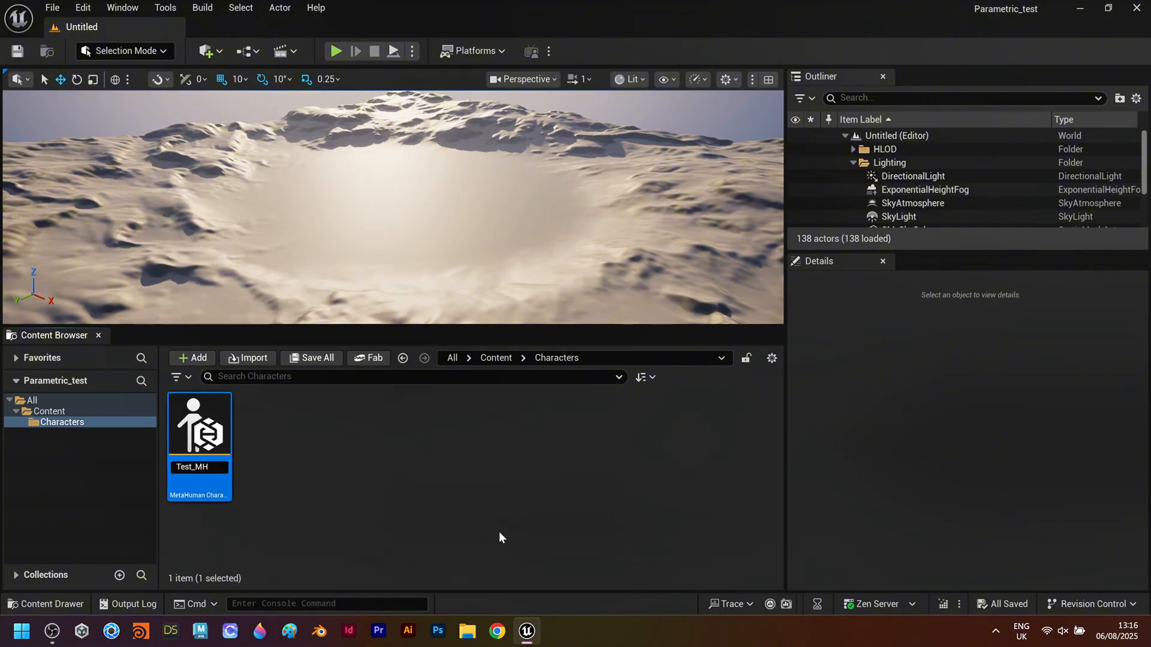
double_click(199, 424)
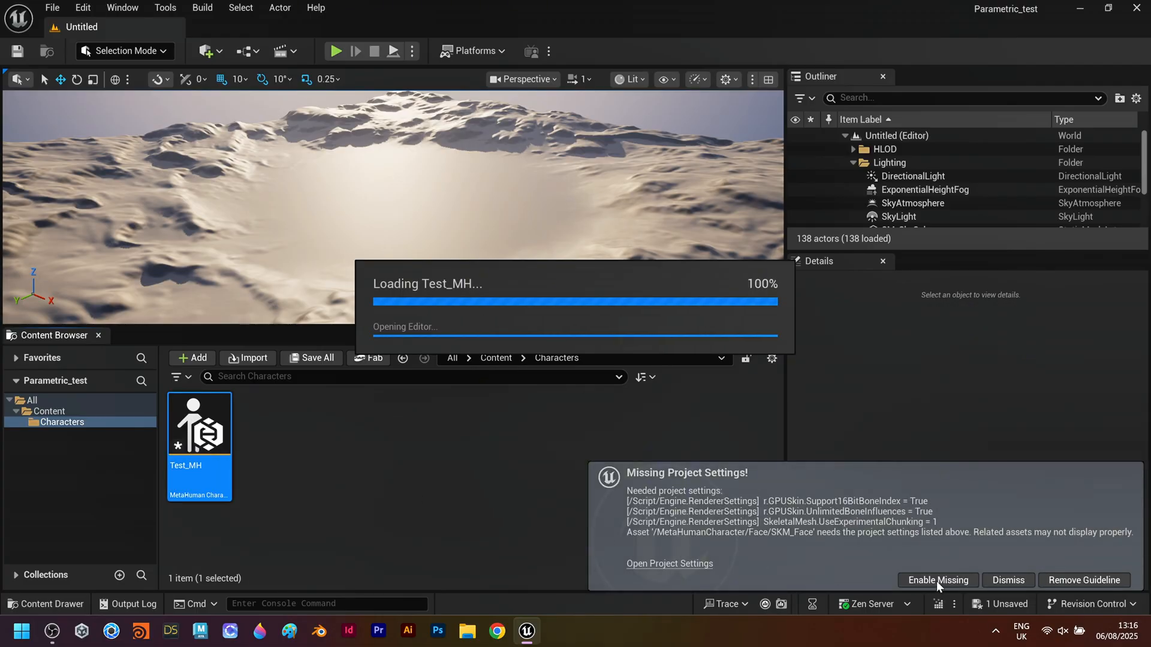
double_click(199, 423)
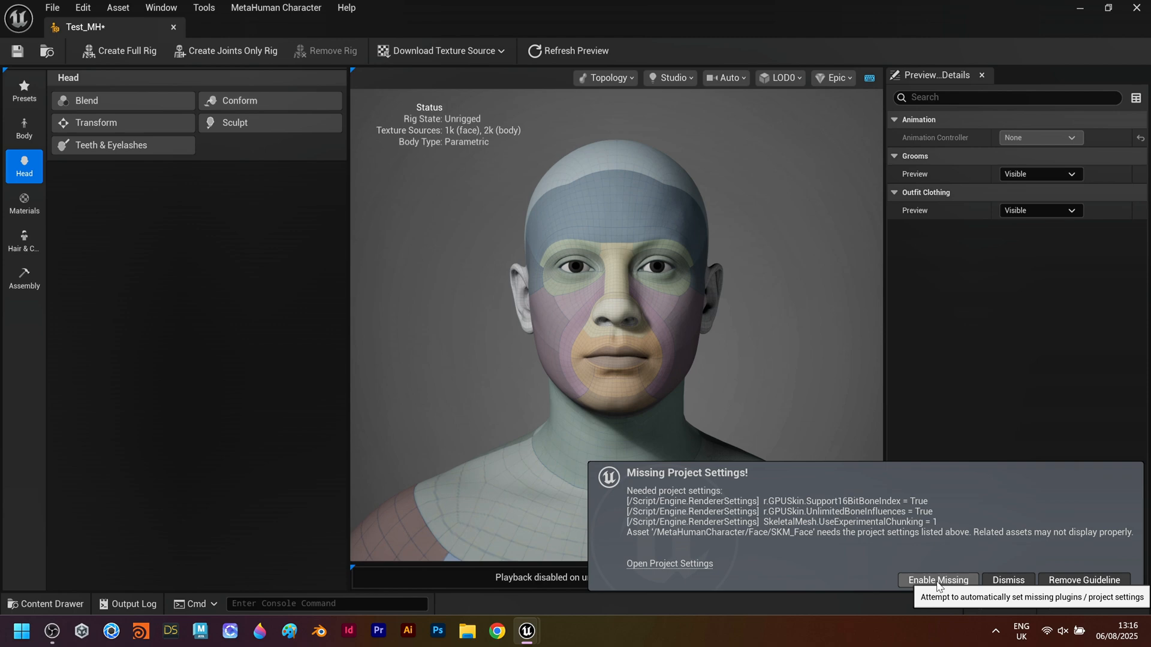
Enable the missing project settings and save Test_MH before the editor restarts
left_click(936, 580)
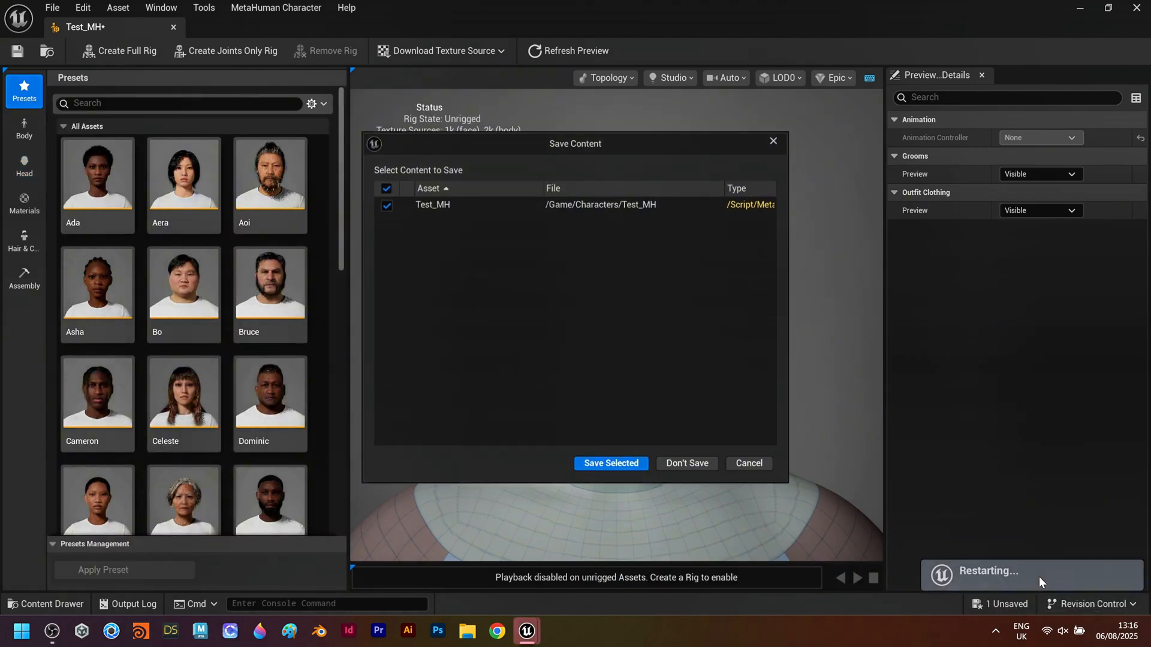
left_click(610, 464)
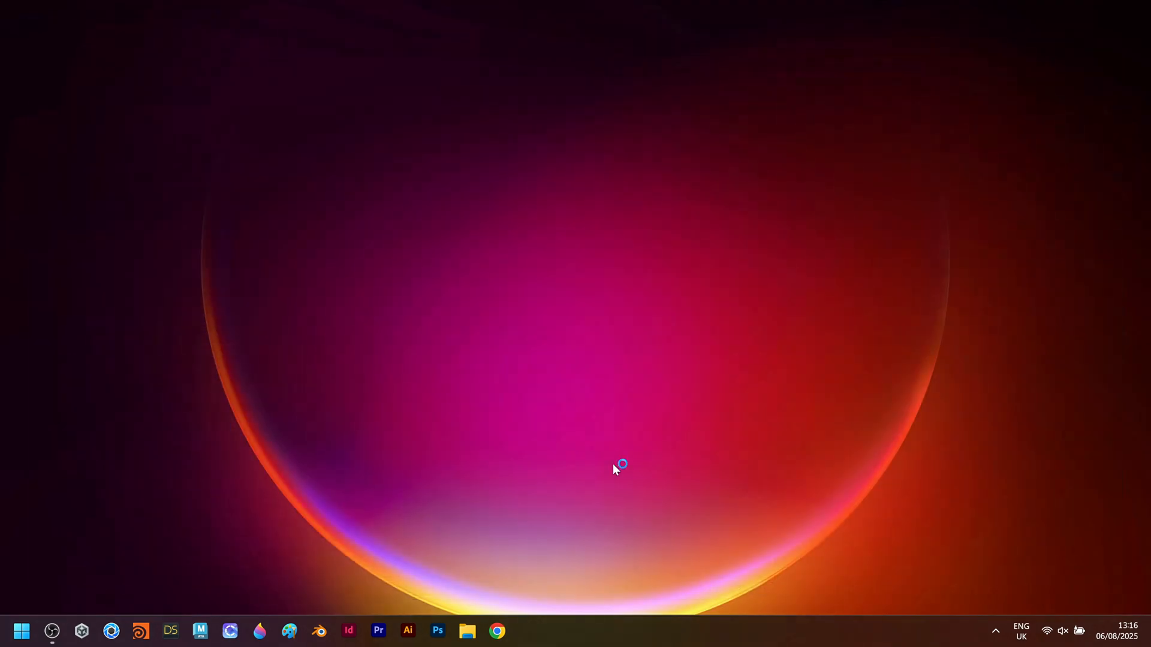
left_click(526, 631)
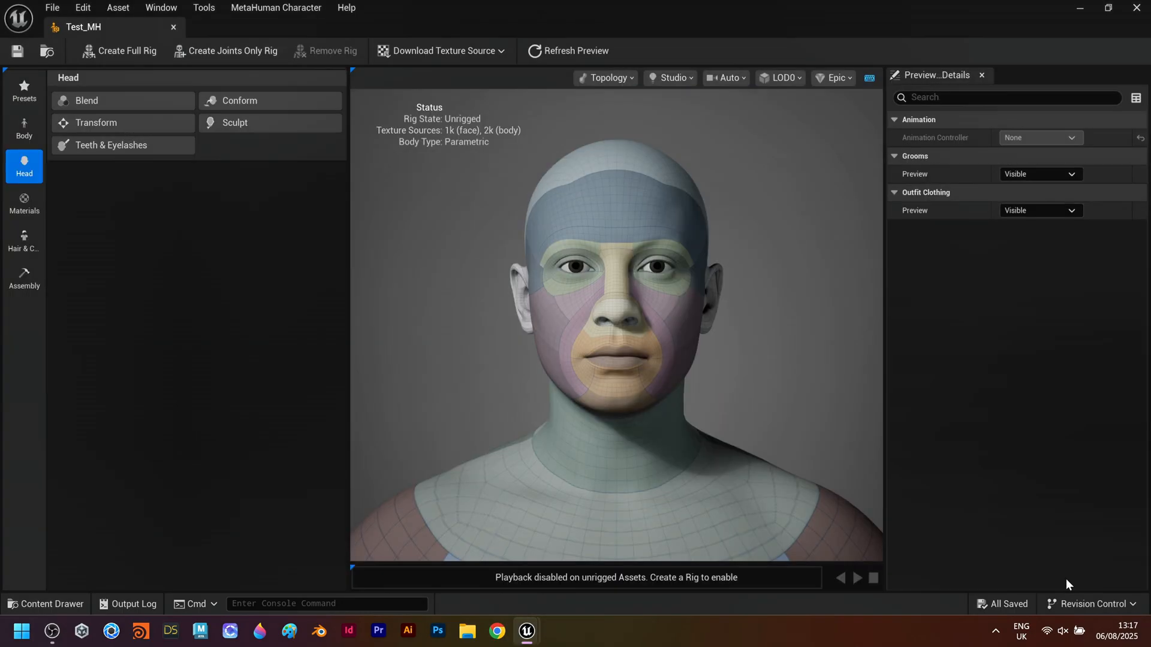
Switch Test_MH's body to Parametric and raise Muscularity to 1.354 with Fat 0.512, Height 152.926
left_click(23, 88)
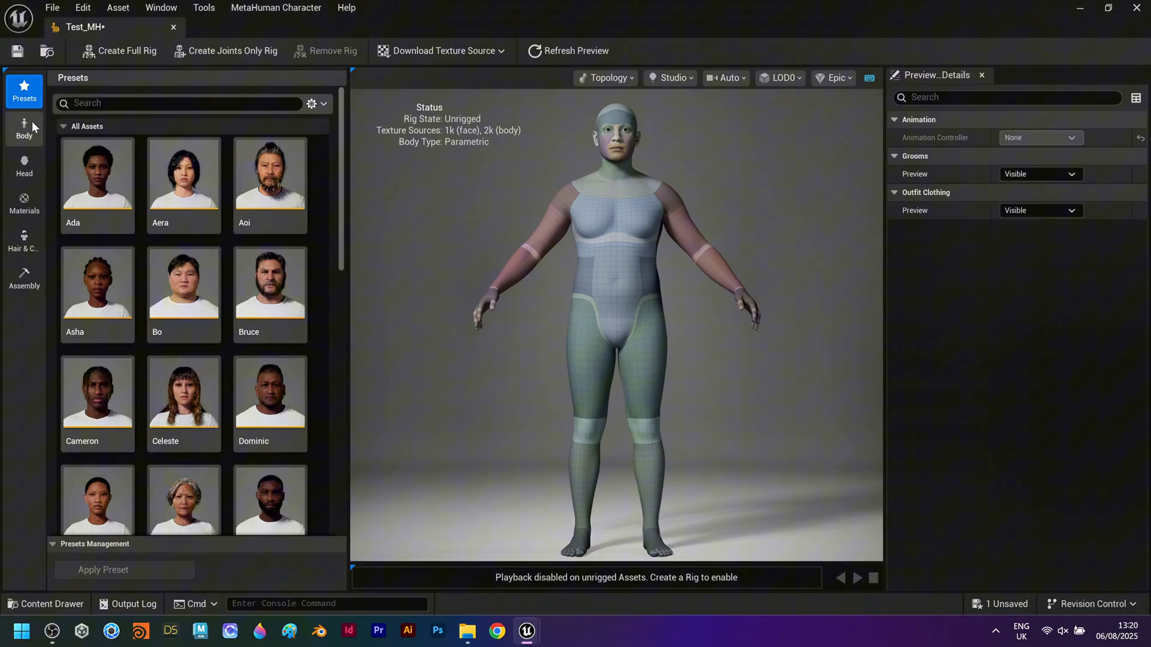
left_click(23, 128)
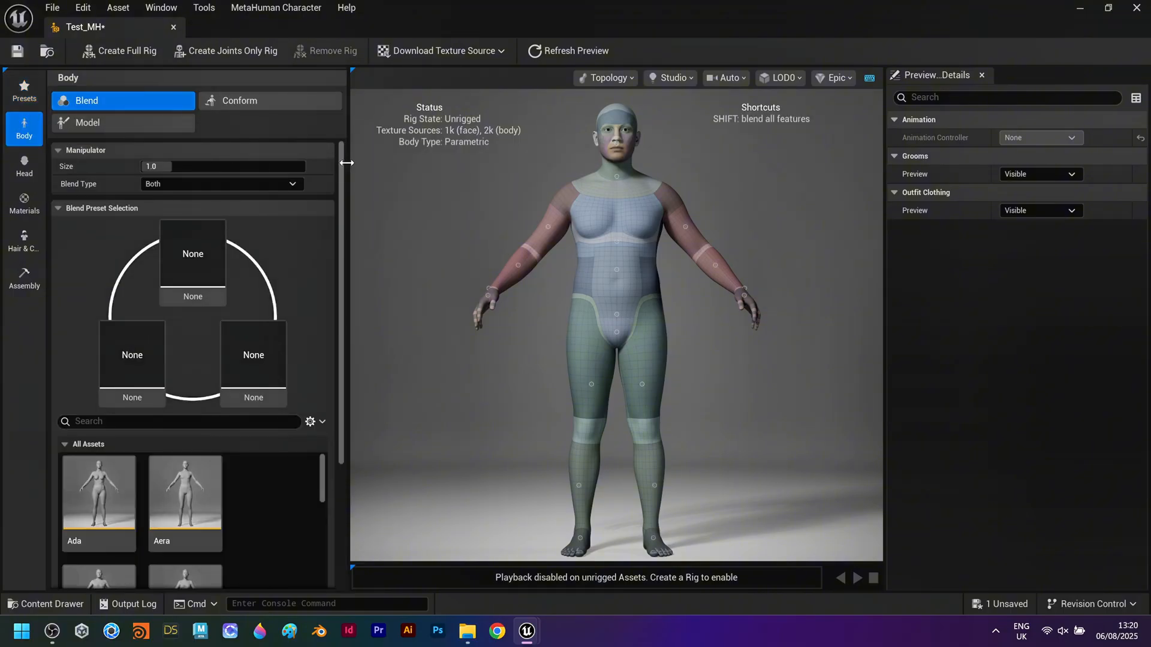
left_click(269, 100)
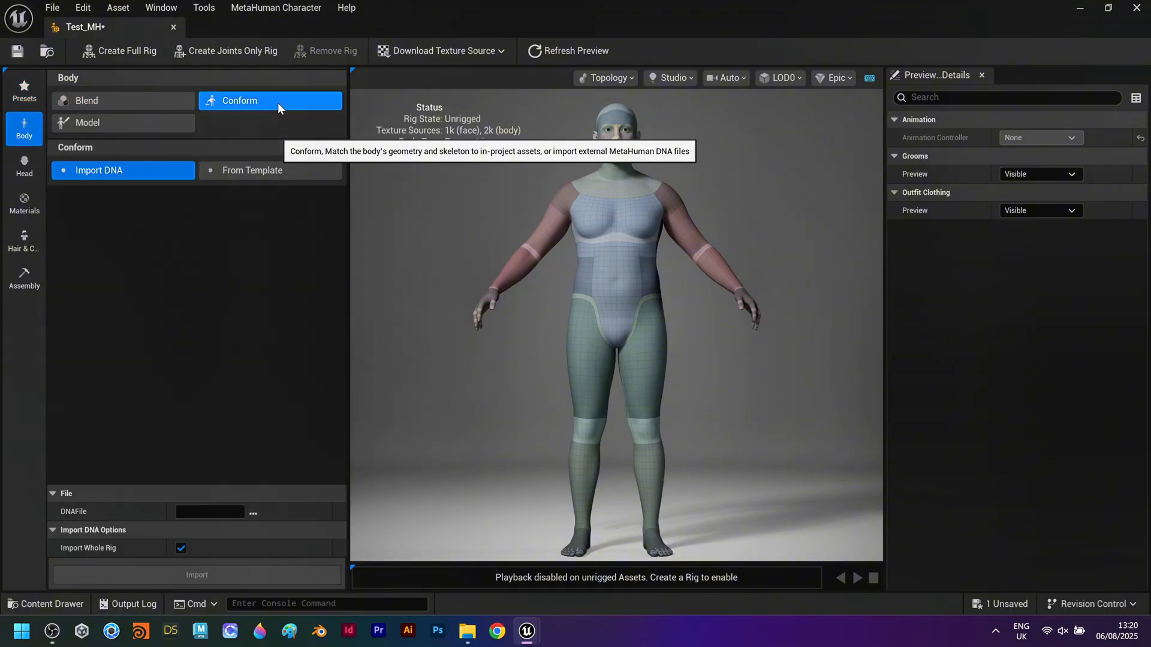
left_click(87, 122)
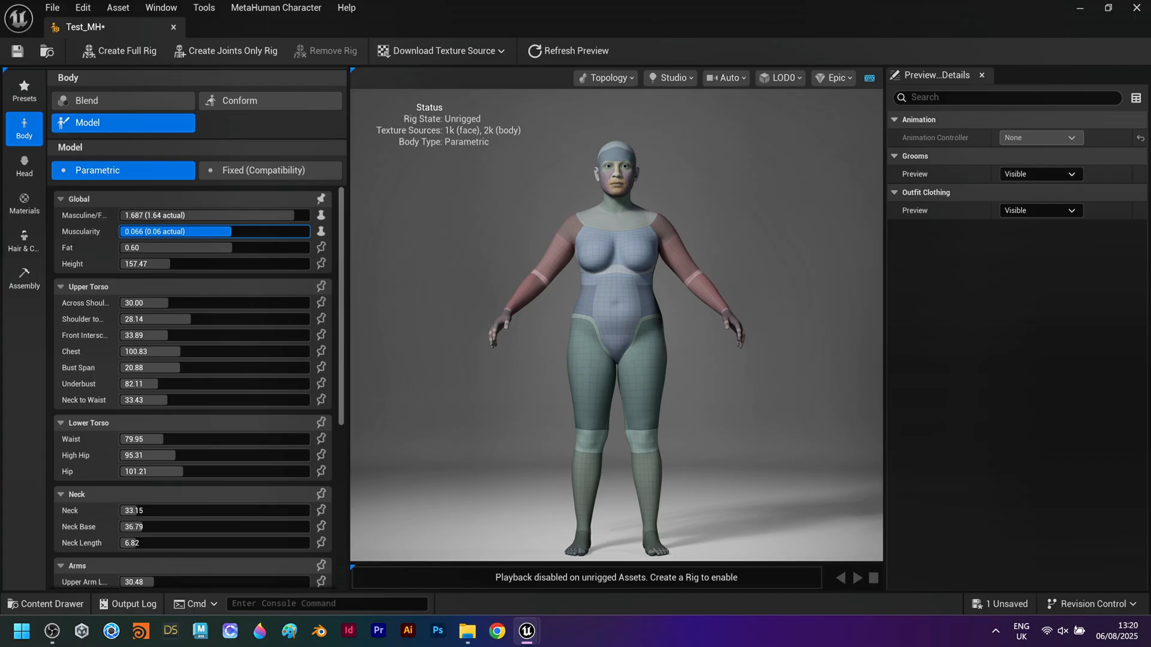
left_click_drag(147, 248, 212, 247)
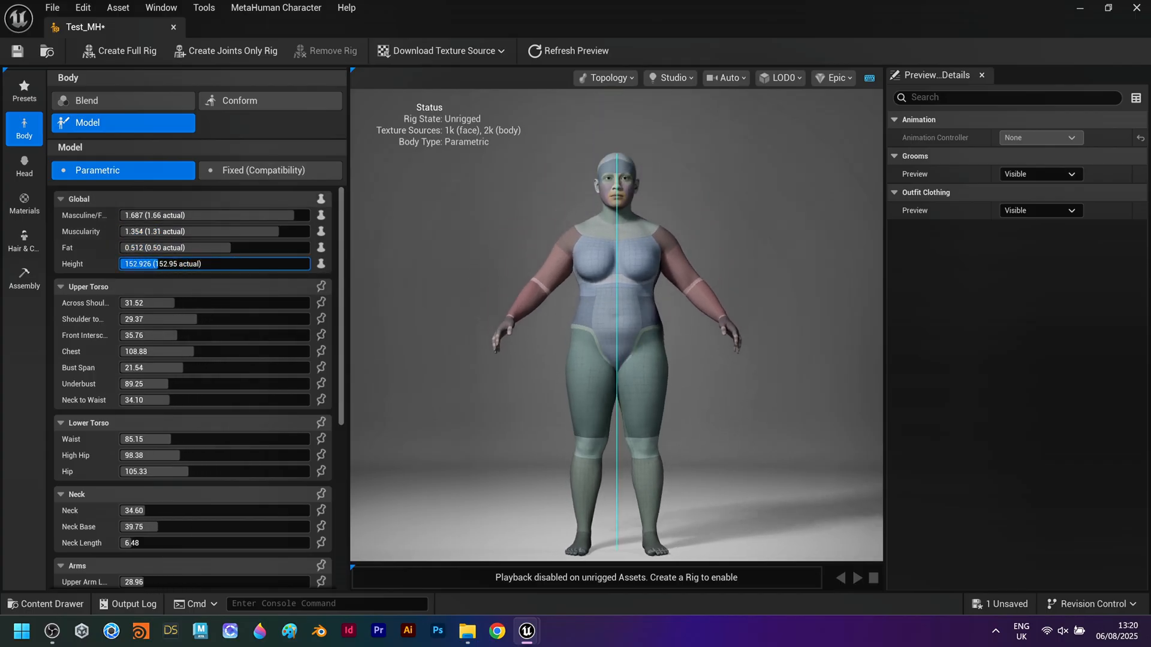
Try Fixed (Compatibility) body presets for a slim masculine body at Height 173.49 and save Test_MH
left_click(262, 170)
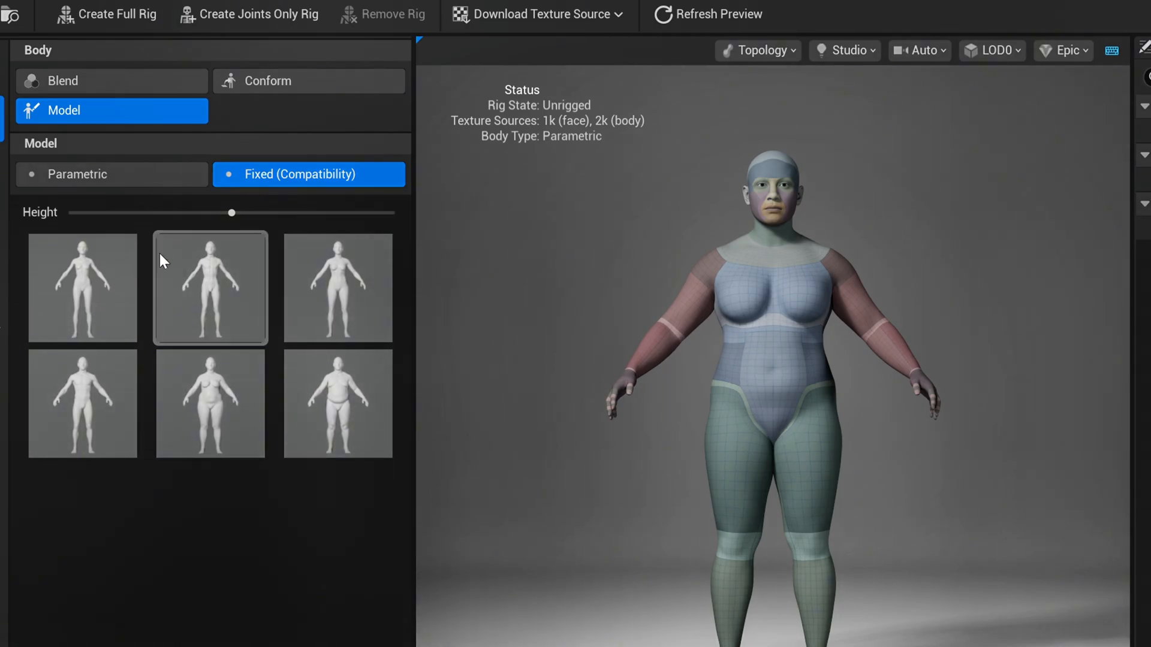
left_click(337, 403)
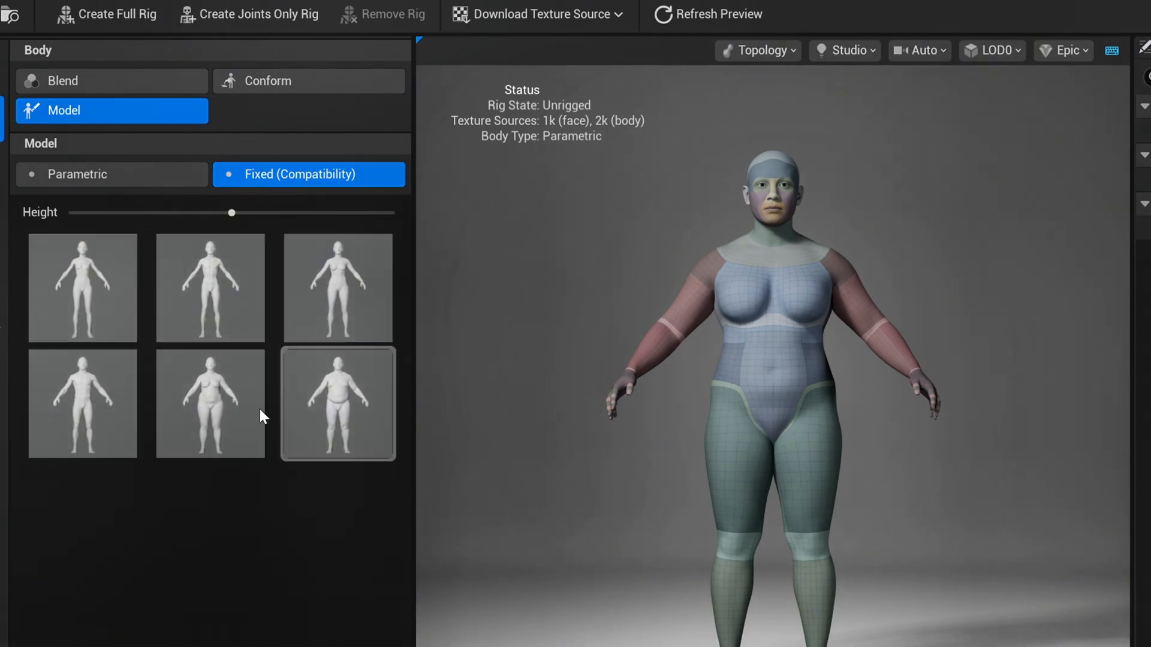
left_click(112, 174)
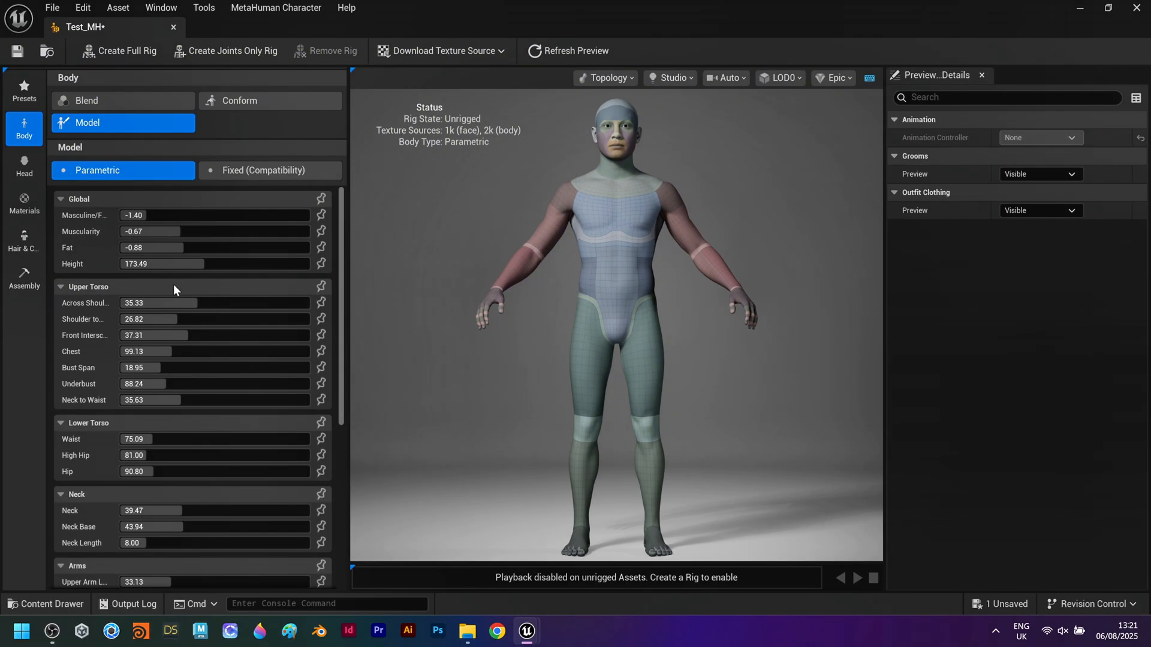
left_click(17, 50)
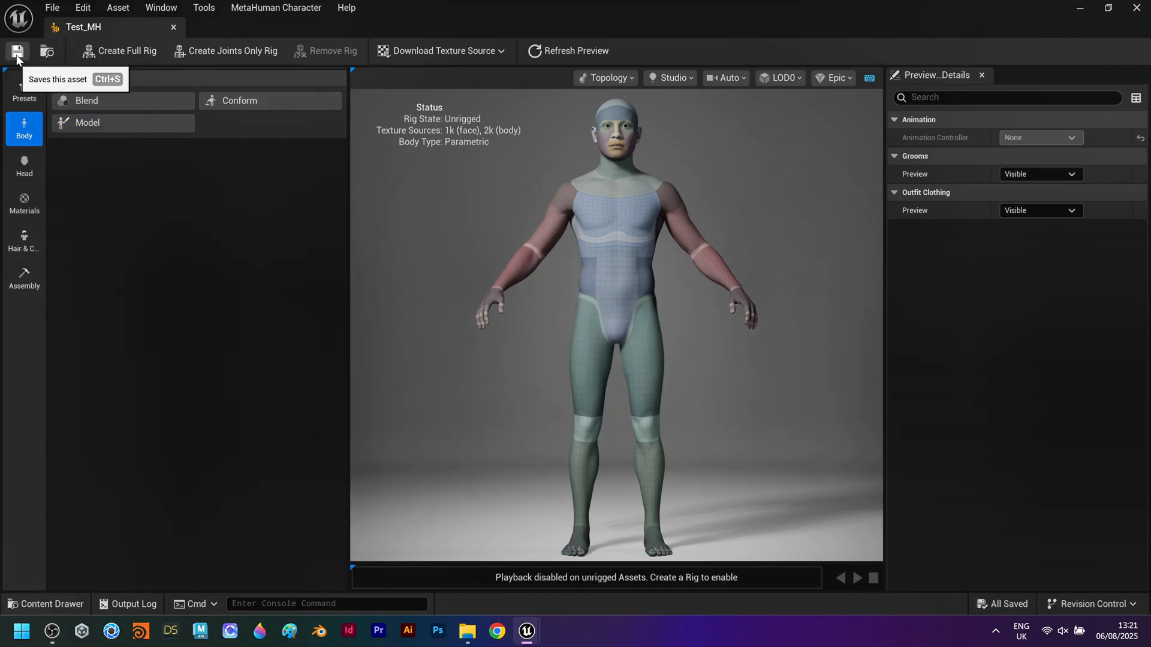
Download 4k source textures and create the full rig with joints and blend shapes for Test_MH
left_click(440, 50)
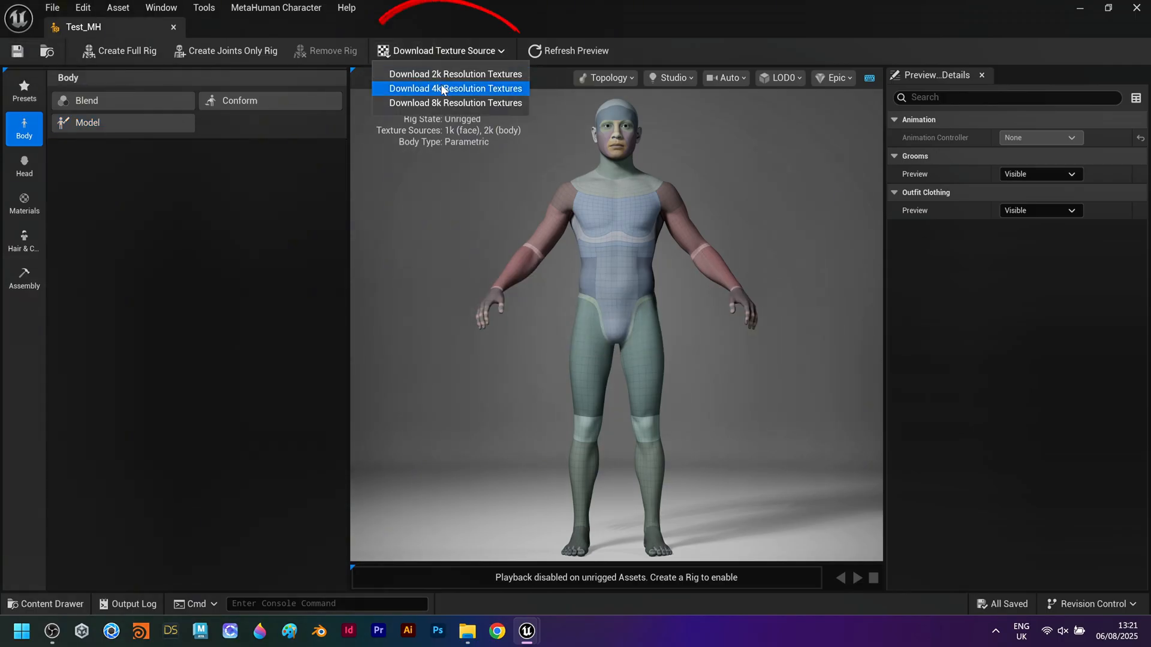
left_click(455, 88)
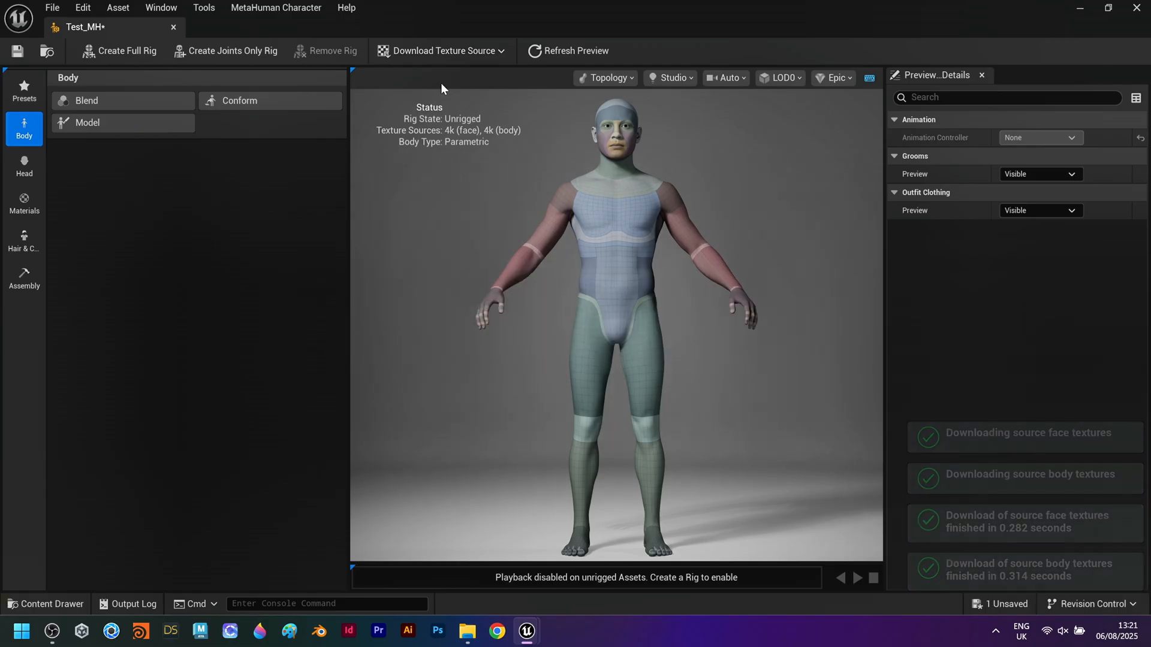
left_click(124, 51)
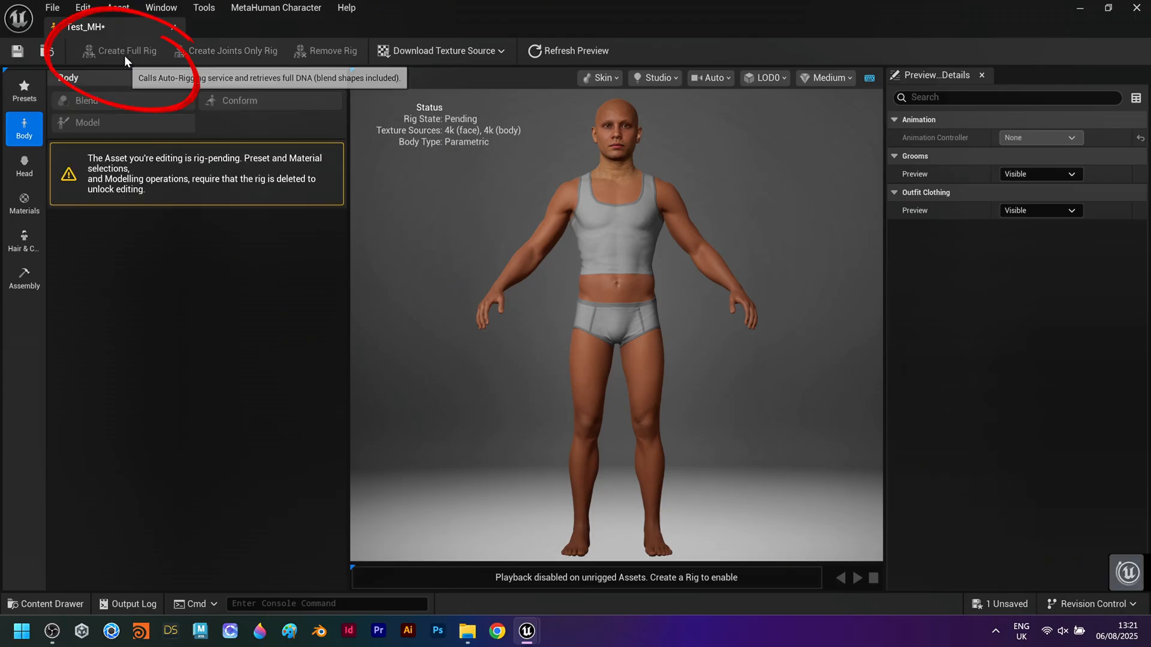
left_click(124, 50)
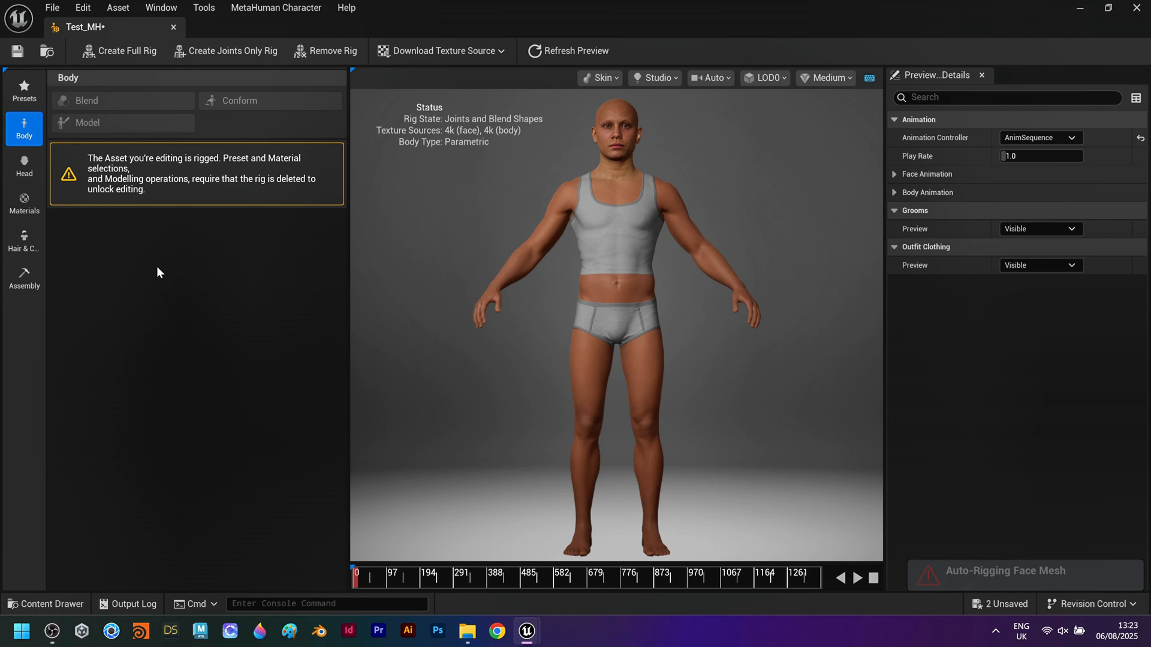
Assemble Test_MH as UE Cine (Complete) under /Game/MetaHumans
left_click(24, 279)
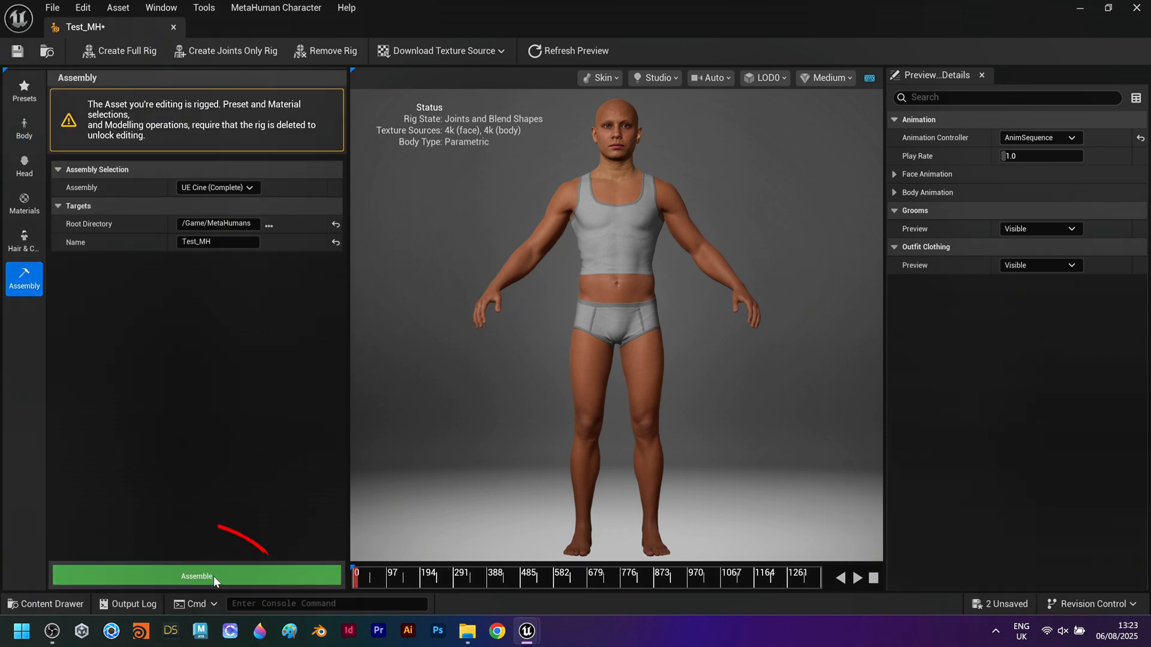
left_click(196, 576)
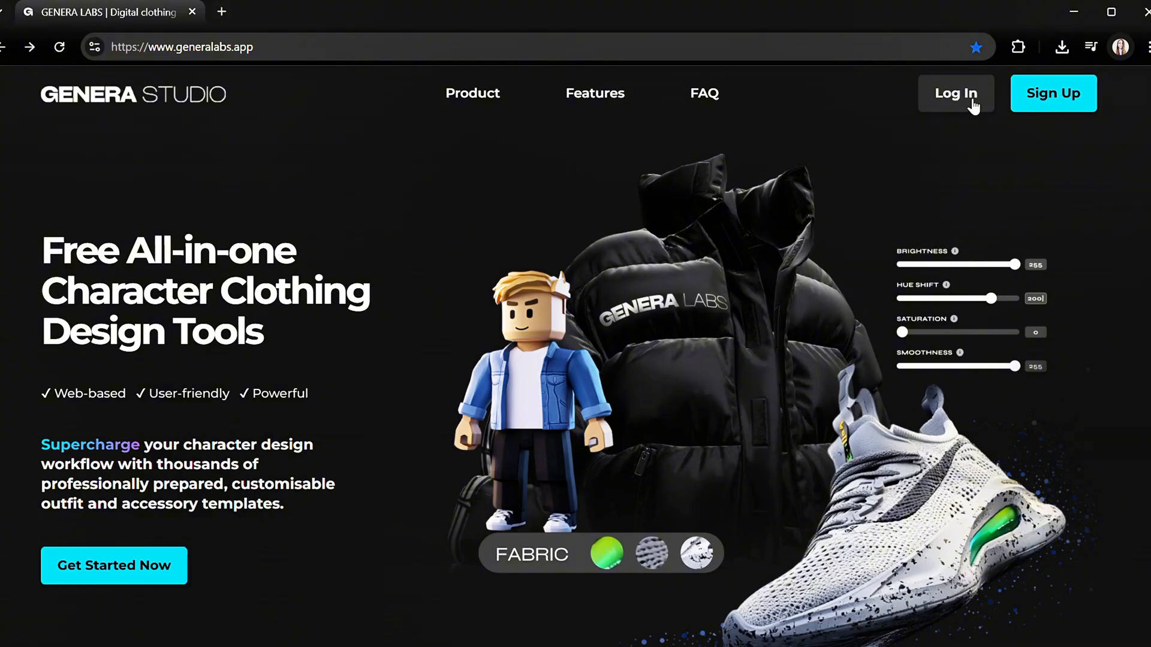
Sign in to Genera Studio and browse to the MetaHuman Bomber Jacket template
left_click(955, 93)
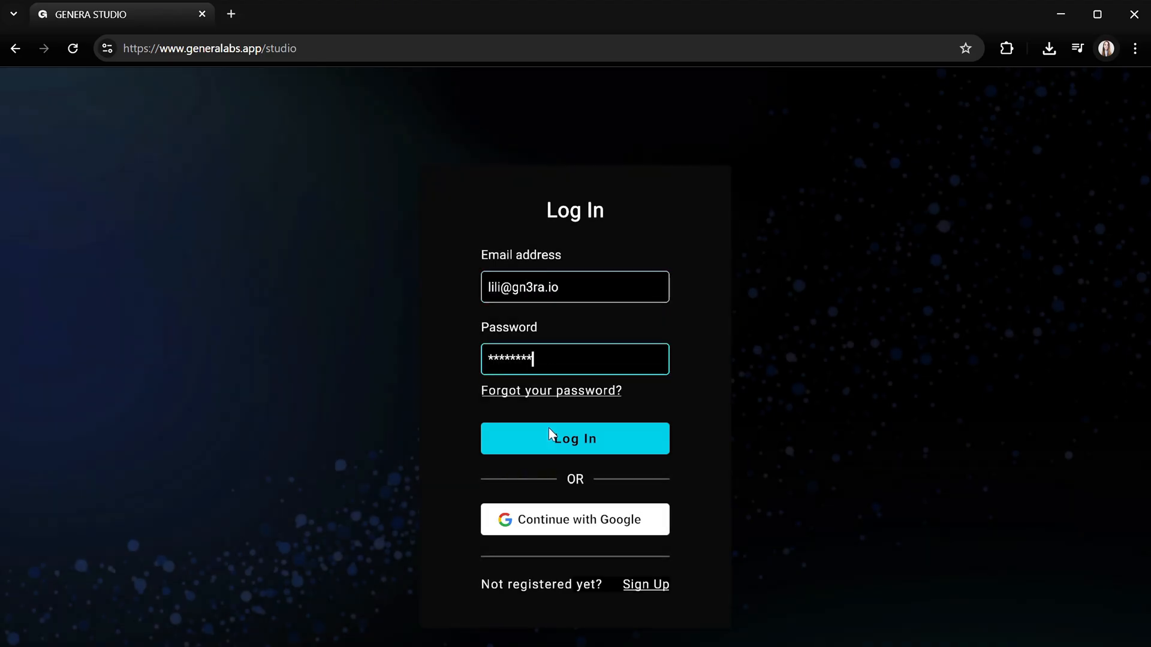
left_click(575, 438)
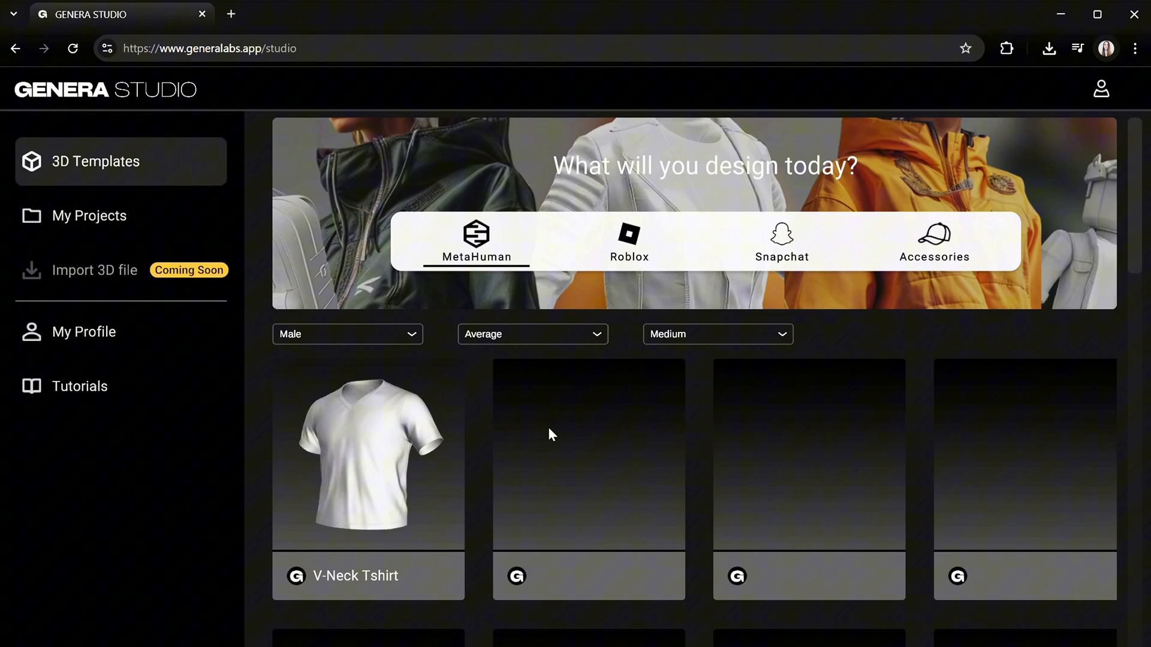
scroll("down", 3)
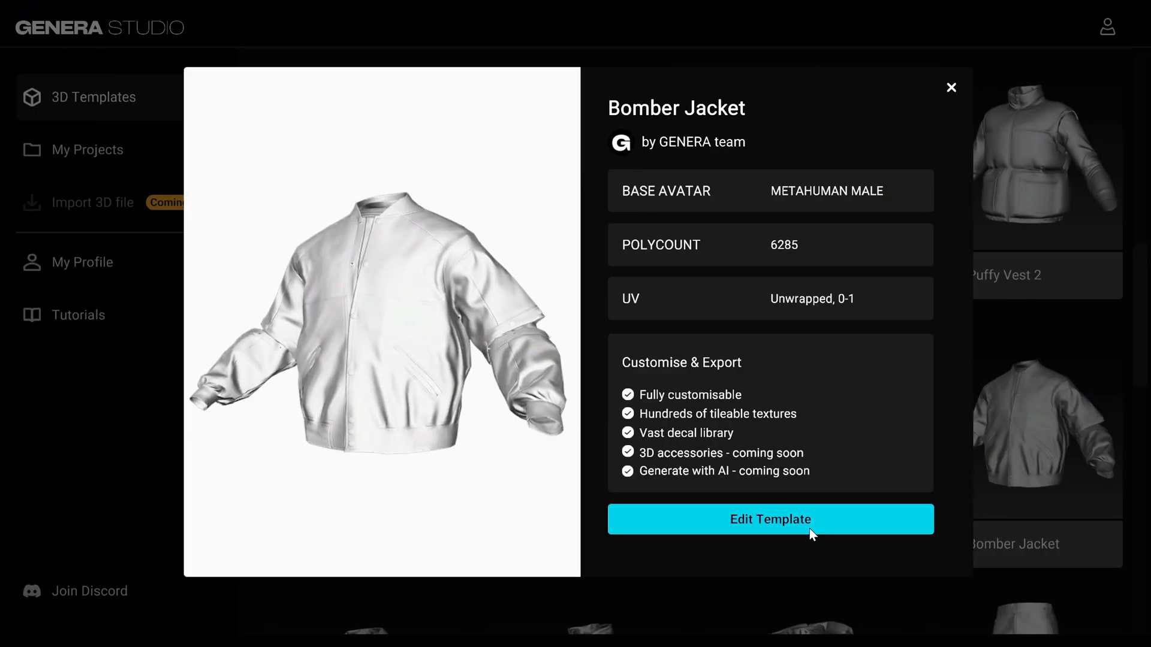
Customise the Bomber Jacket with cream sleeves and place and rotate B, tiger and angry-face patches
left_click(769, 519)
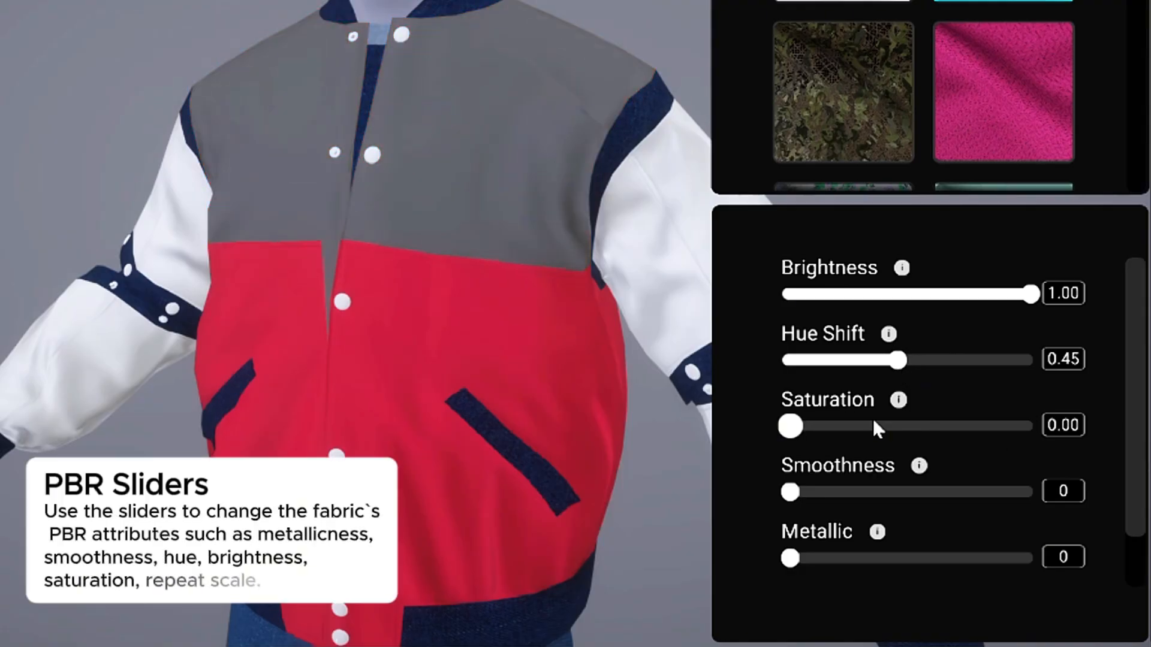
left_click_drag(791, 559, 947, 559)
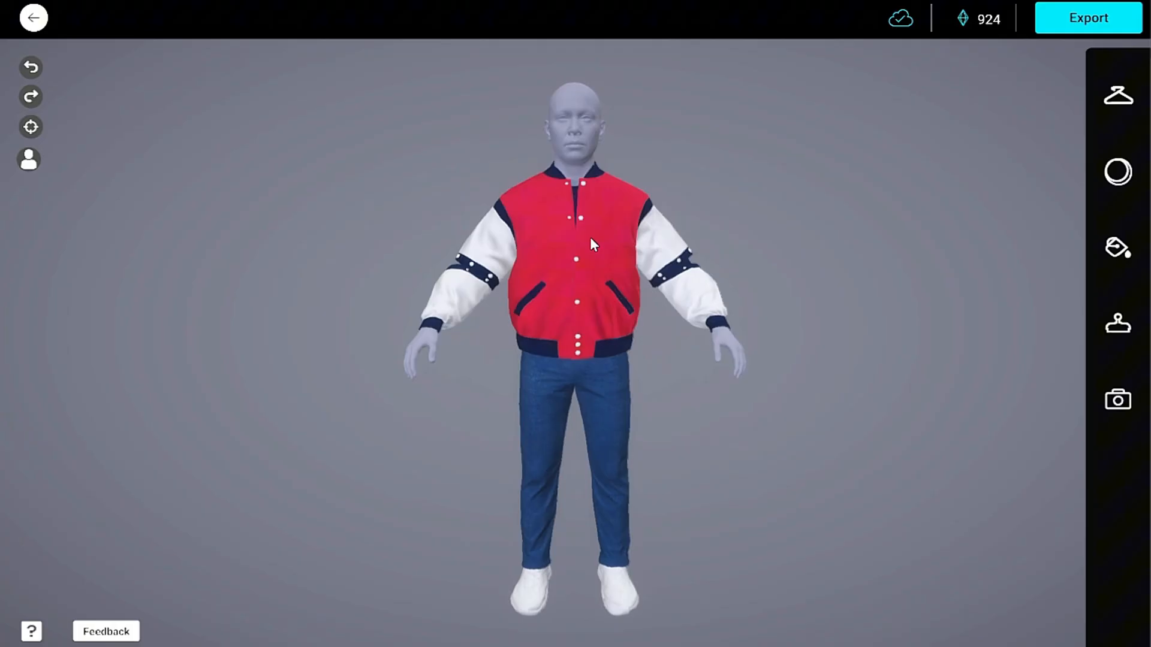
left_click(1122, 321)
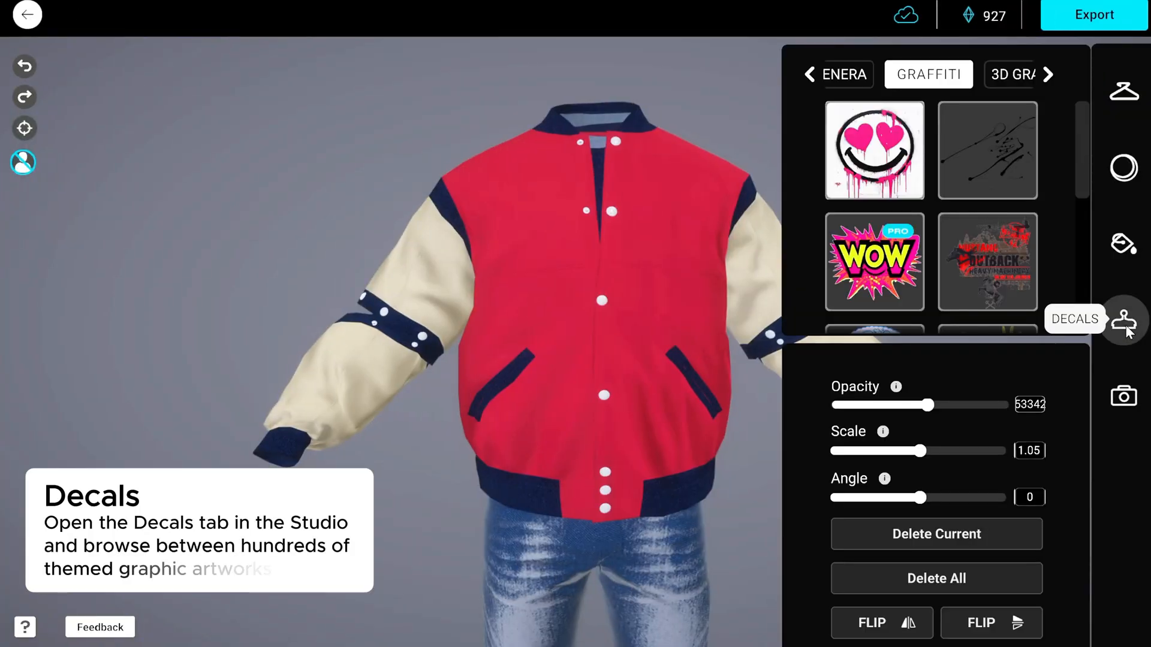
left_click(1049, 75)
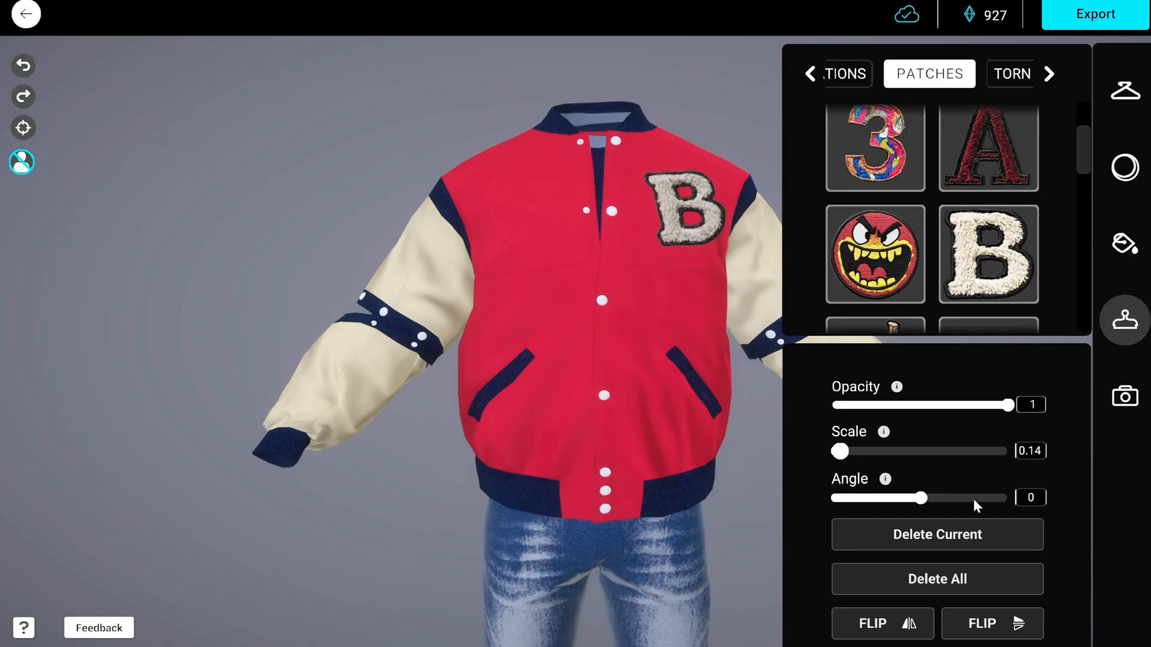
left_click_drag(932, 498, 916, 498)
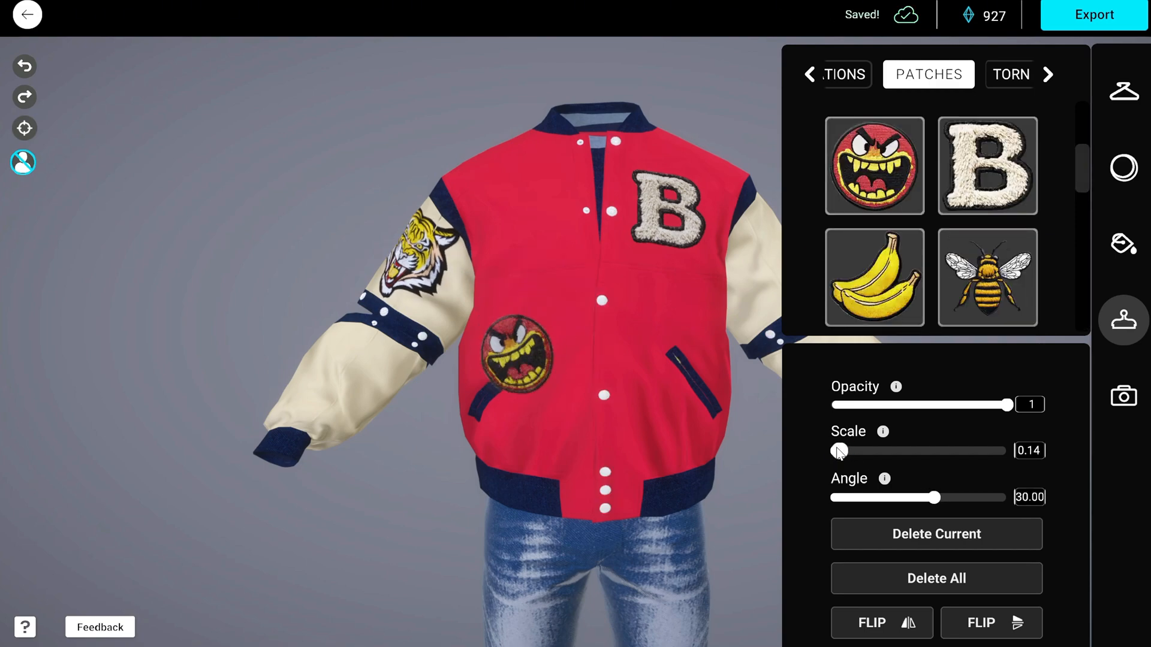
Export the jacket outfit from Genera Studio as .fbx with 4K .jpg textures and download the zip
left_click(1093, 15)
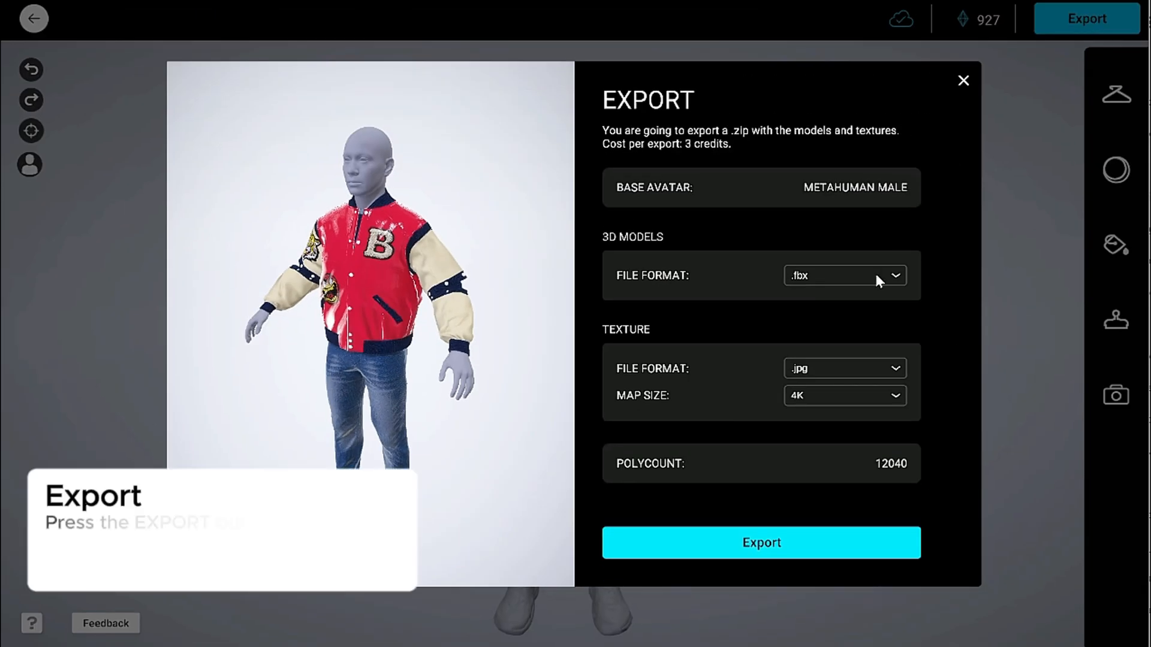
left_click(844, 395)
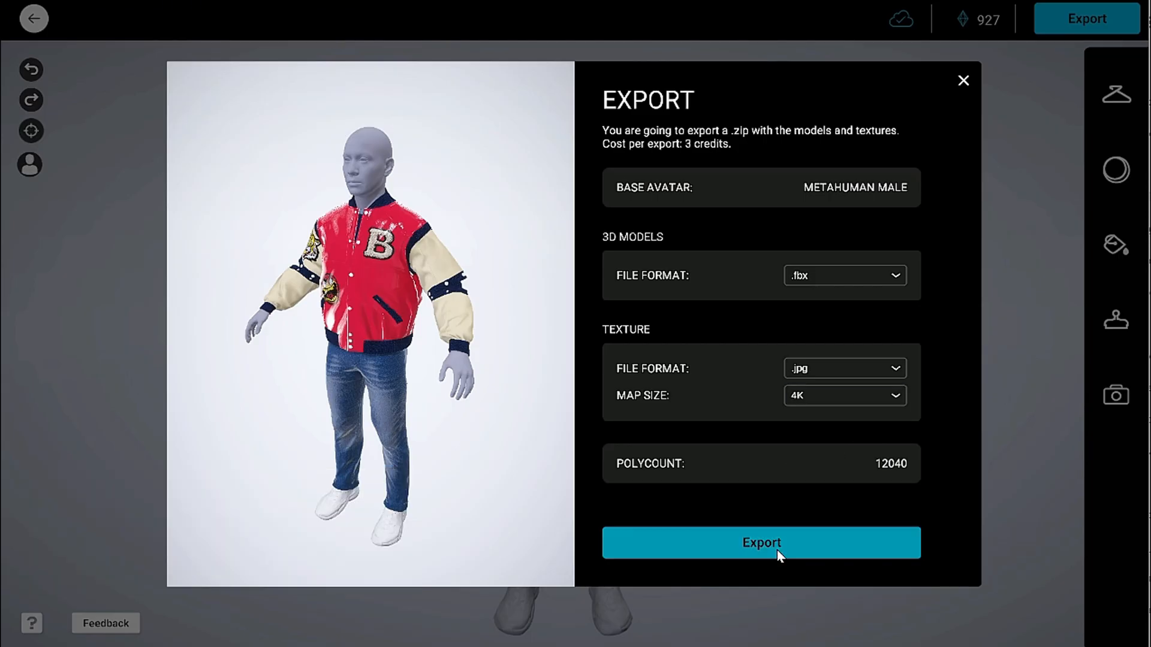
left_click(761, 543)
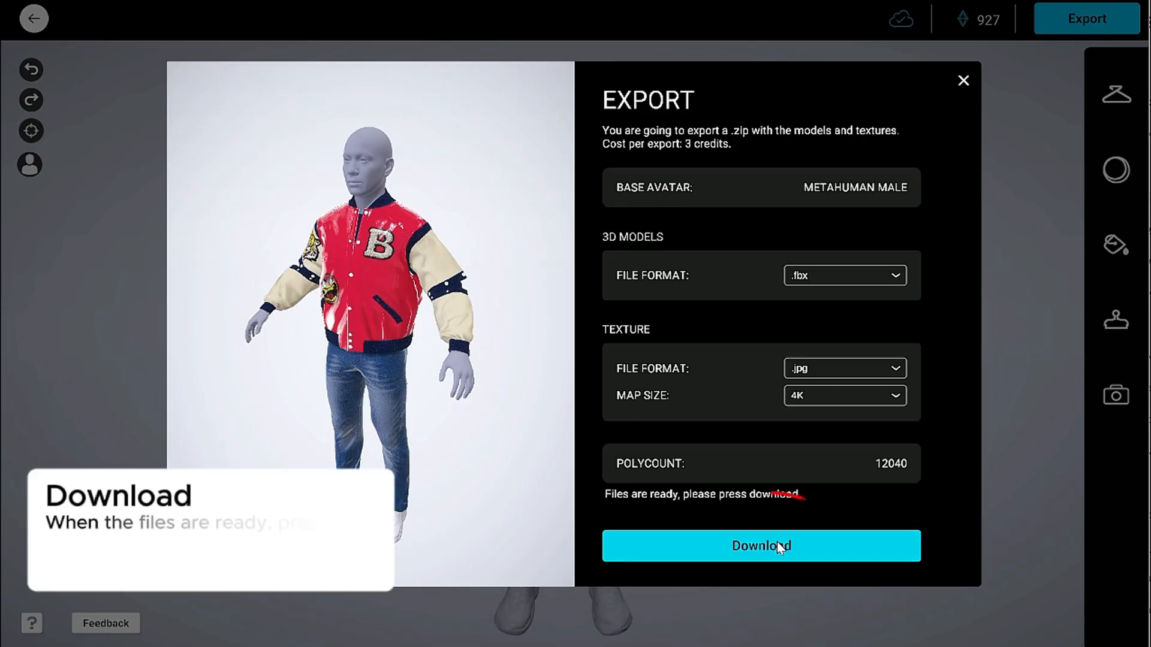
left_click(761, 546)
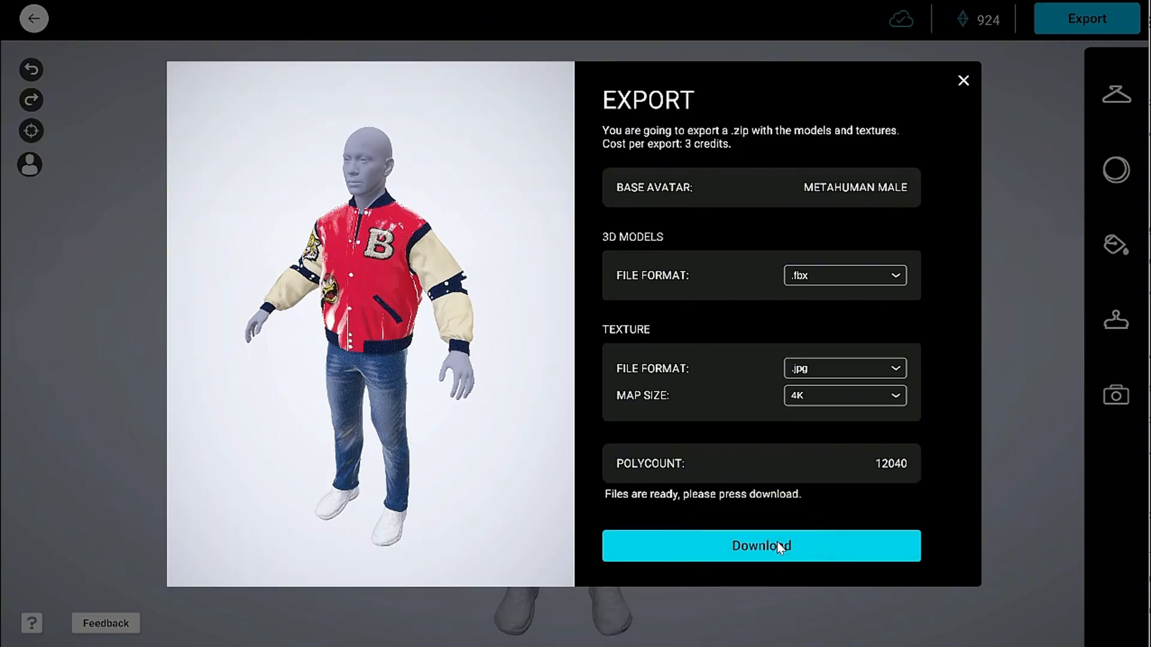
left_click(761, 546)
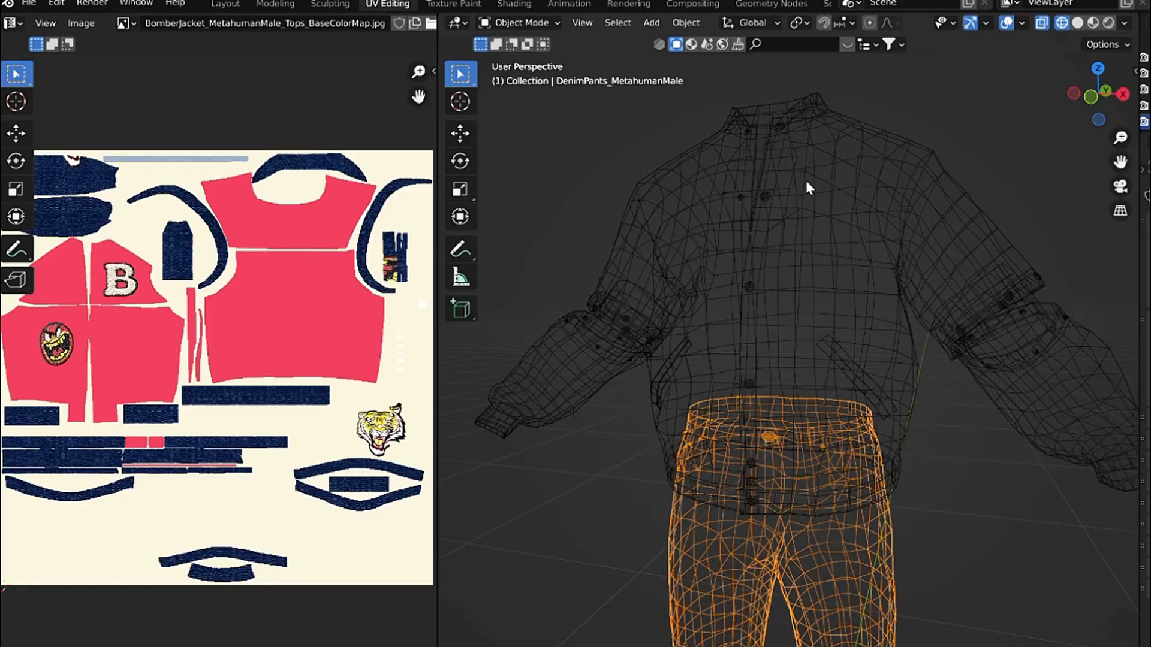
Check the bomber jacket mesh in Blender with Material Preview shading
left_click(1109, 23)
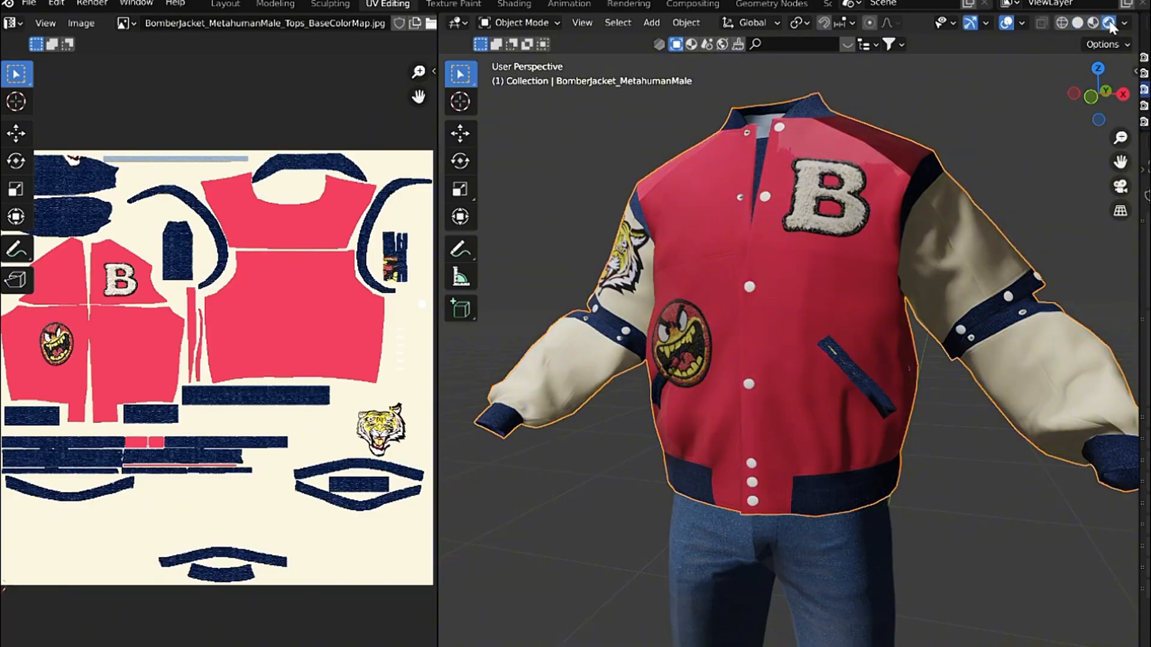
left_click(526, 631)
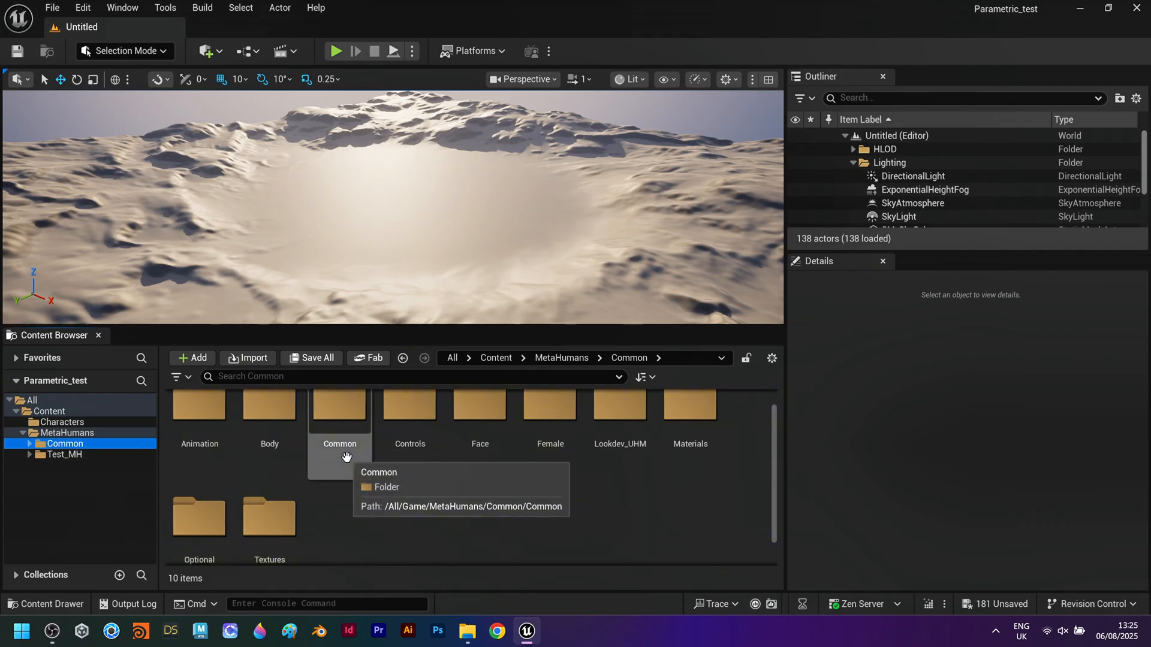
Export SKM_Test_MH_BodyMesh from MetaHumans/Test_MH/Body as FBX into the Main_test folder
left_click(64, 454)
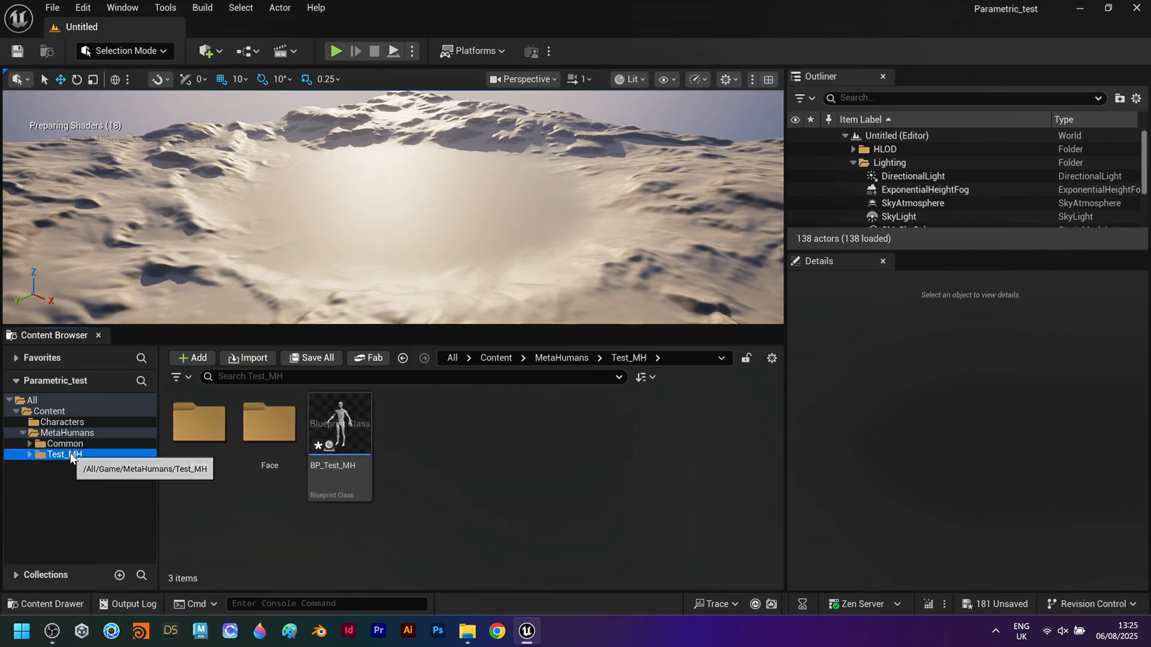
left_click(339, 424)
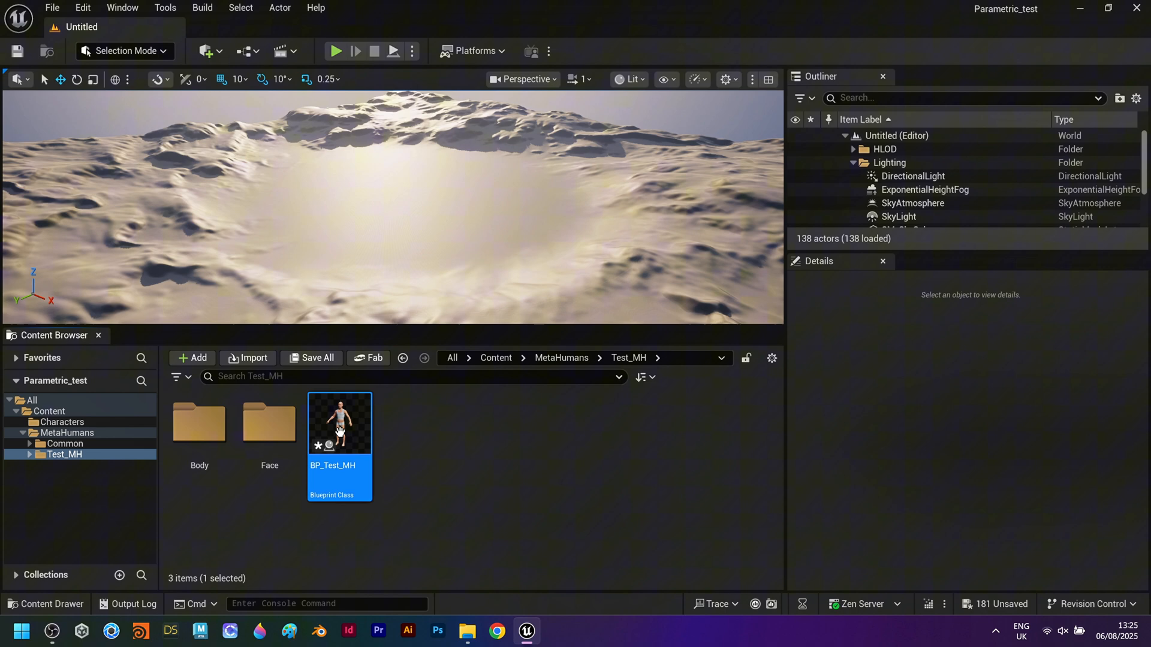
double_click(340, 424)
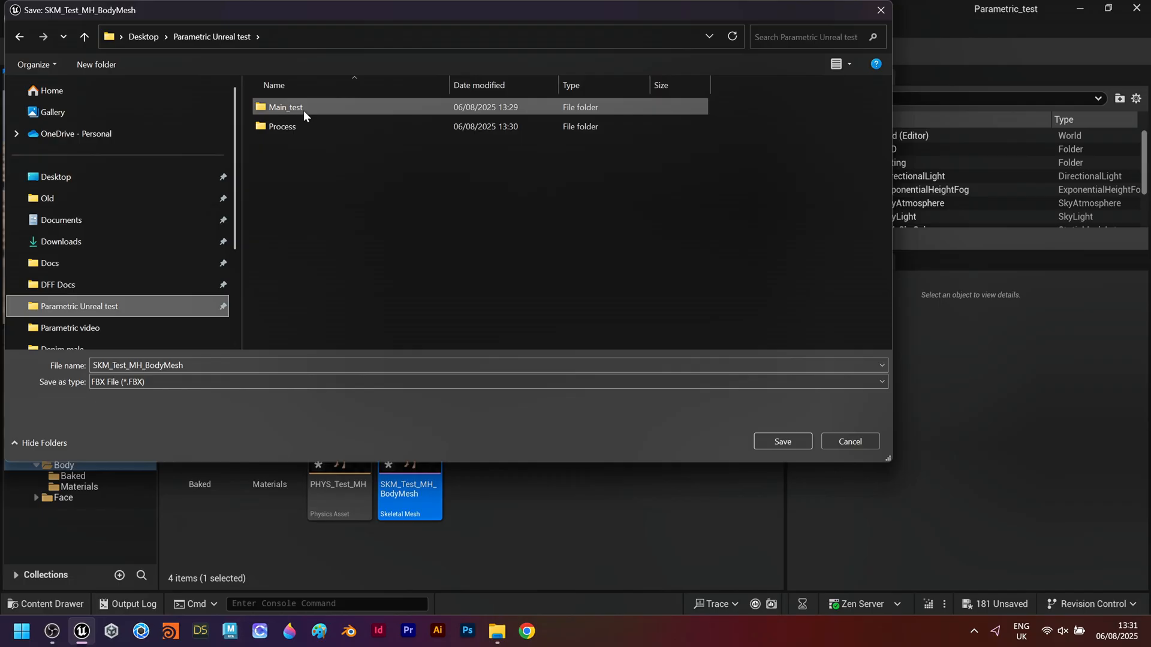
left_click(781, 441)
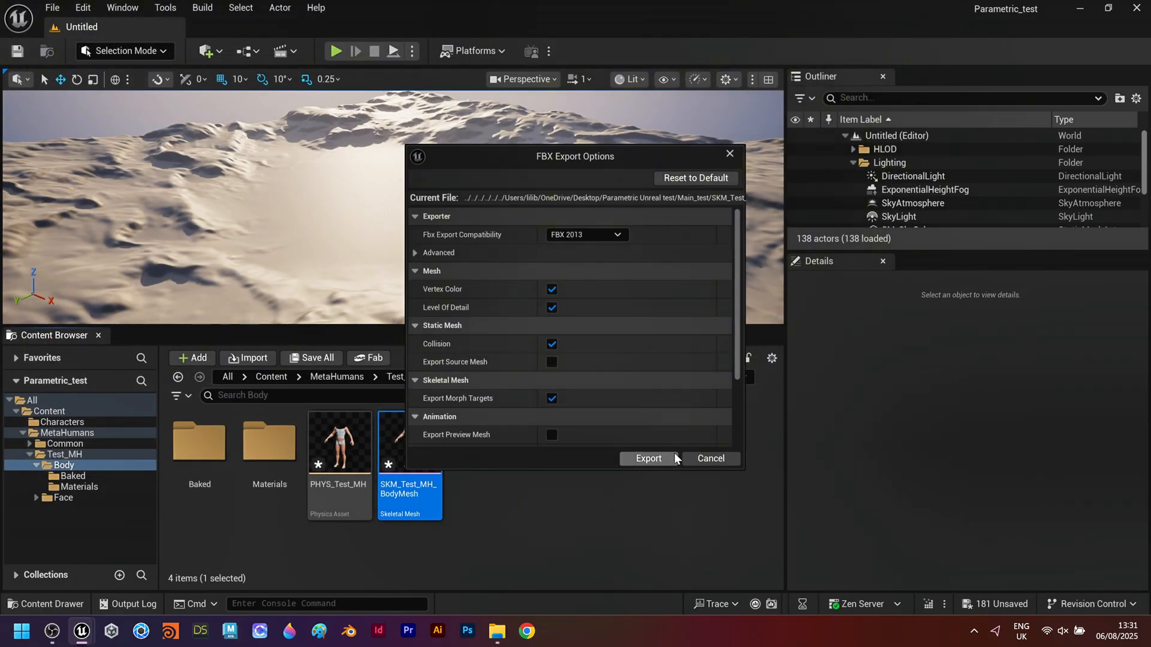
scroll("down", 3)
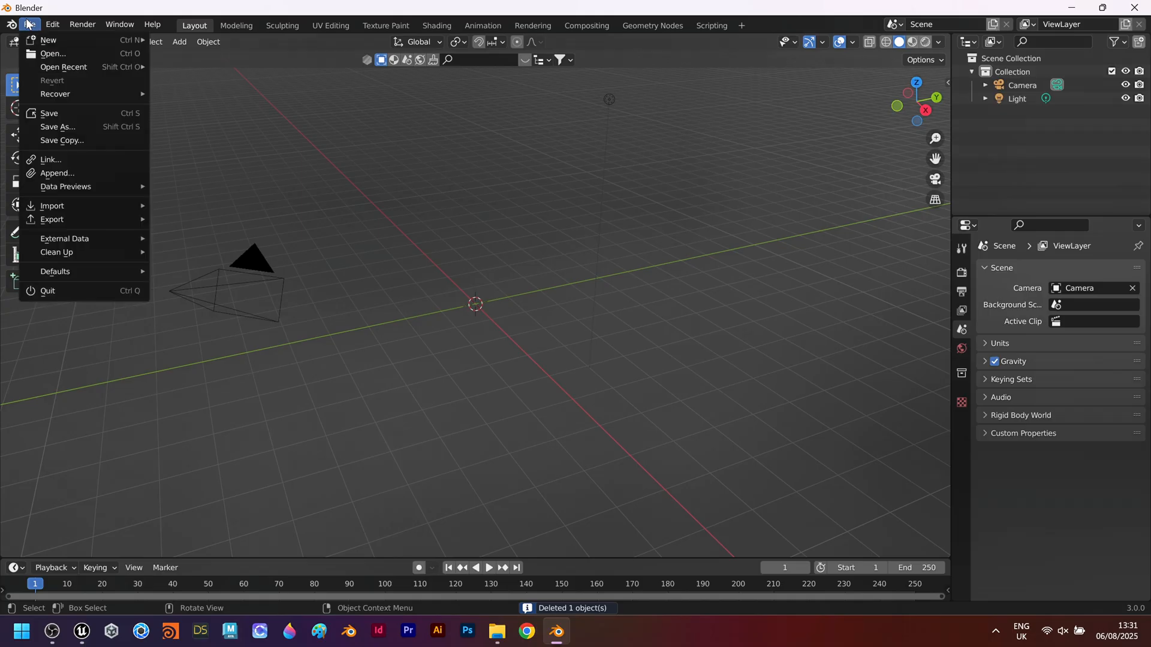
Import the Test_MH body mesh and the bomber jacket FBX files into the Blender scene
left_click(53, 206)
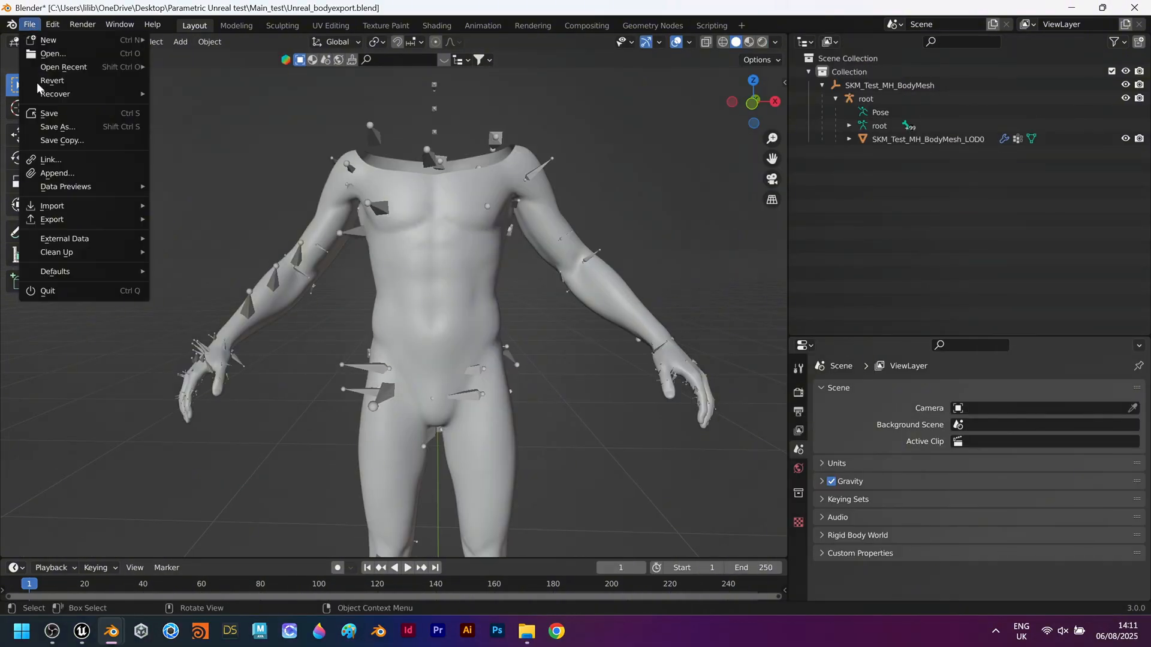
left_click(52, 206)
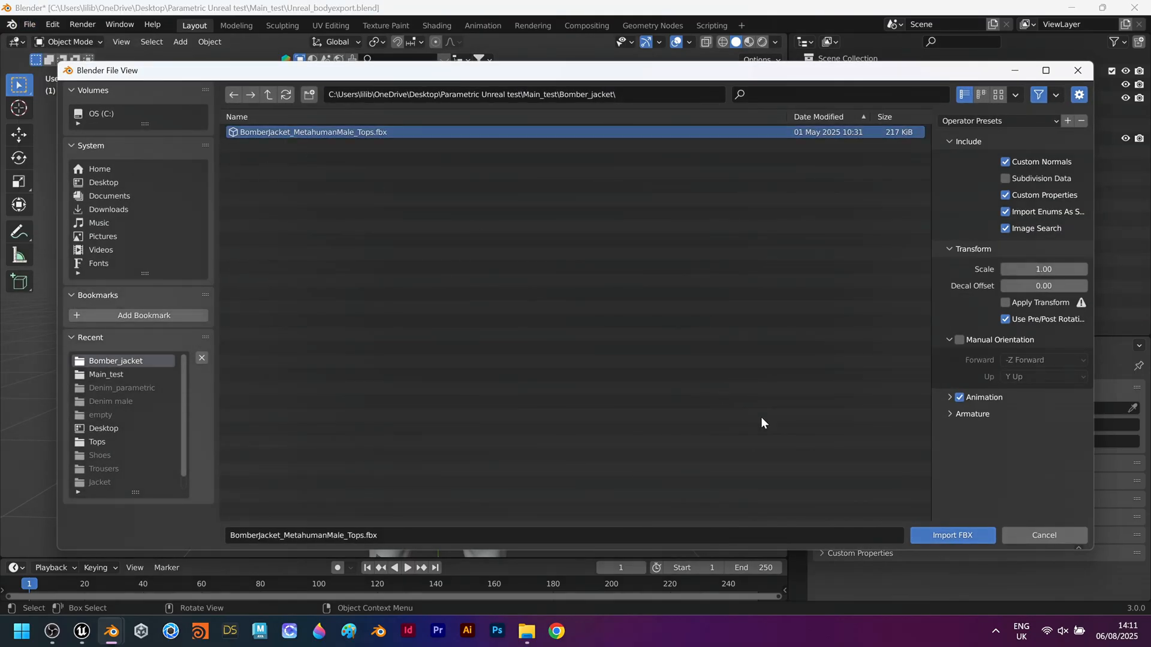
left_click(951, 535)
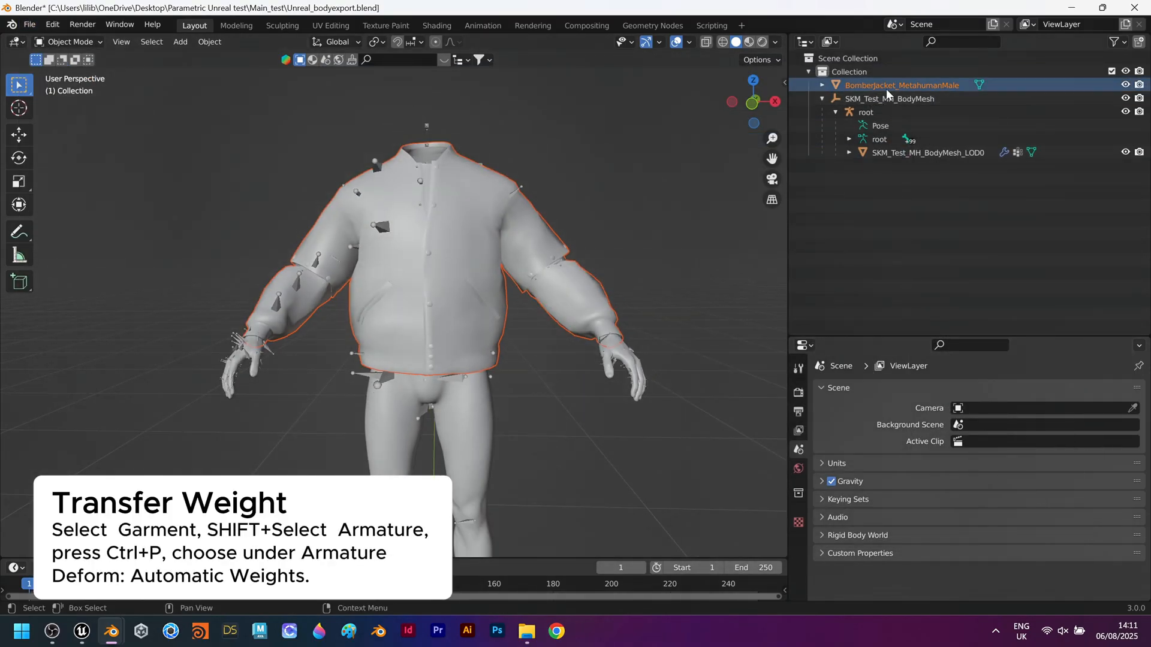
Parent the jacket to the MetaHuman armature with automatic weights and select it for export
left_click(866, 112)
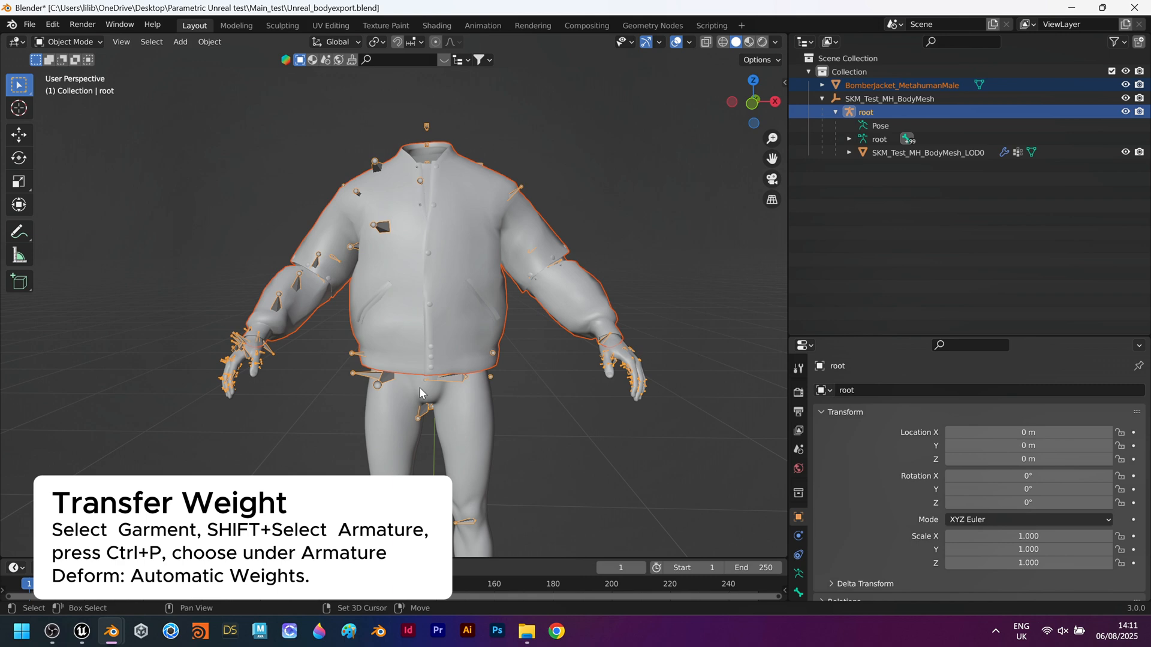
key("ctrl+p")
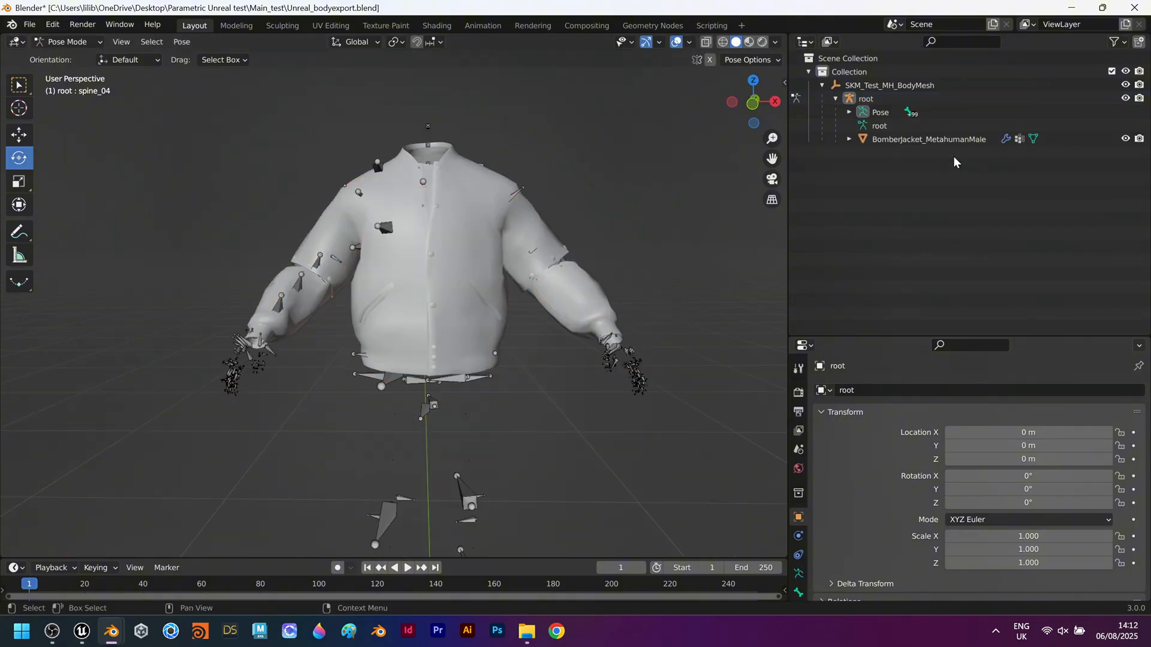
left_click(928, 139)
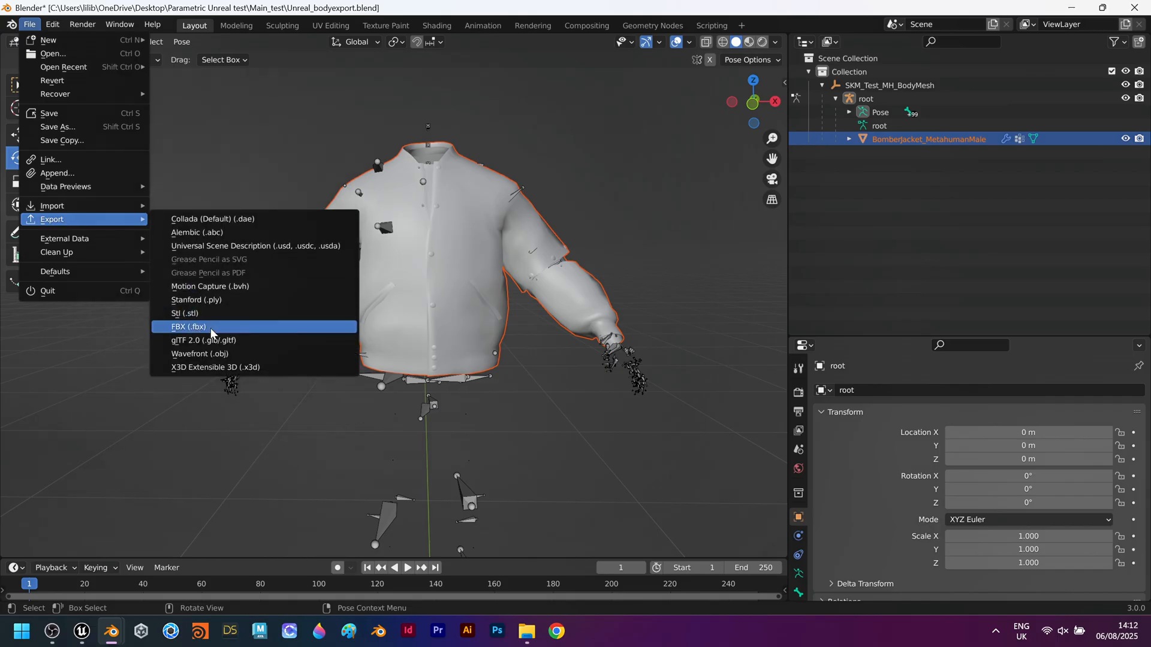
Export the rigged jacket and armature as FBX with Geometry smoothing set to Face
left_click(188, 327)
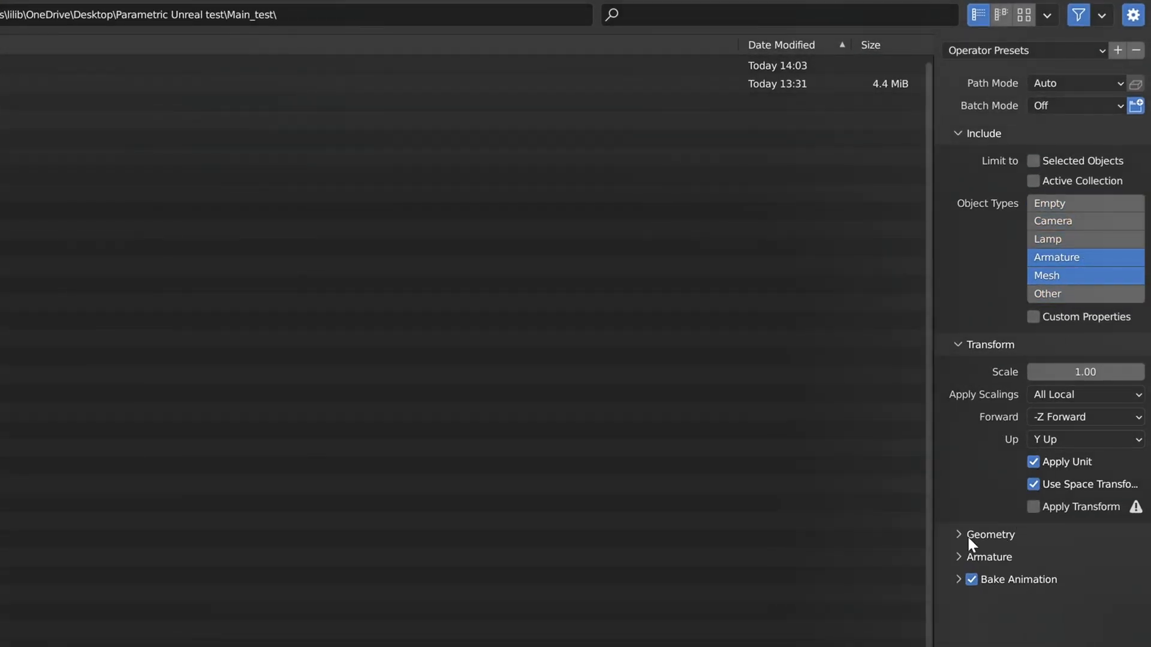
left_click(991, 534)
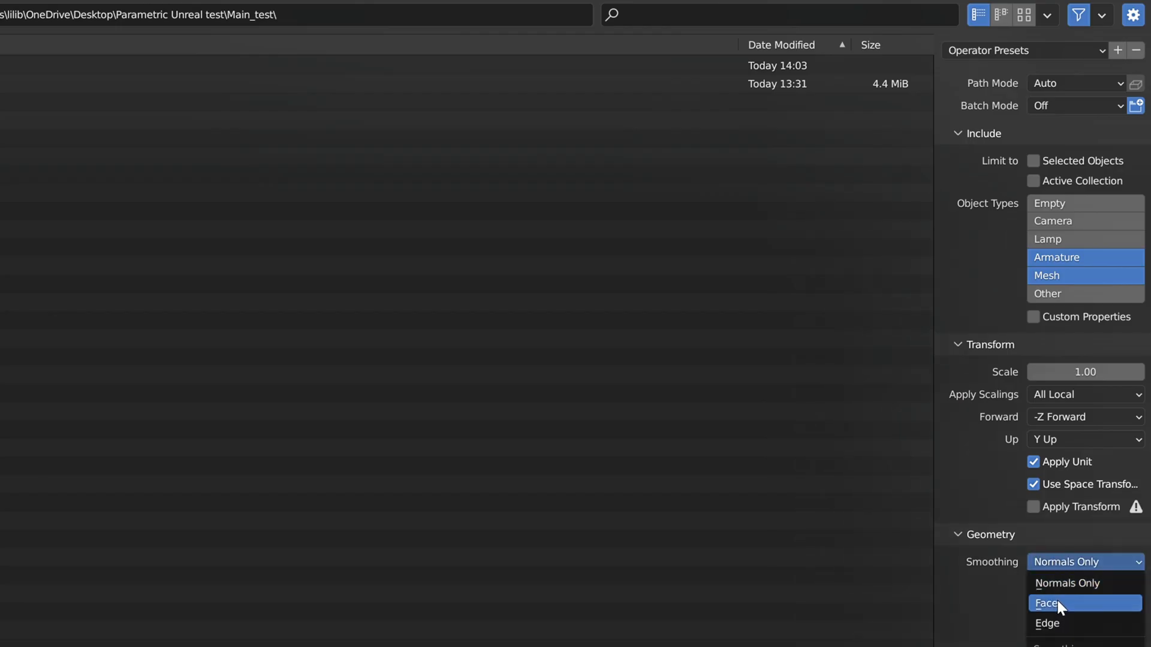
left_click(1049, 604)
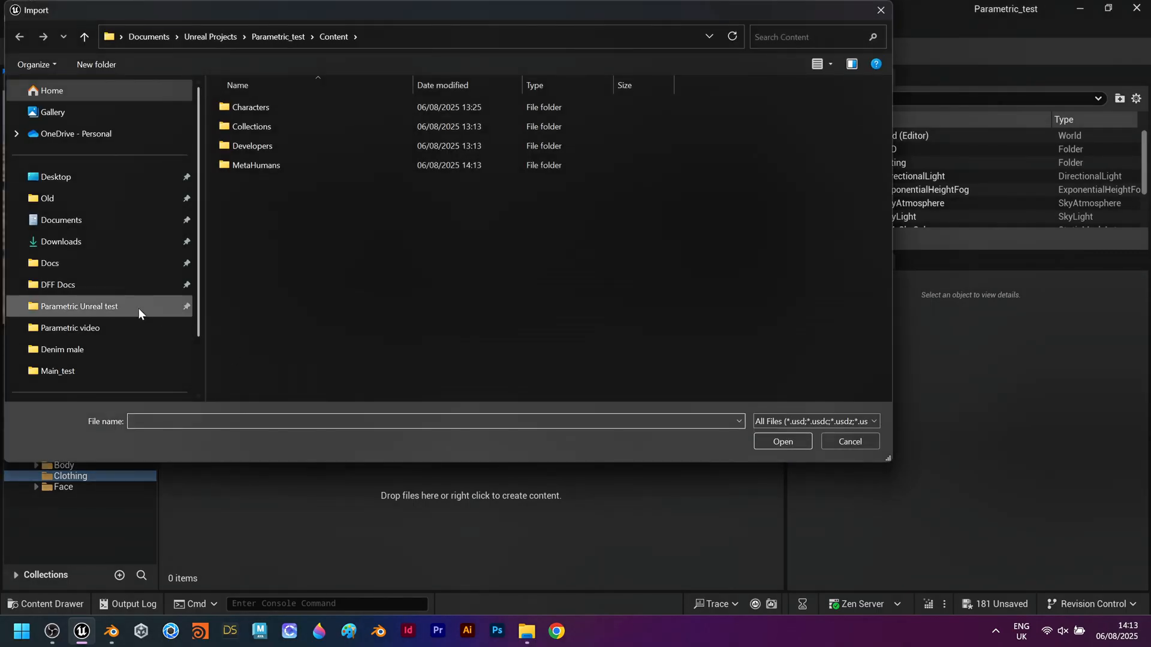
Import BomberJacket_Skeletalmesh.fbx and its jacket textures into Test_MH's Clothing folder
left_click(280, 127)
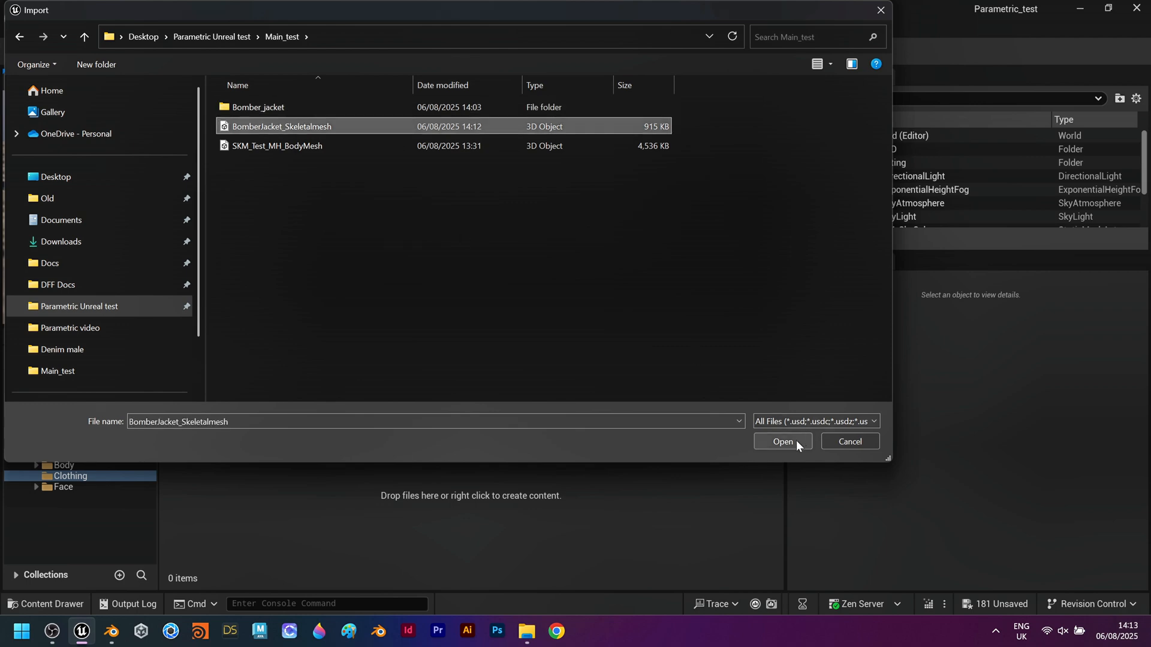
left_click(782, 441)
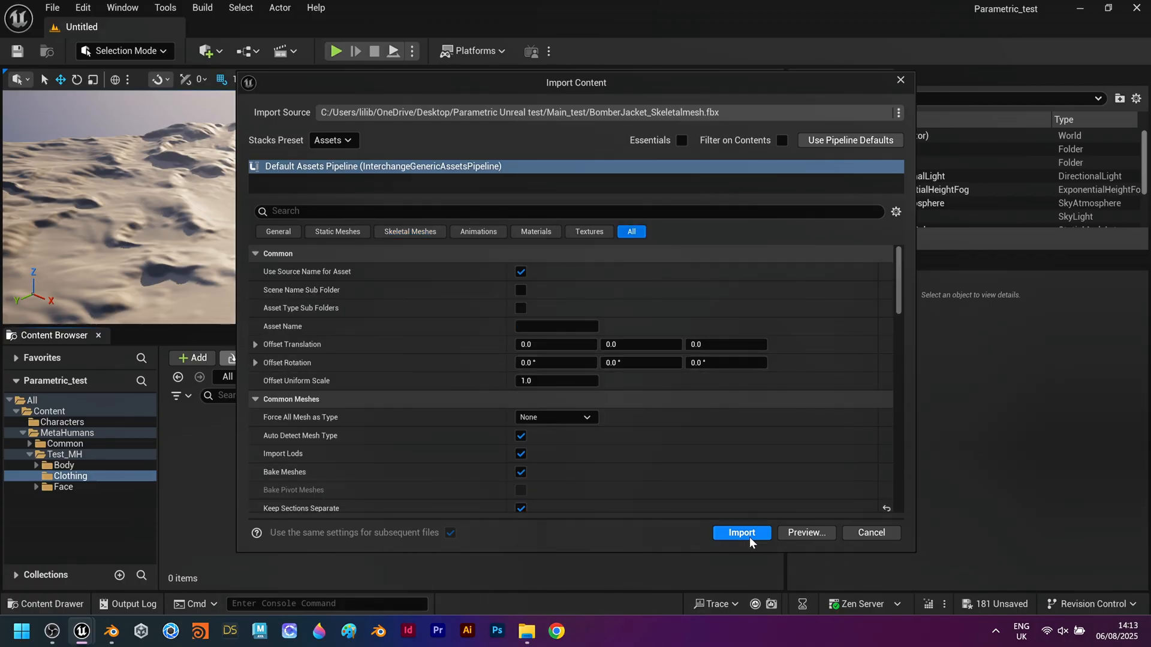
left_click(741, 533)
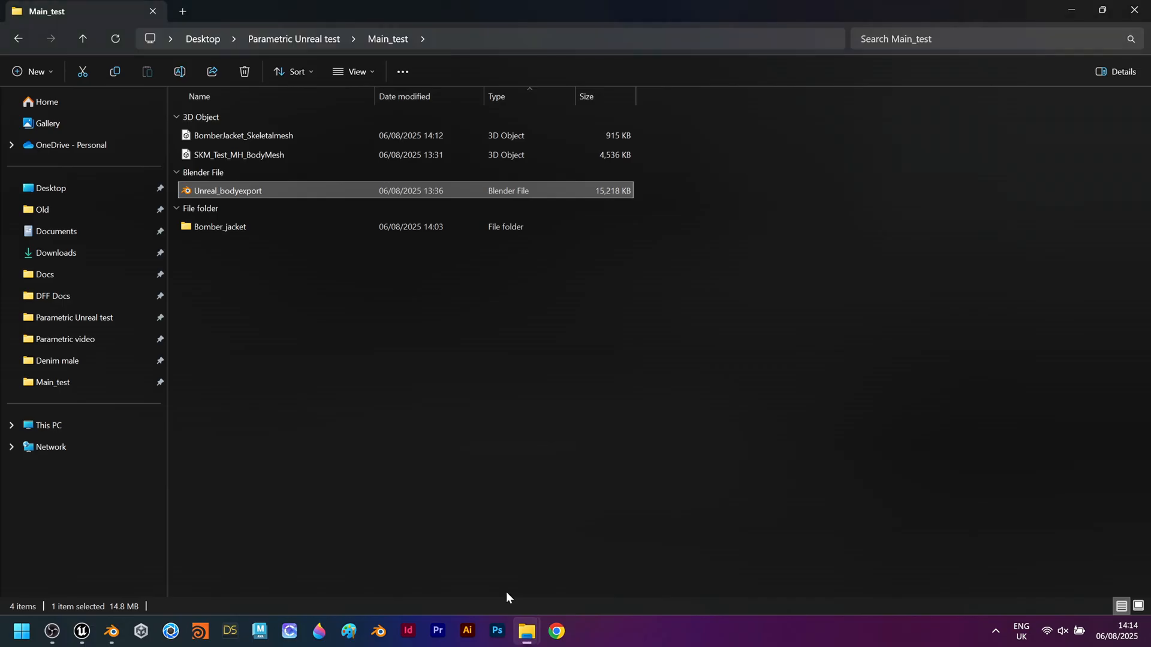
double_click(220, 226)
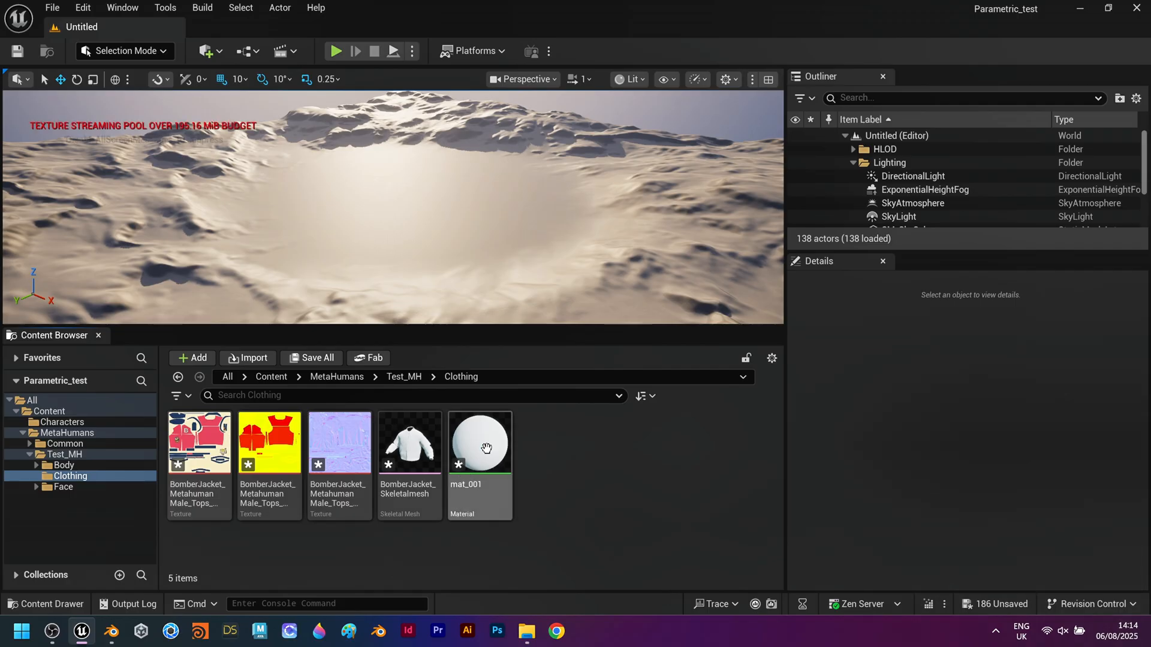
Wire the jacket textures into mat_001's Base Color, Normal and ORM pins, then create the jacket Cloth Asset
double_click(480, 442)
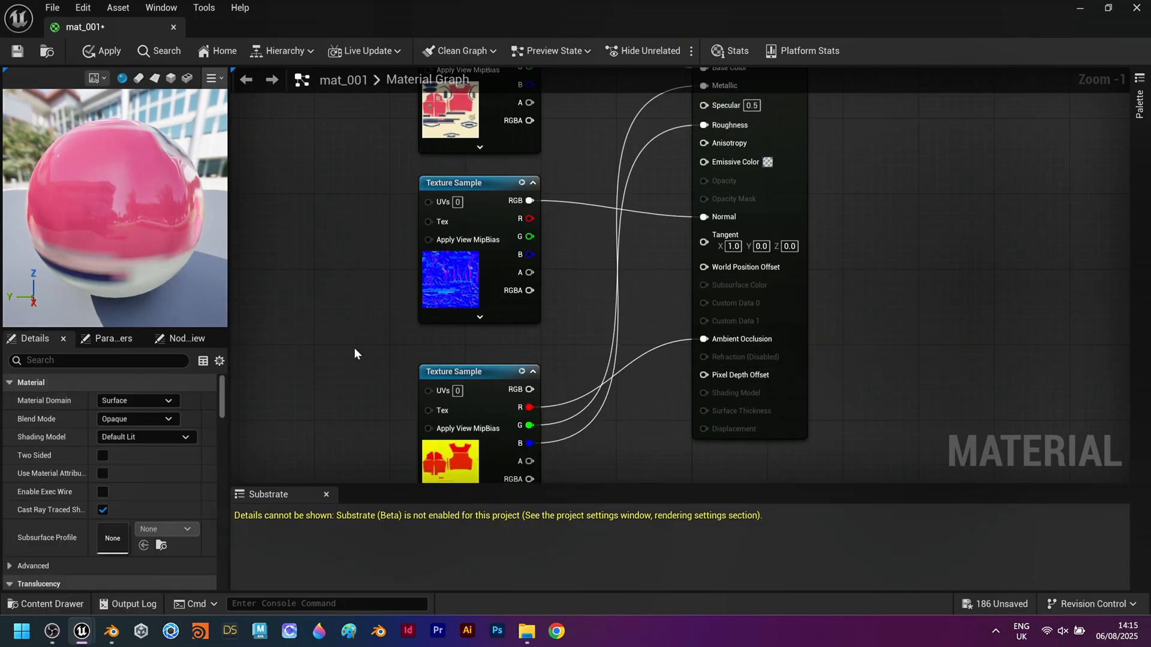
left_click(103, 454)
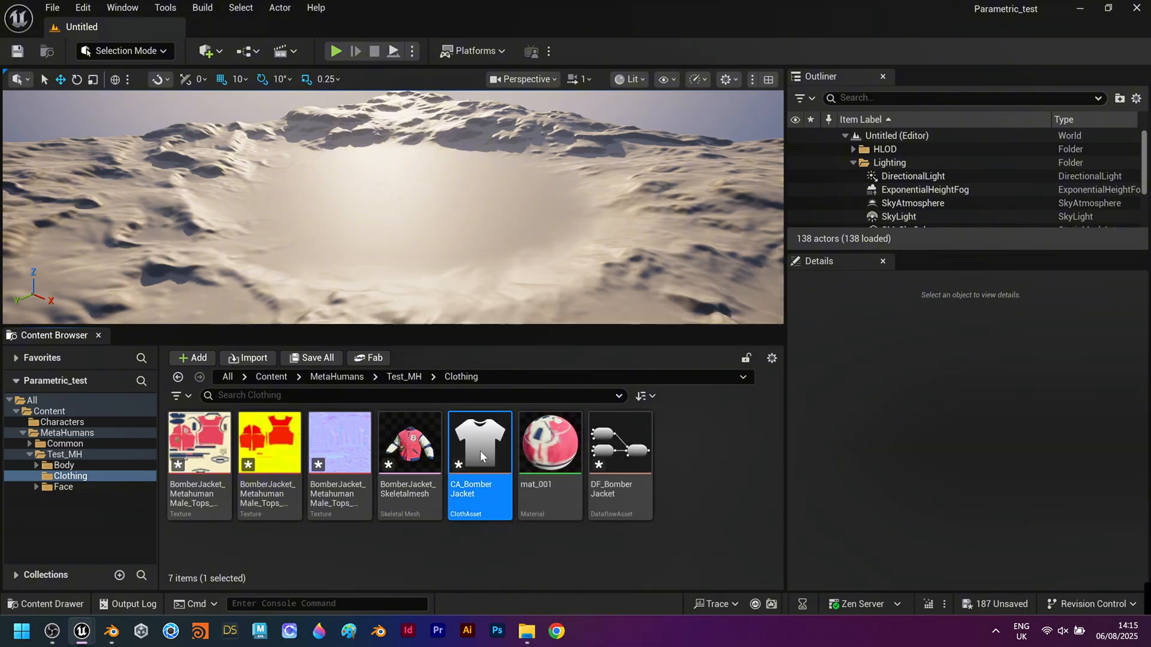
In CA_BomberJacket, add SkeletalMeshImport and ClothAssetTerminal nodes using the jacket skeletal mesh, and save
double_click(479, 442)
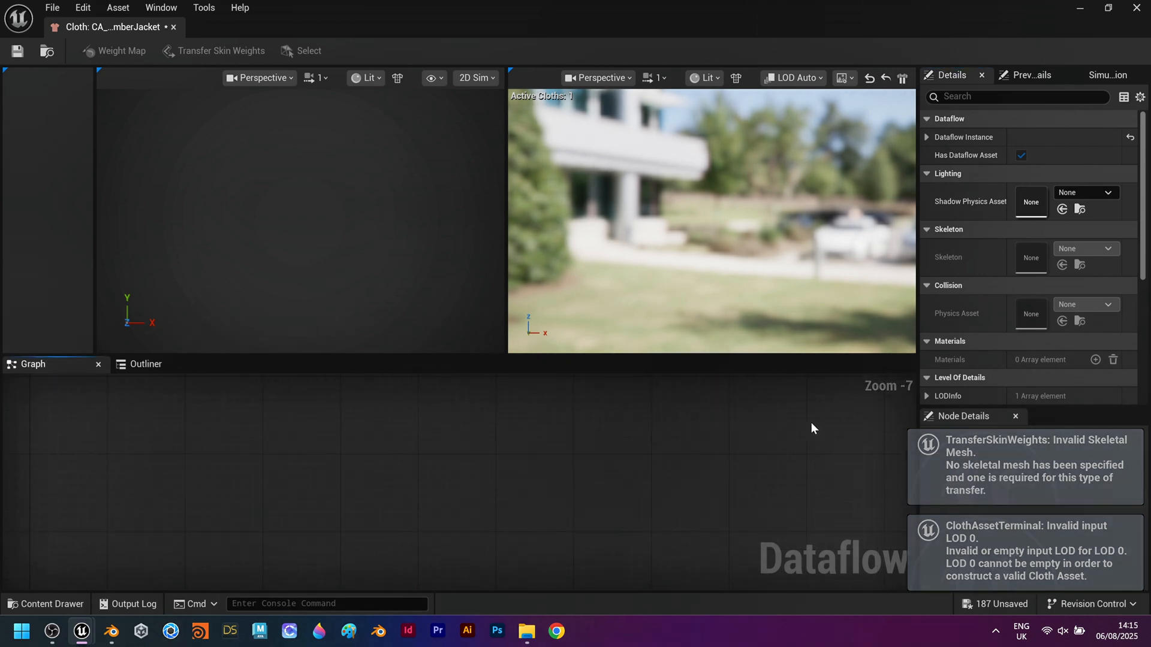
type("skel")
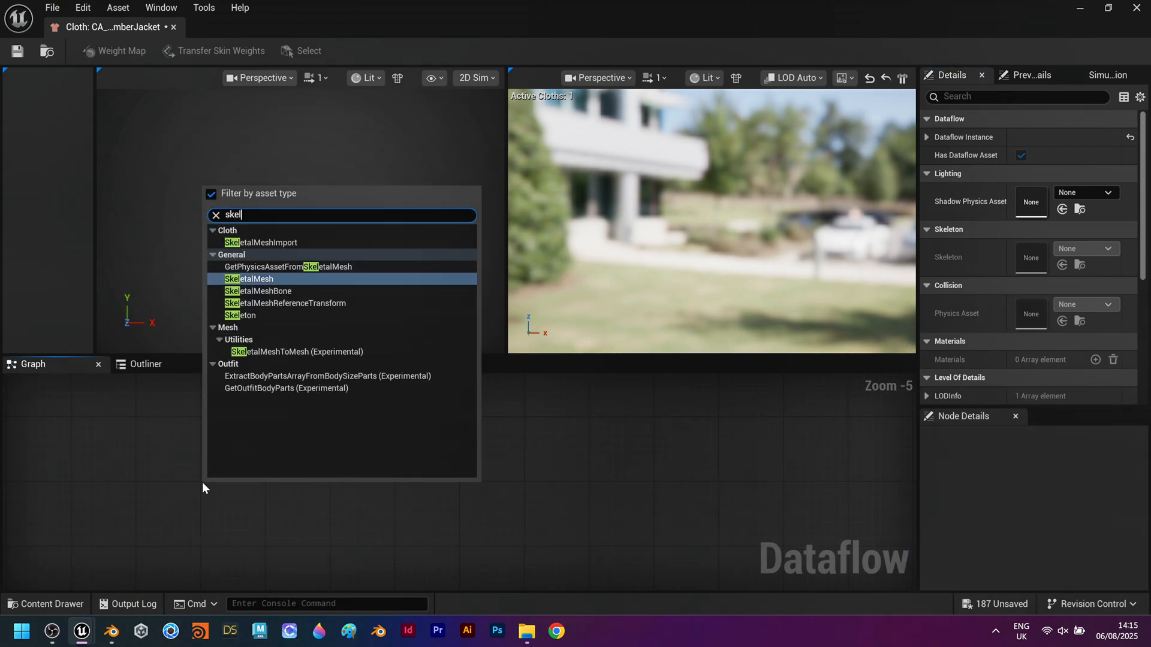
left_click(261, 242)
type("cloth")
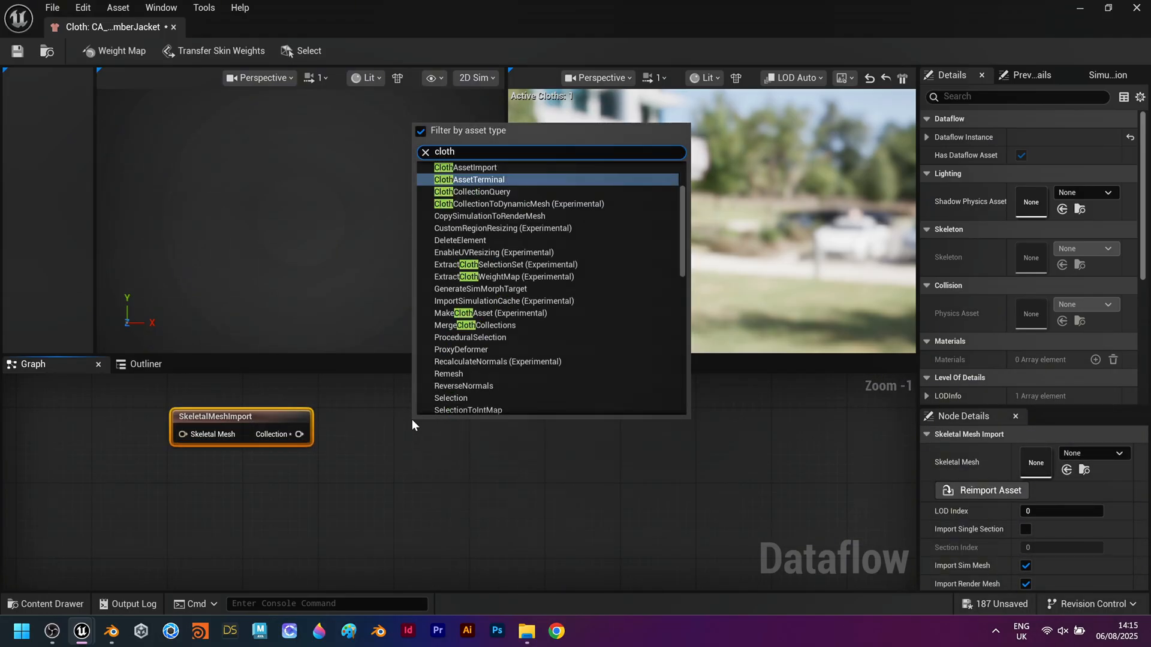
left_click(470, 179)
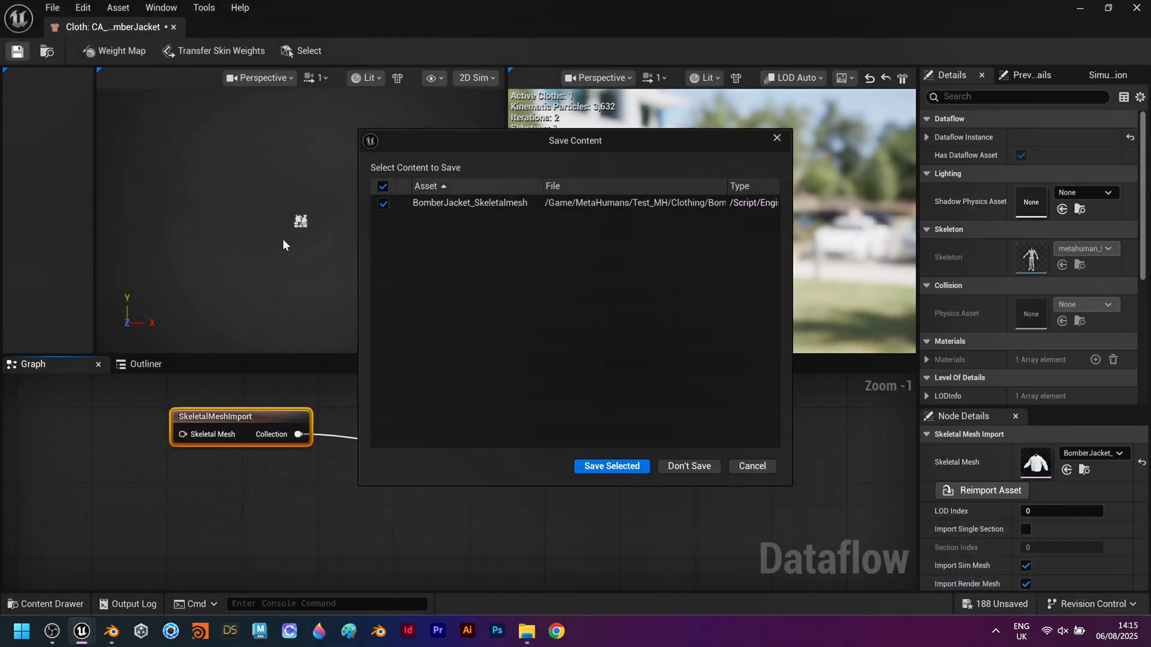
left_click(611, 466)
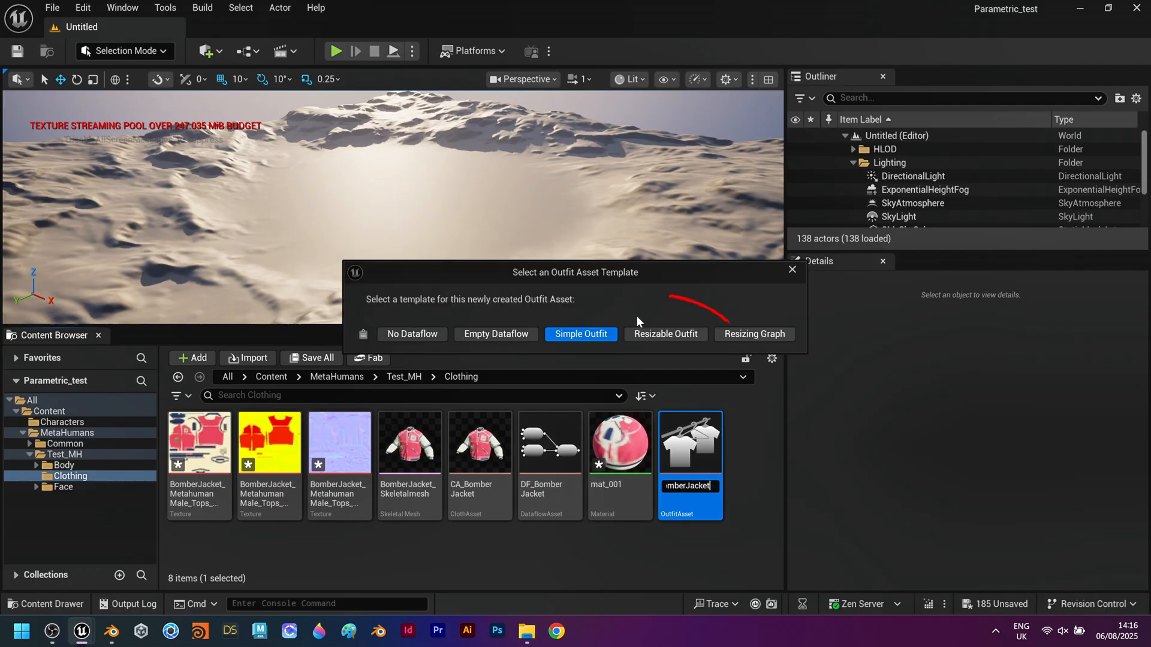
Create OA_BomberJacket with the Resizable Outfit template and set CA_BomberJacket as its source asset
left_click(581, 334)
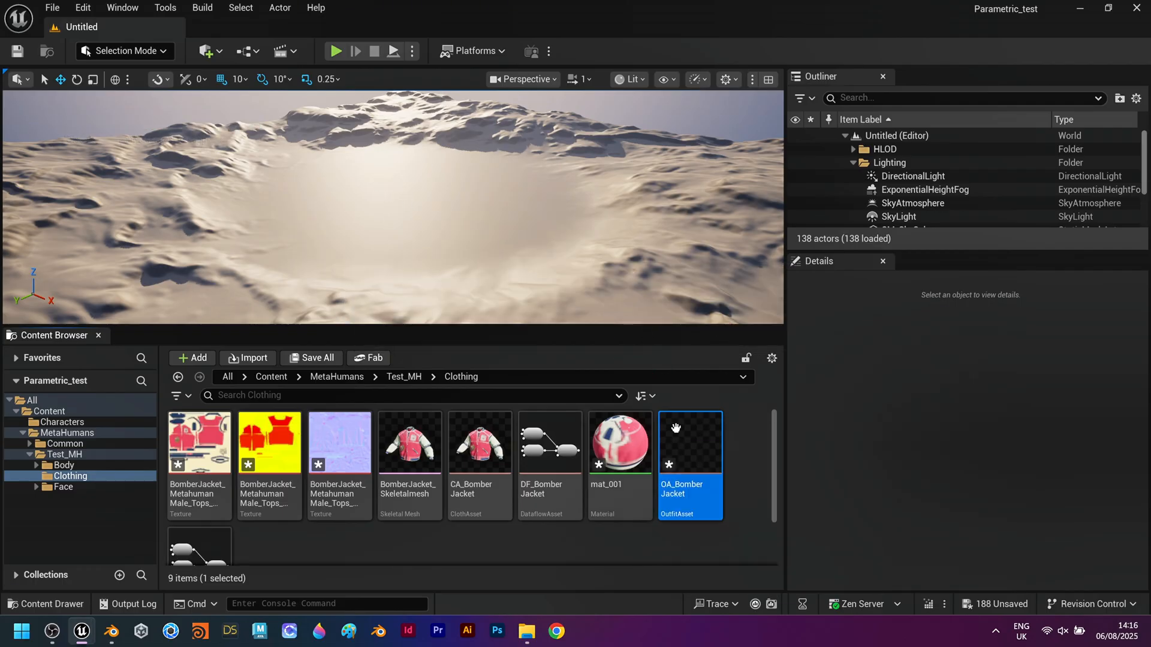
double_click(688, 441)
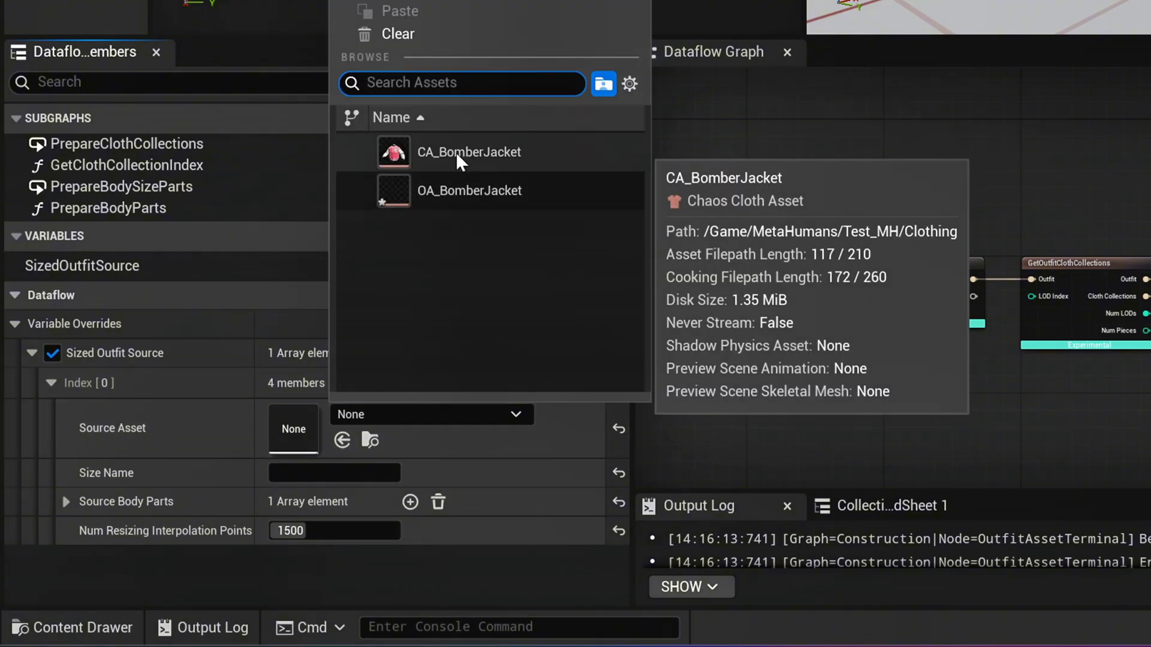
left_click(468, 152)
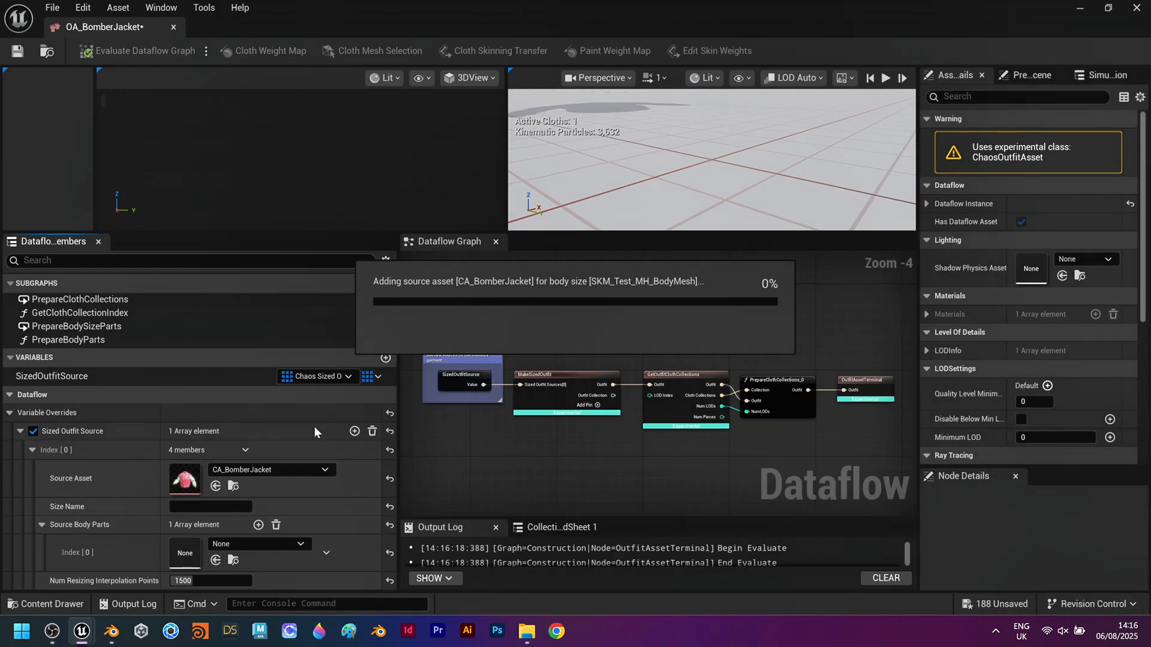
mouse_move(546, 441)
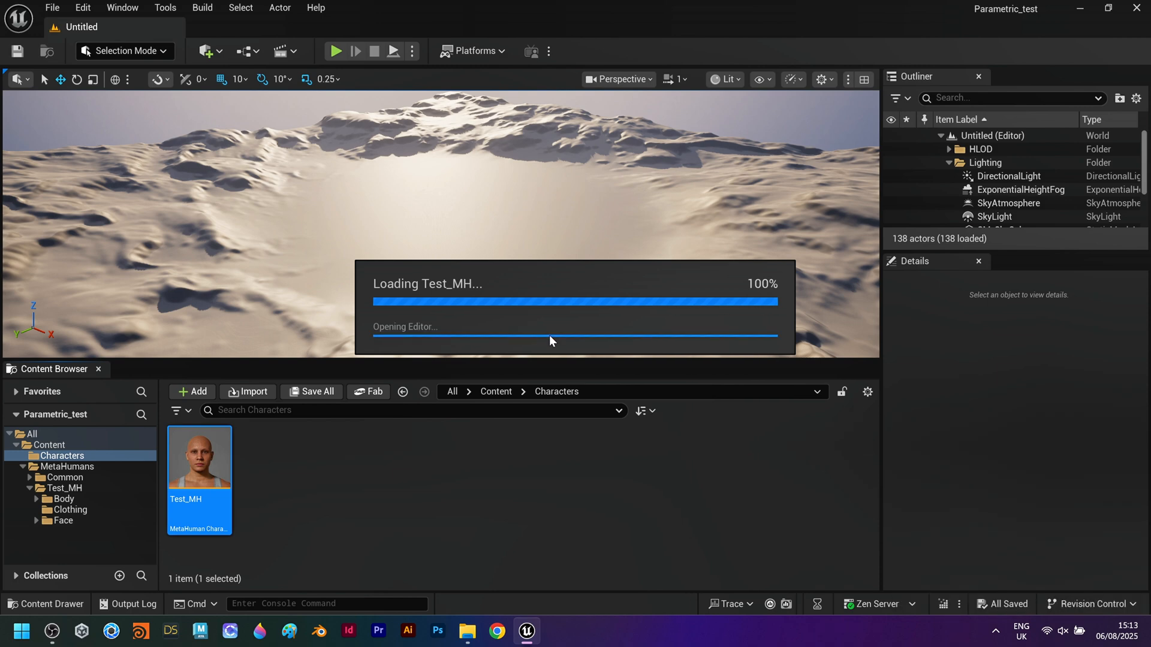
In Test_MH's Hair & Clothing, add the bomber jacket outfit from the Content Drawer
double_click(199, 457)
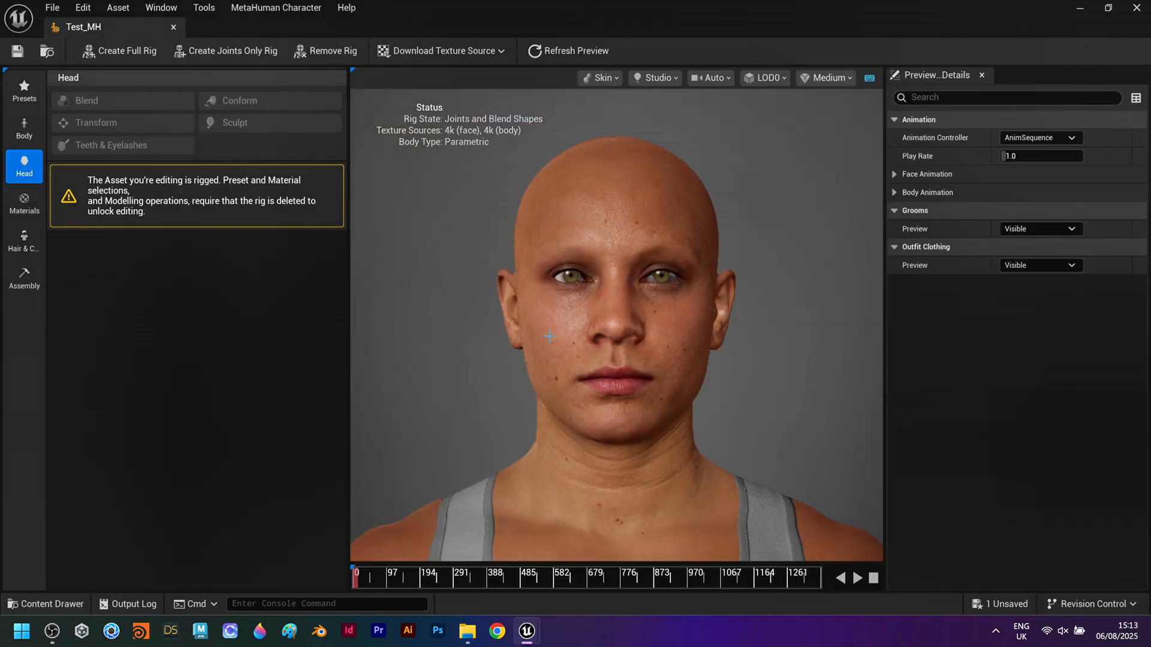
left_click(24, 238)
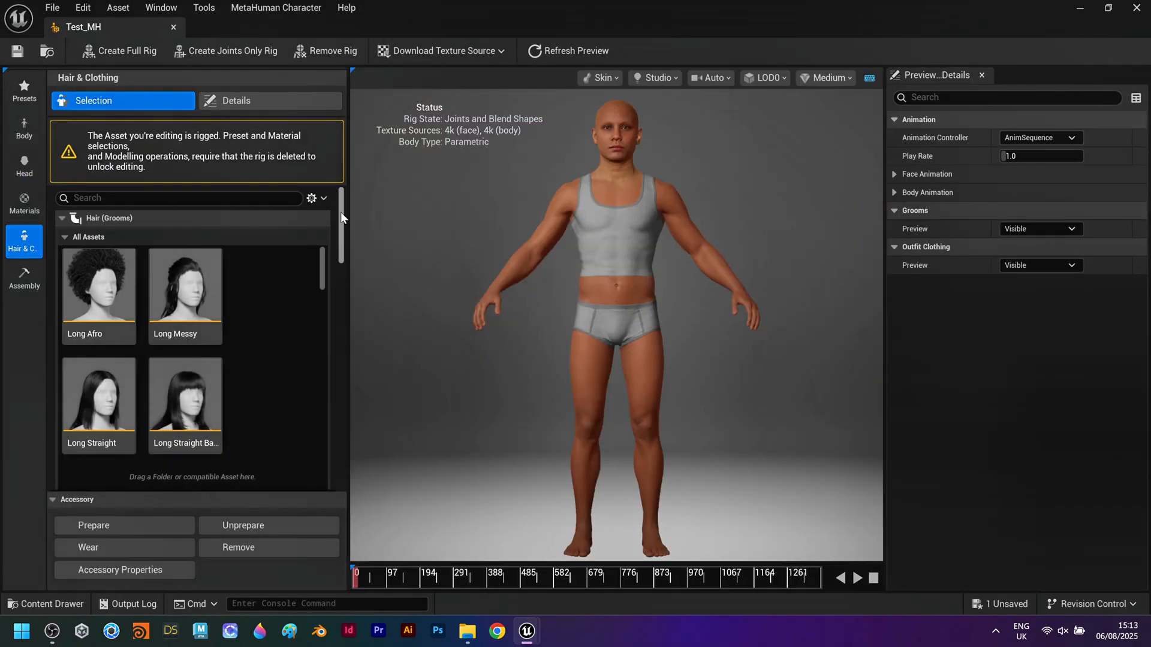
scroll("down", 3)
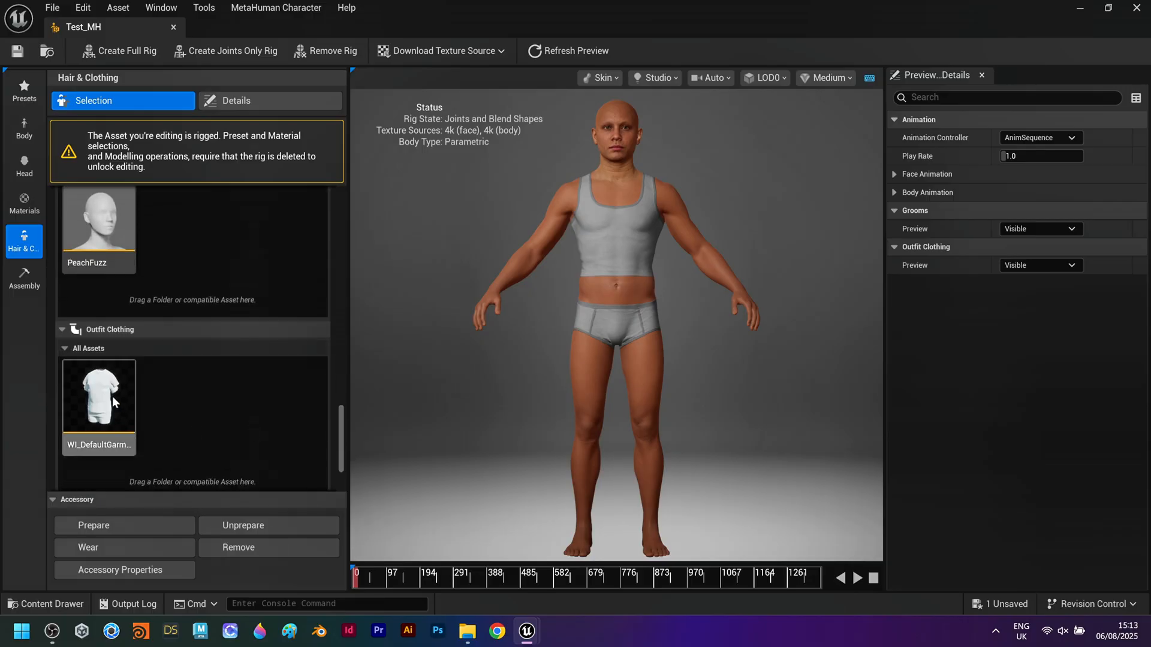
left_click(45, 603)
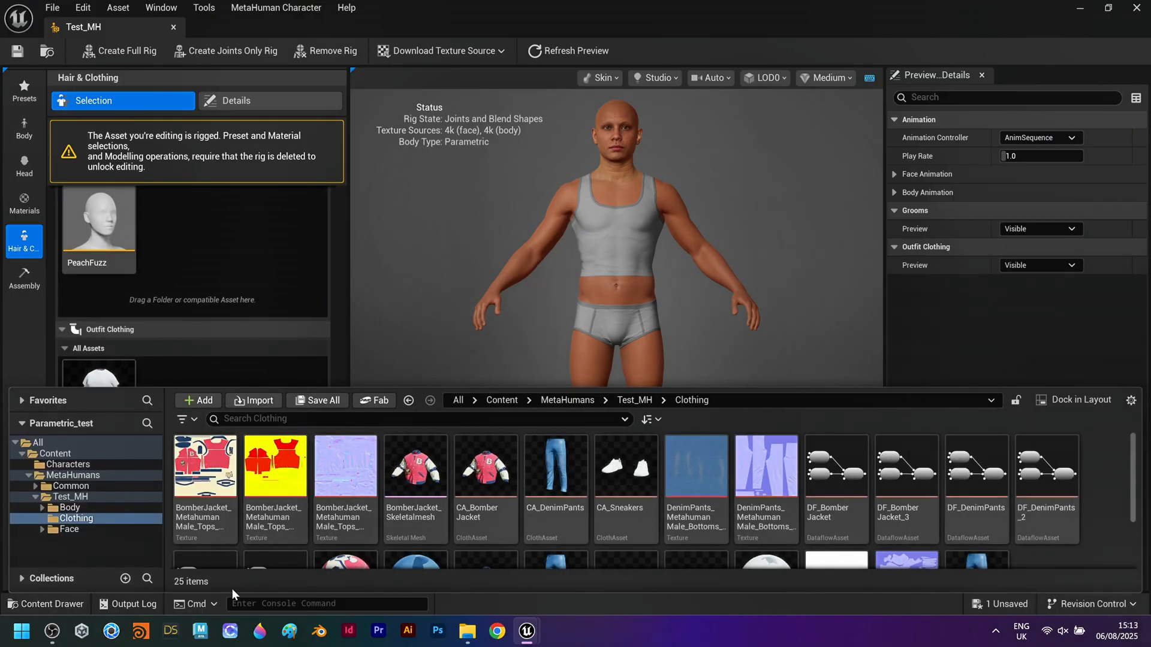
scroll("down", 3)
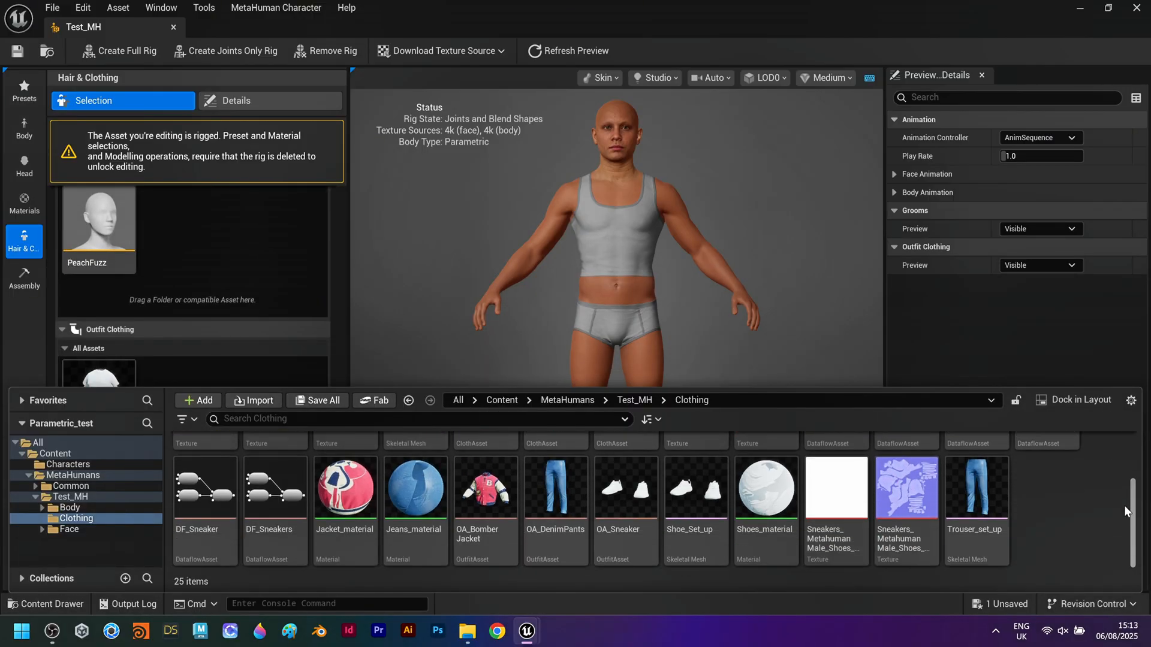
left_click(484, 488)
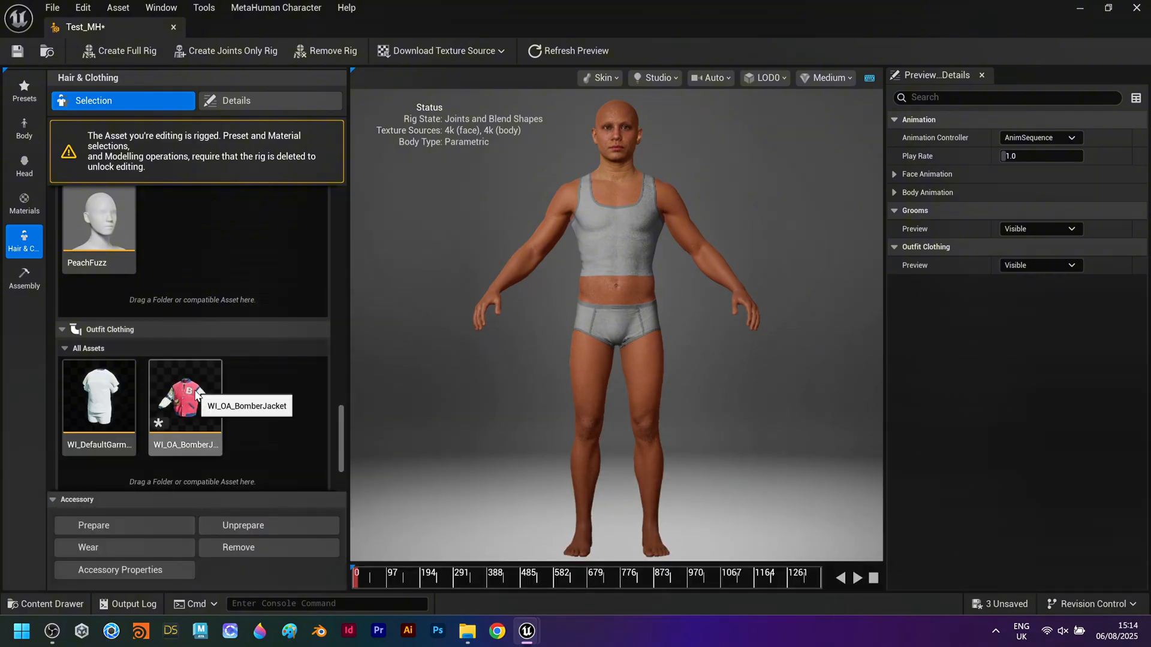
Dress Test_MH in the bomber jacket, denim pants and sneakers outfit assets
left_click(184, 396)
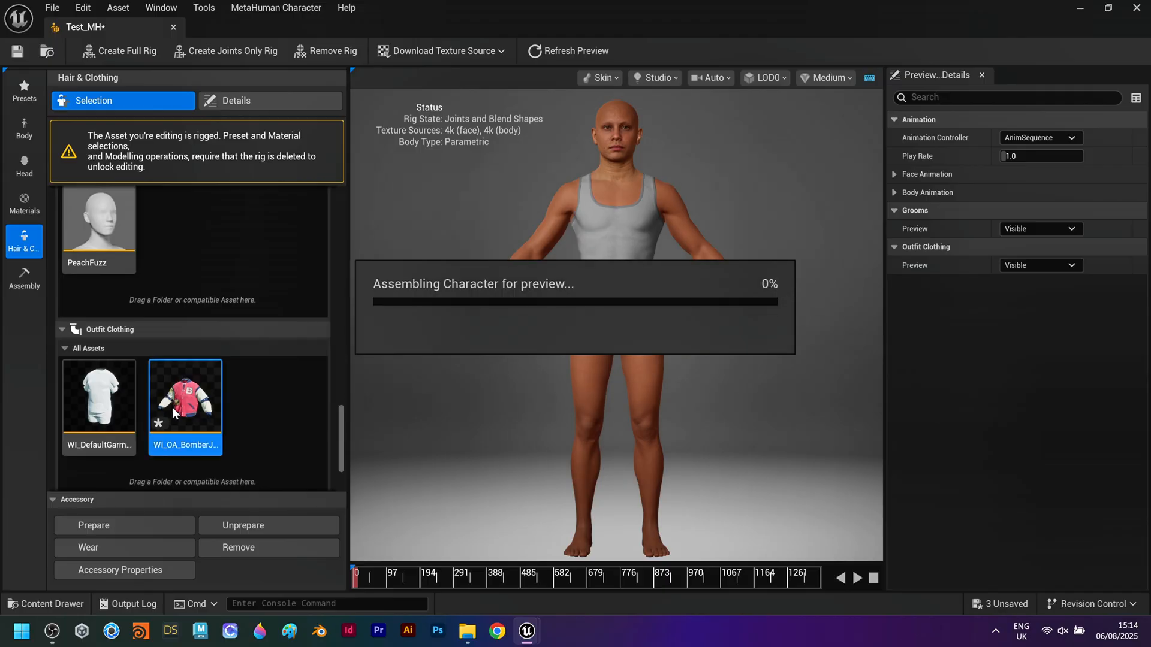
double_click(185, 394)
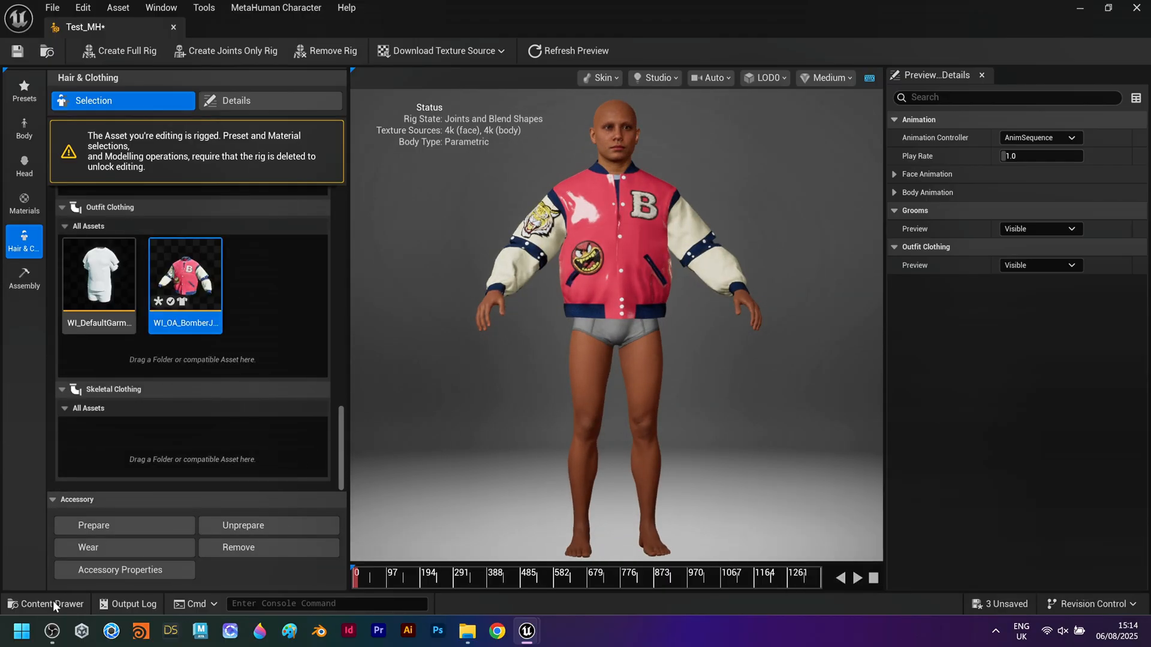
mouse_move(231, 293)
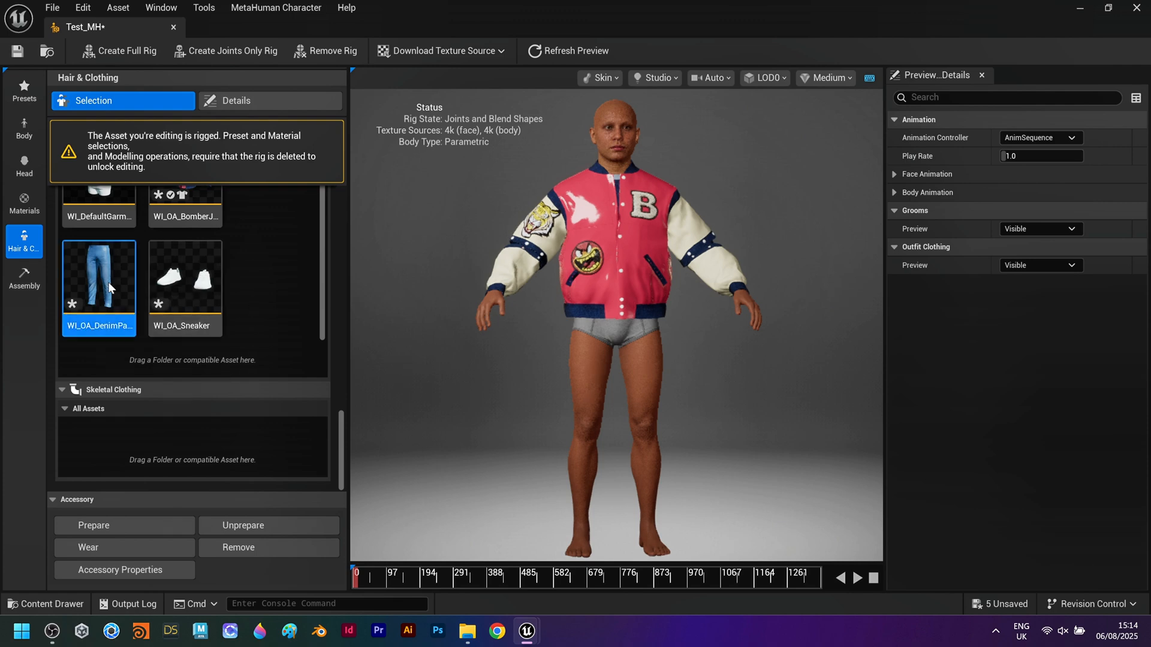
left_click(185, 275)
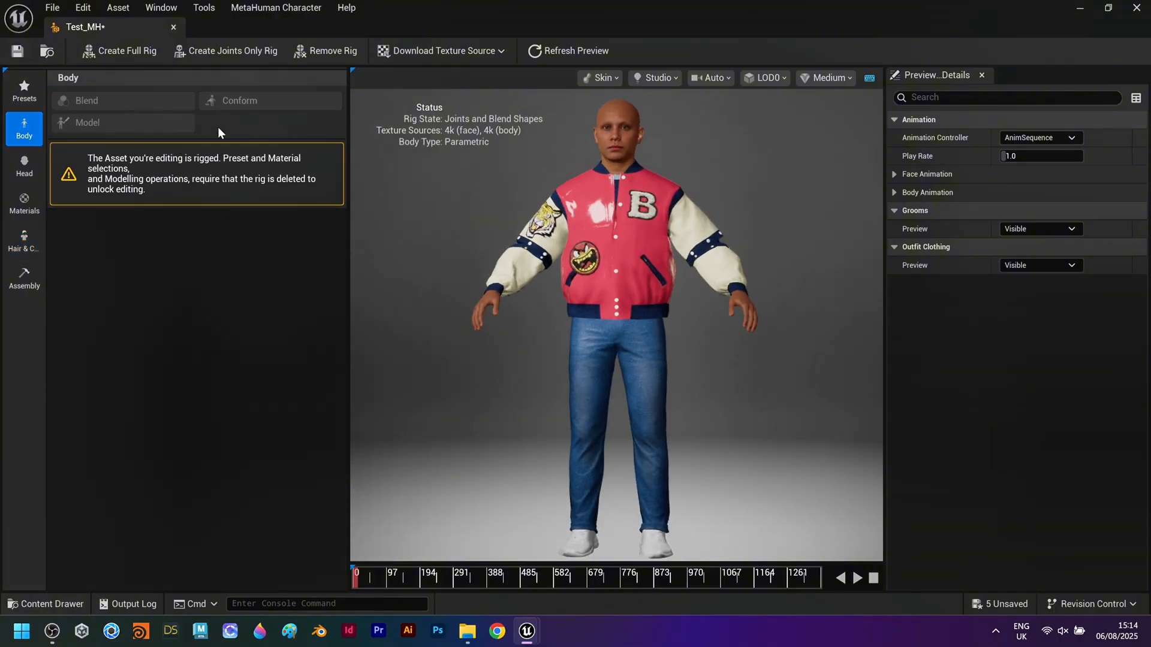
Remove Test_MH's rig so the body can be edited
left_click(331, 50)
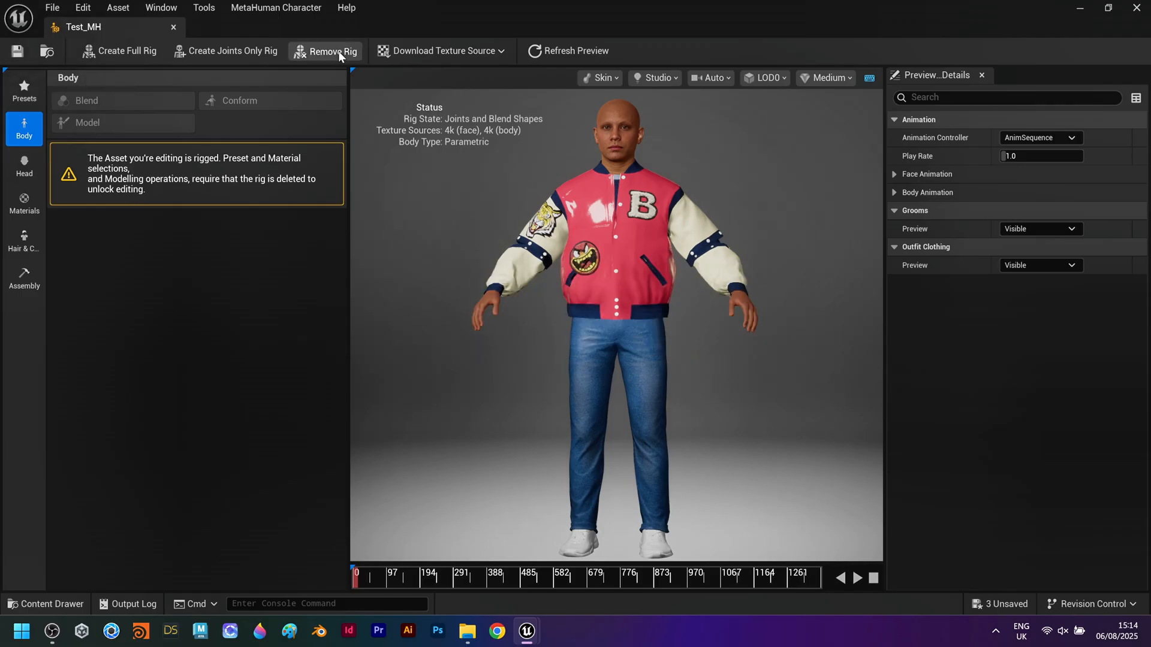
left_click(331, 50)
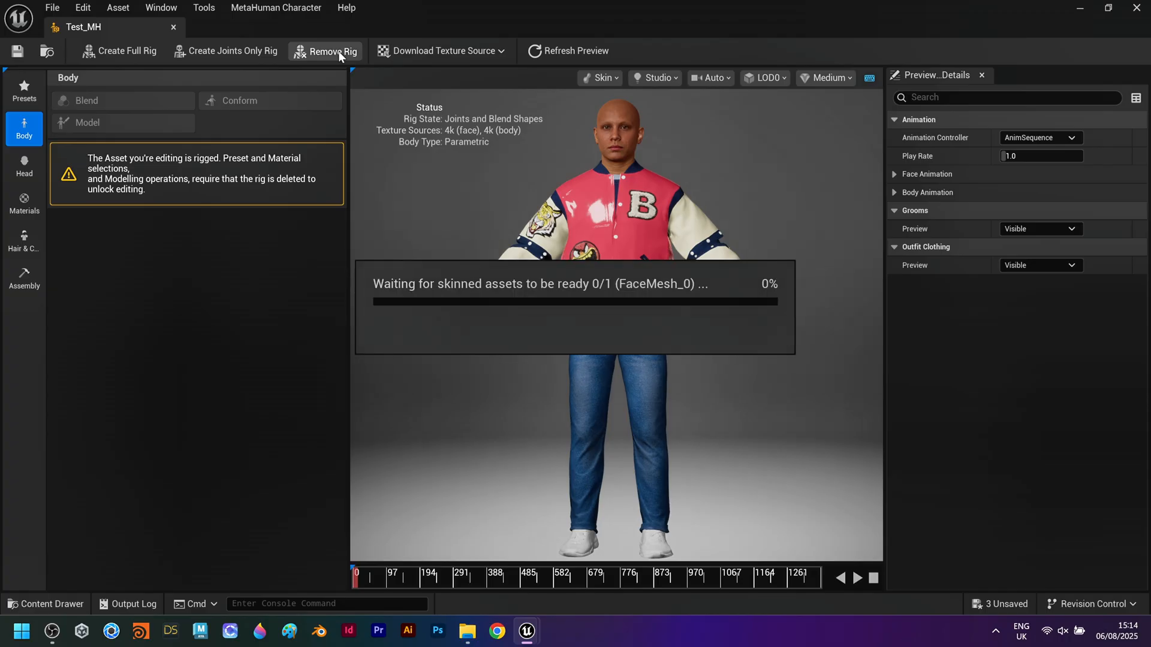
left_click(331, 51)
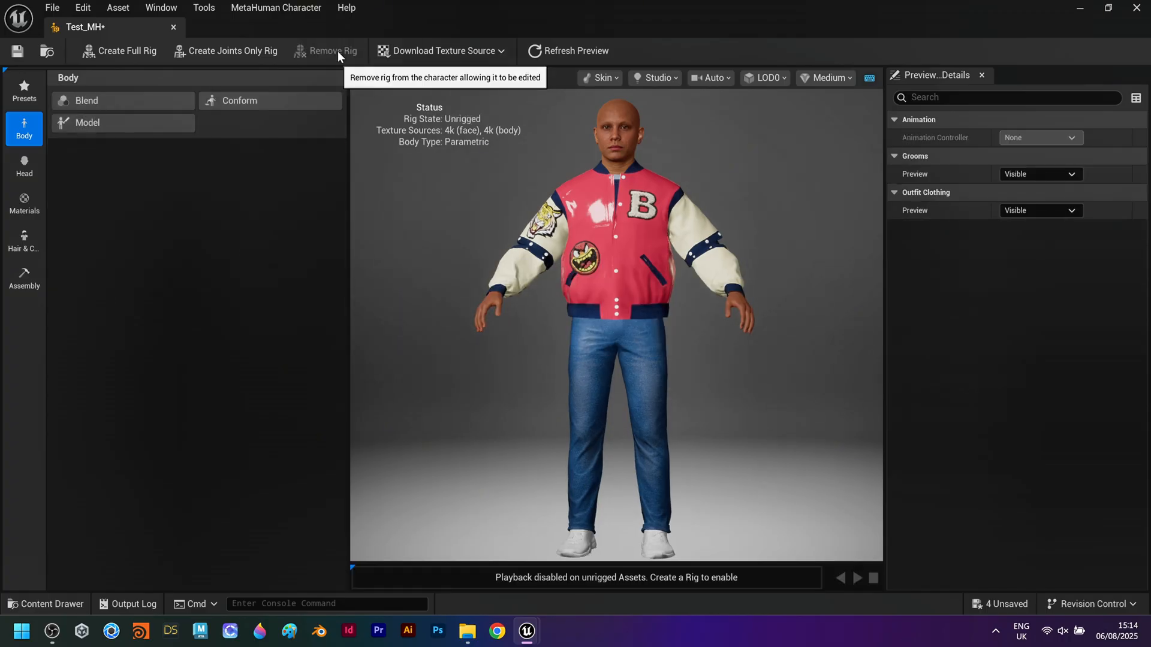
mouse_move(257, 227)
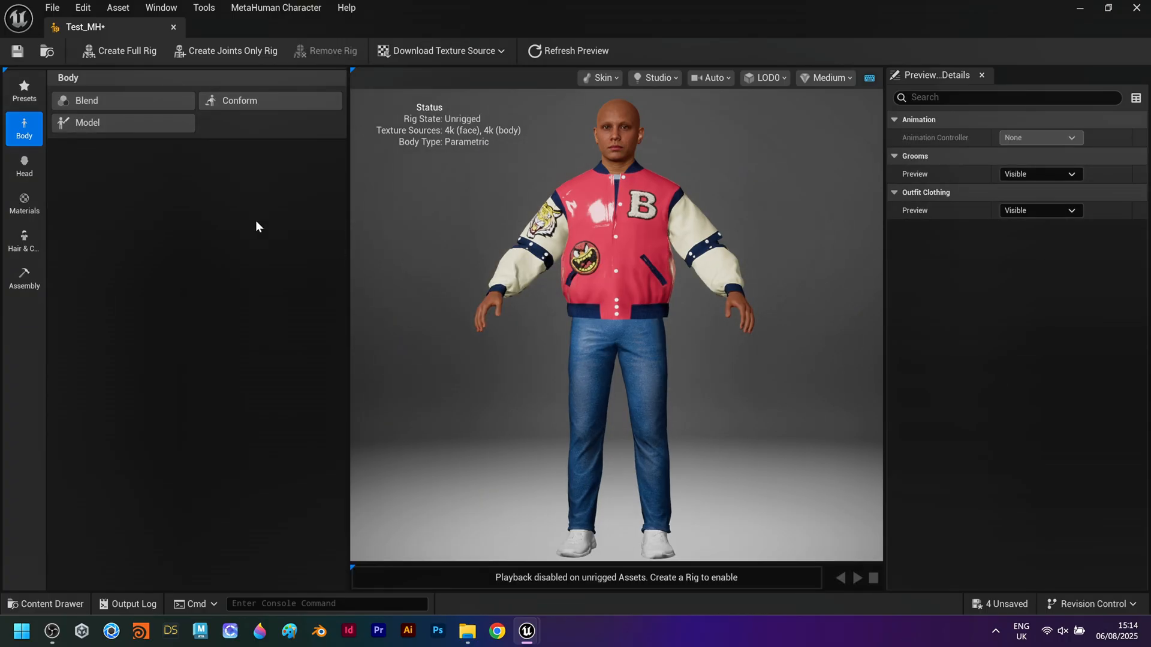
Reshape the body in Body > Model with Fat -0.53 and negative Muscularity for a thin build
left_click(87, 122)
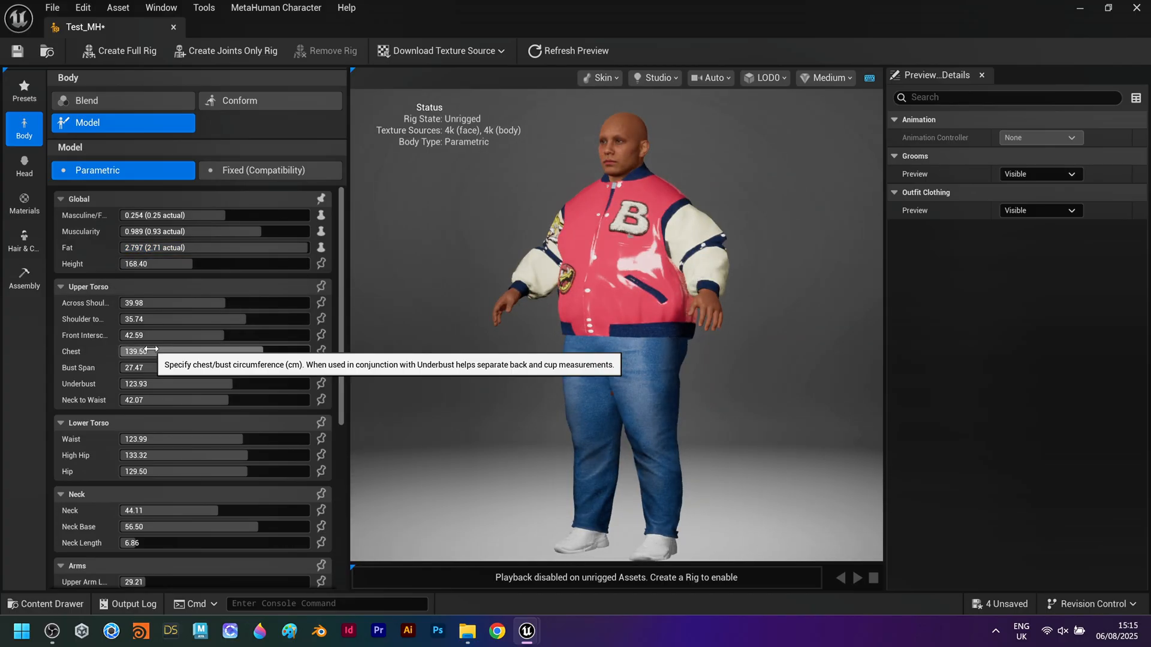
type("-0.53")
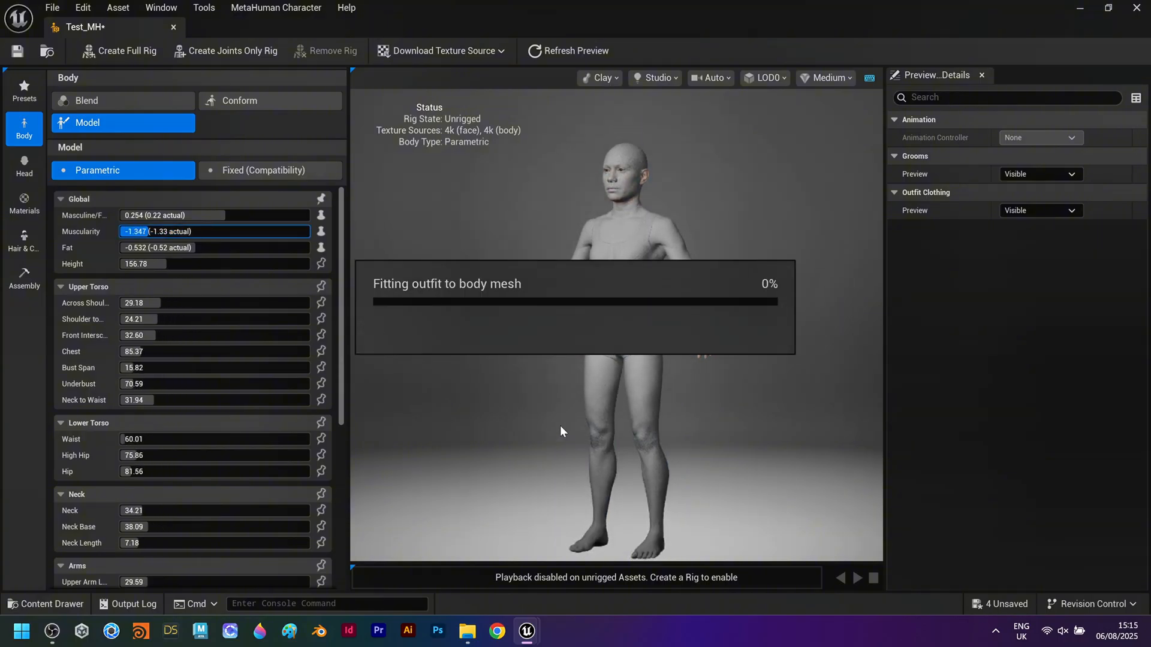
left_click(24, 167)
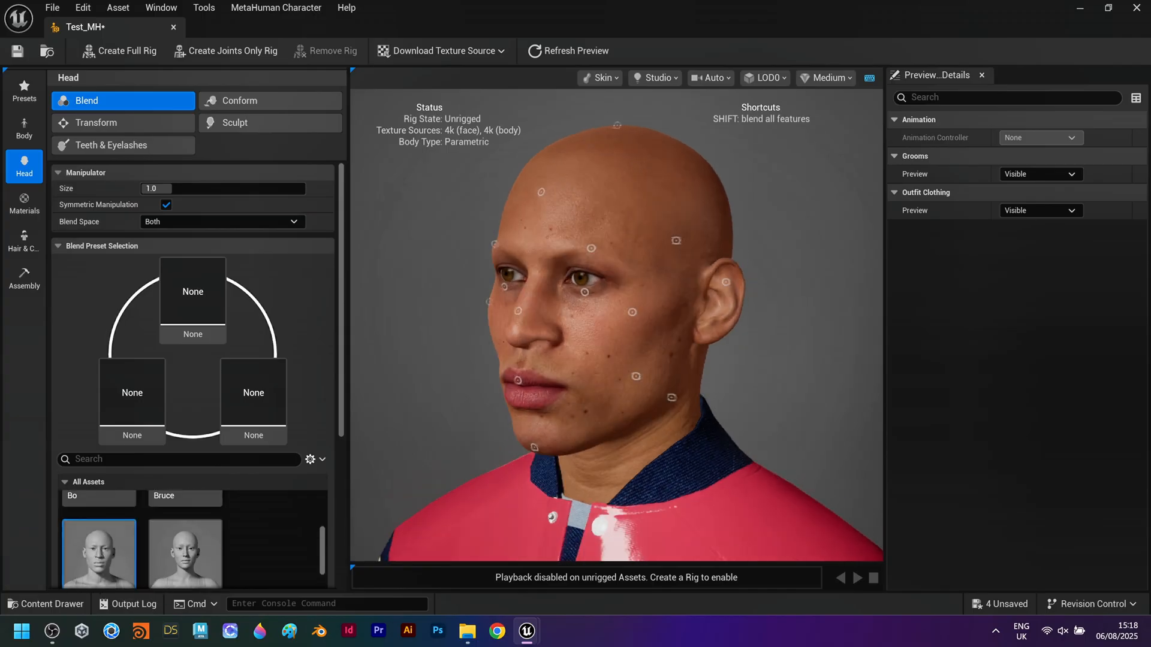
Choose a darker skin tone and give the character the Brush Cut groom
left_click(24, 204)
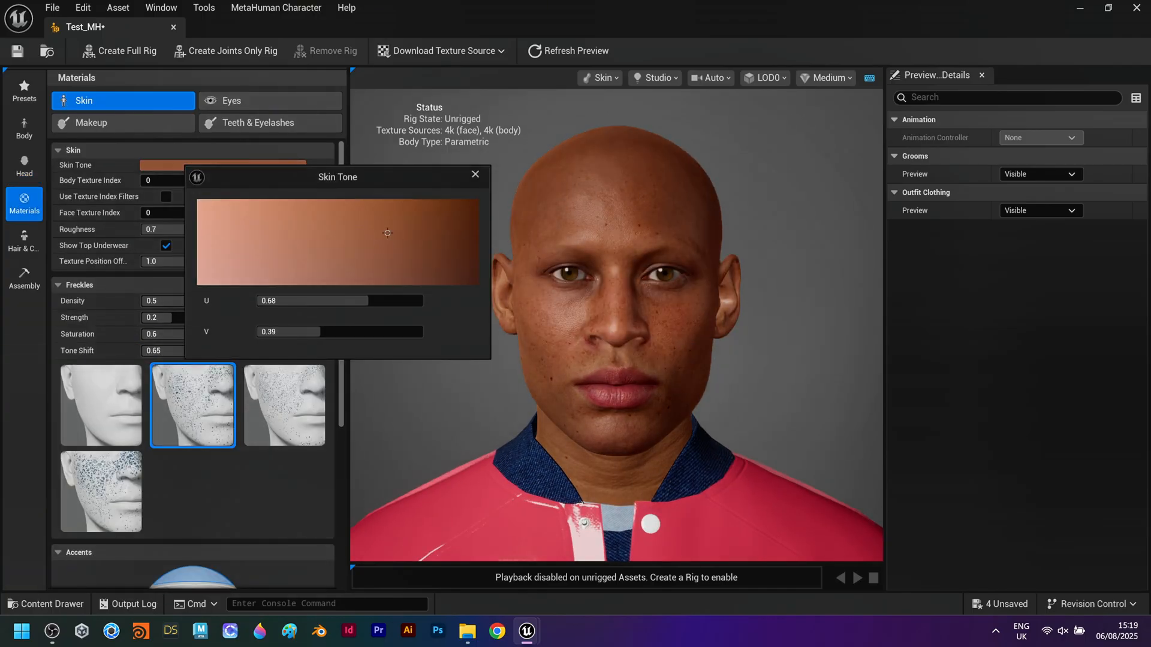
left_click(24, 239)
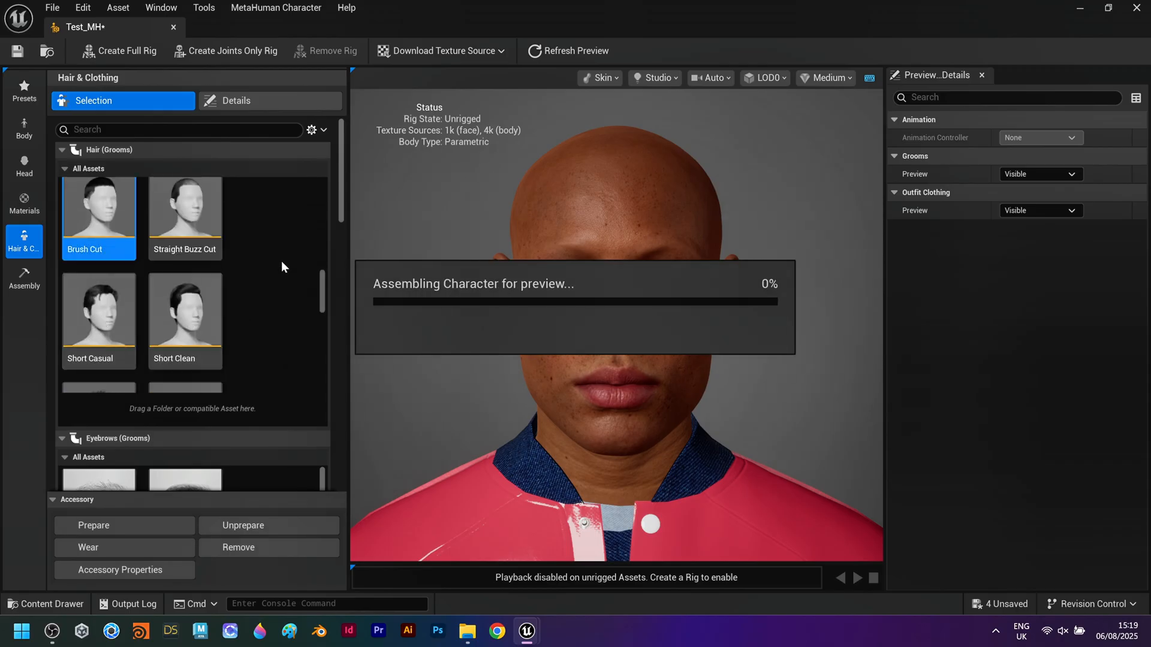
left_click(827, 78)
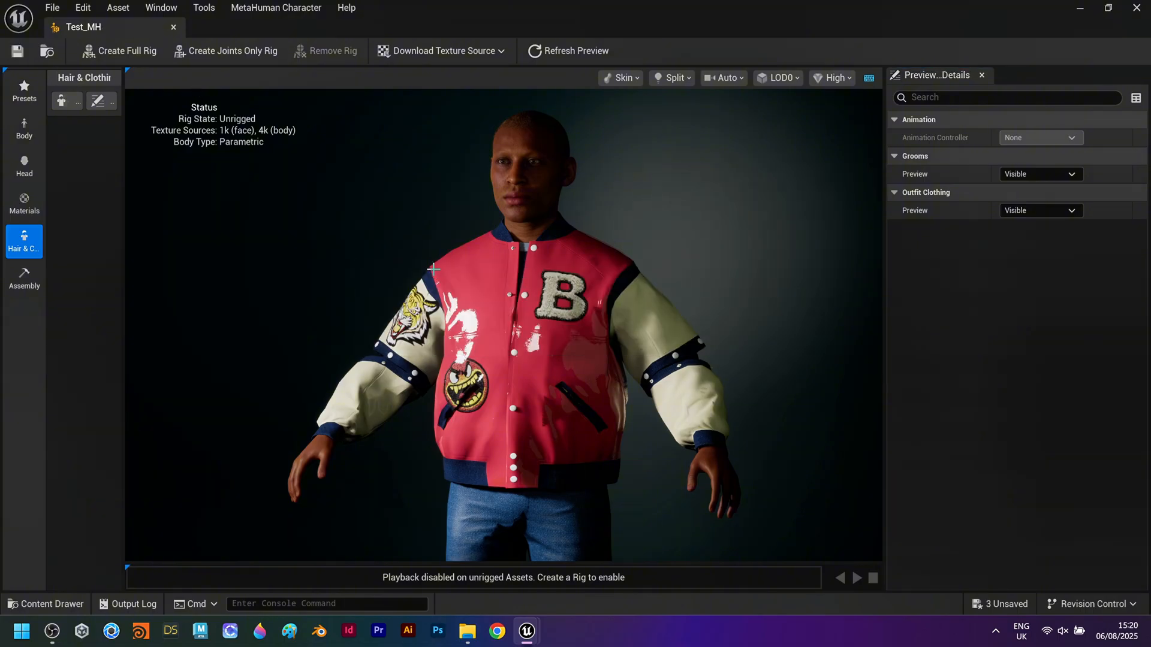
Create the full rig, preview the template face and body animations, then move on to assembly settings
left_click(118, 50)
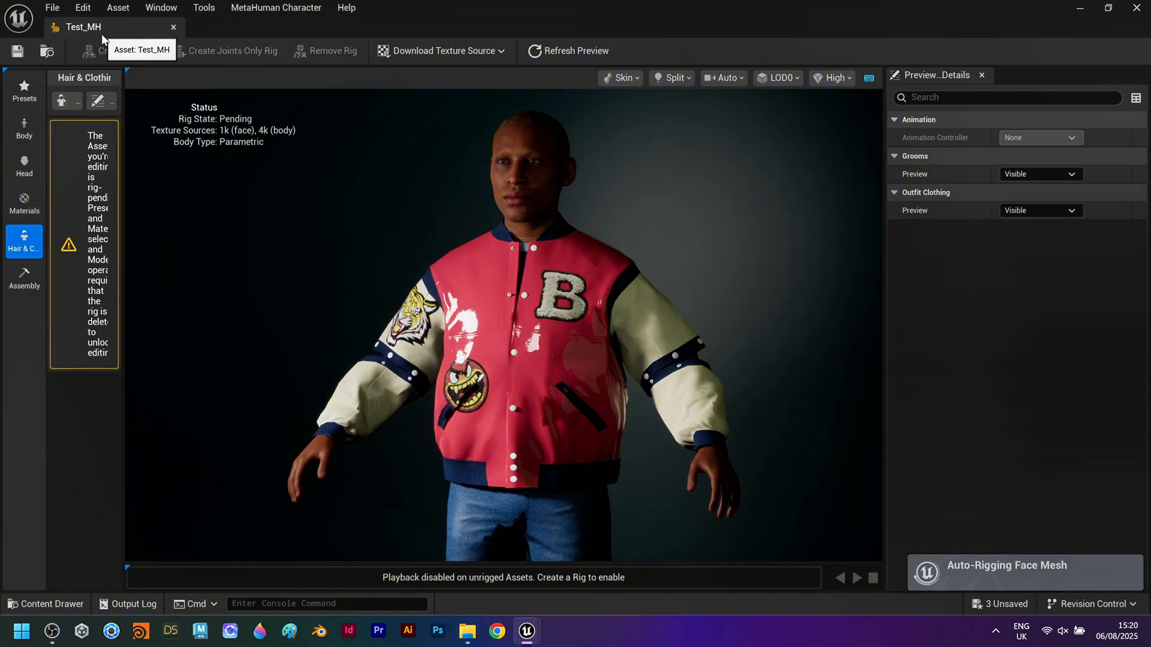
left_click(118, 50)
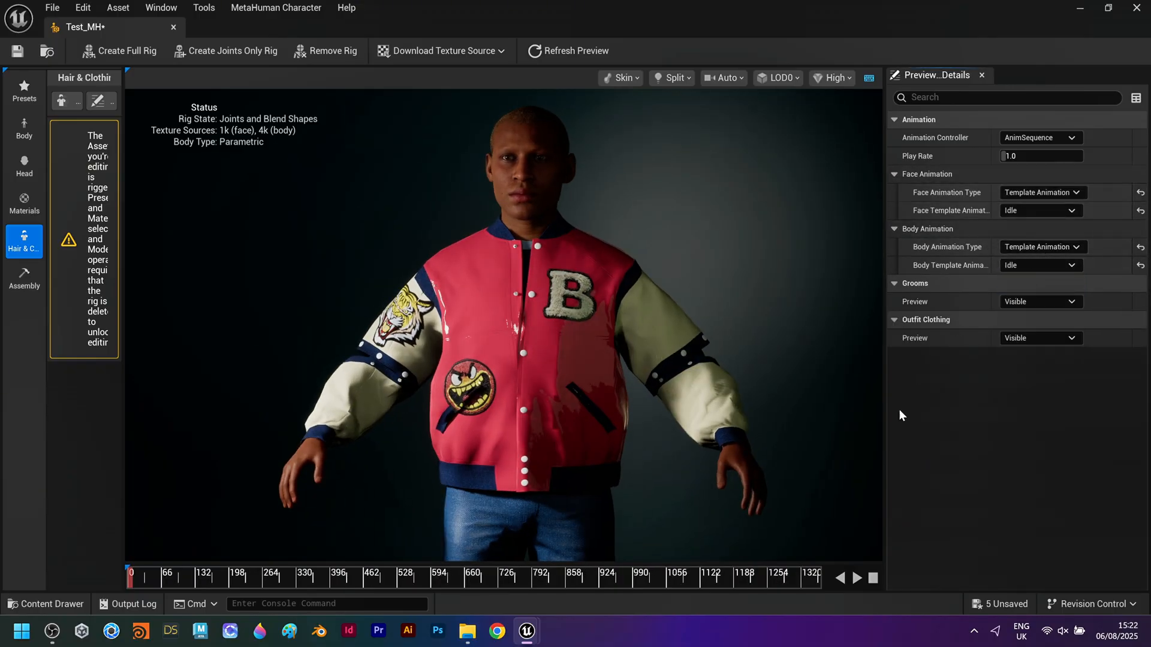
left_click(855, 578)
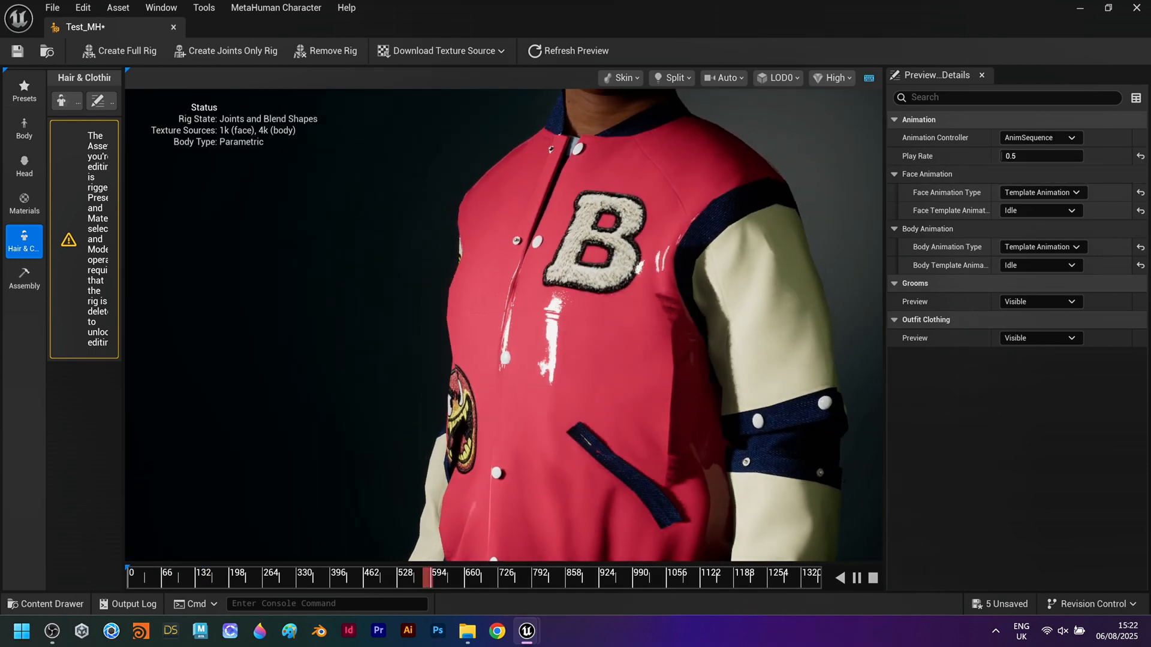
left_click(23, 277)
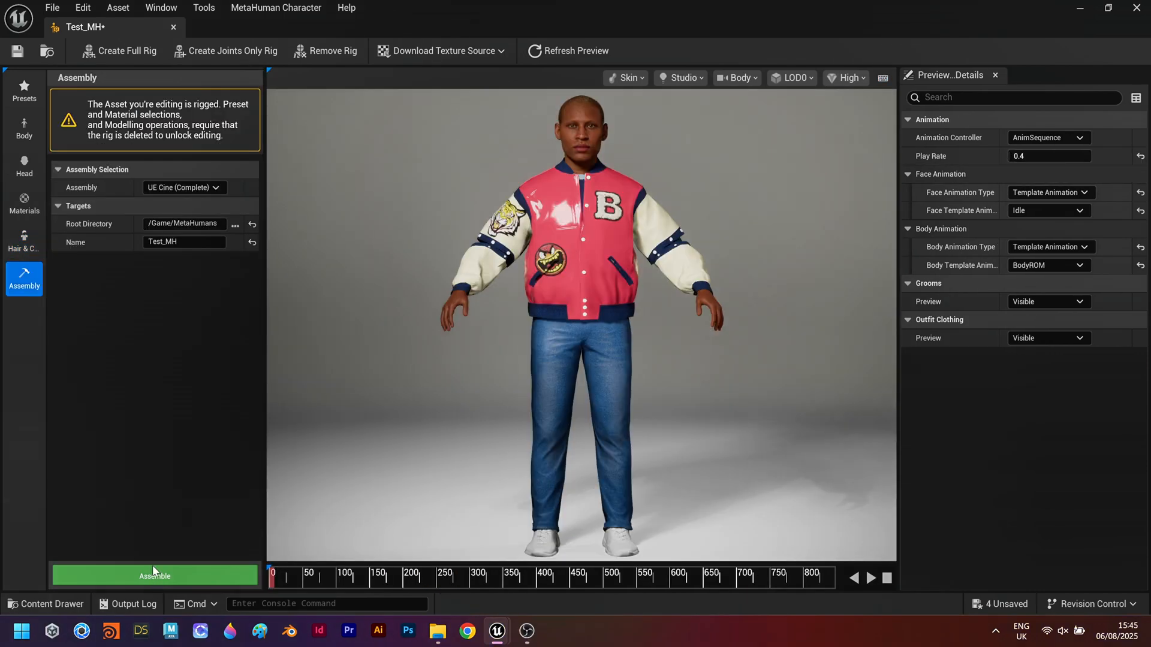
Assemble Test_MH into project assets so it can play in NewMap1
left_click(155, 575)
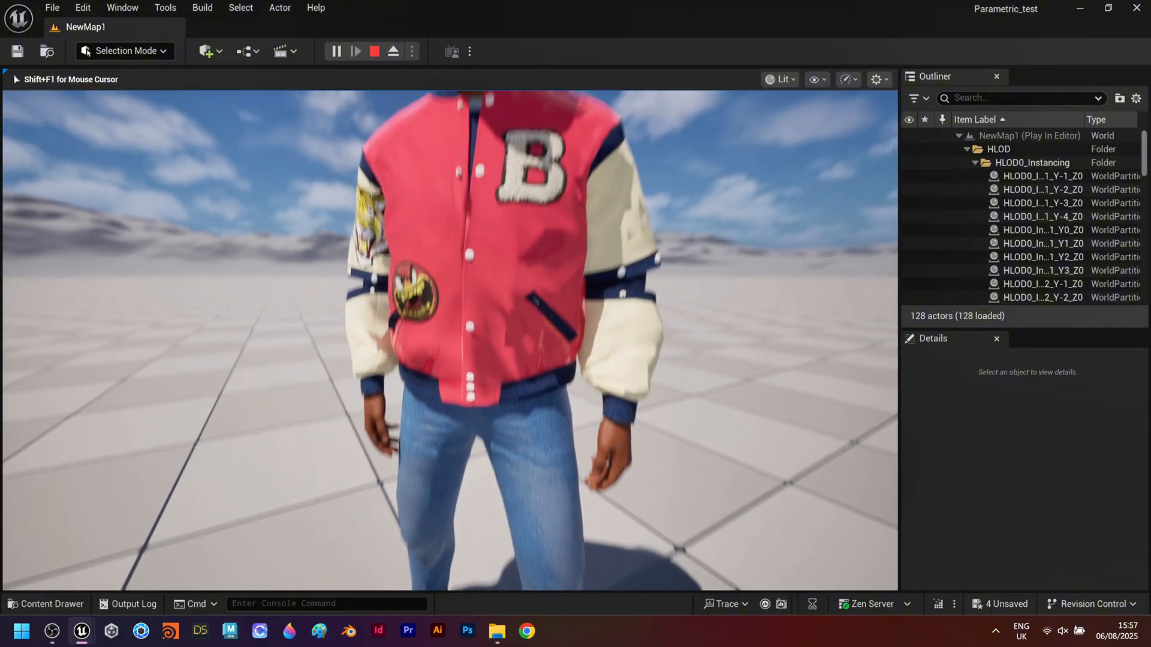
Generate a black bomber-jacket fabric from the BomberJacket image reference for 100 credits
left_click(557, 631)
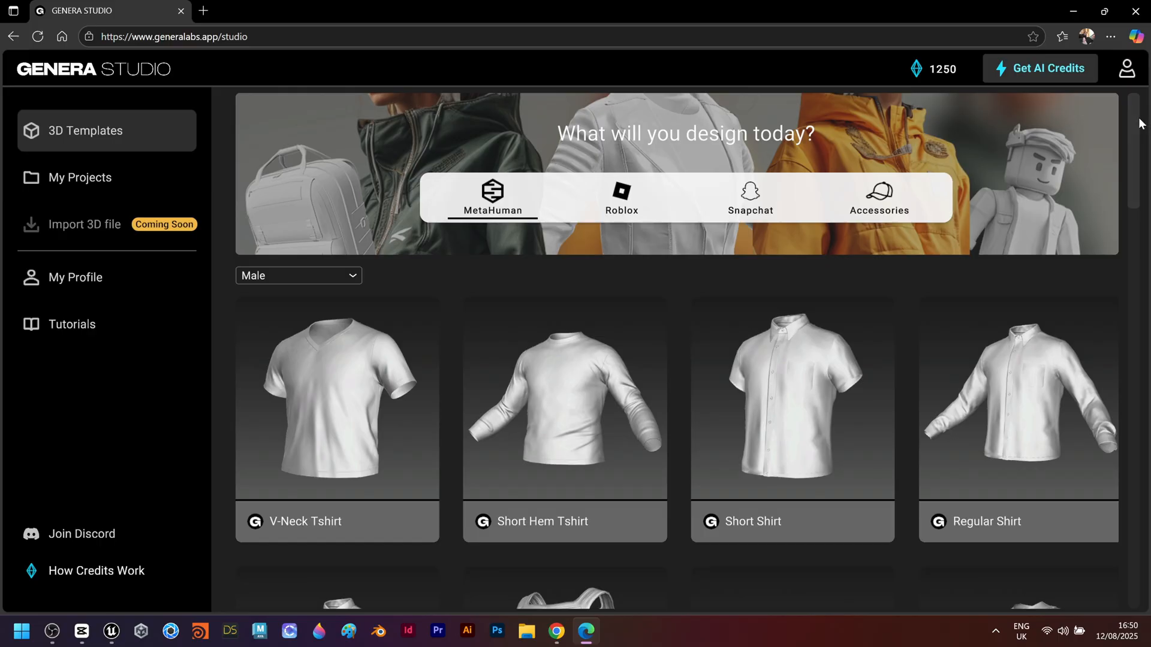
scroll("down", 3)
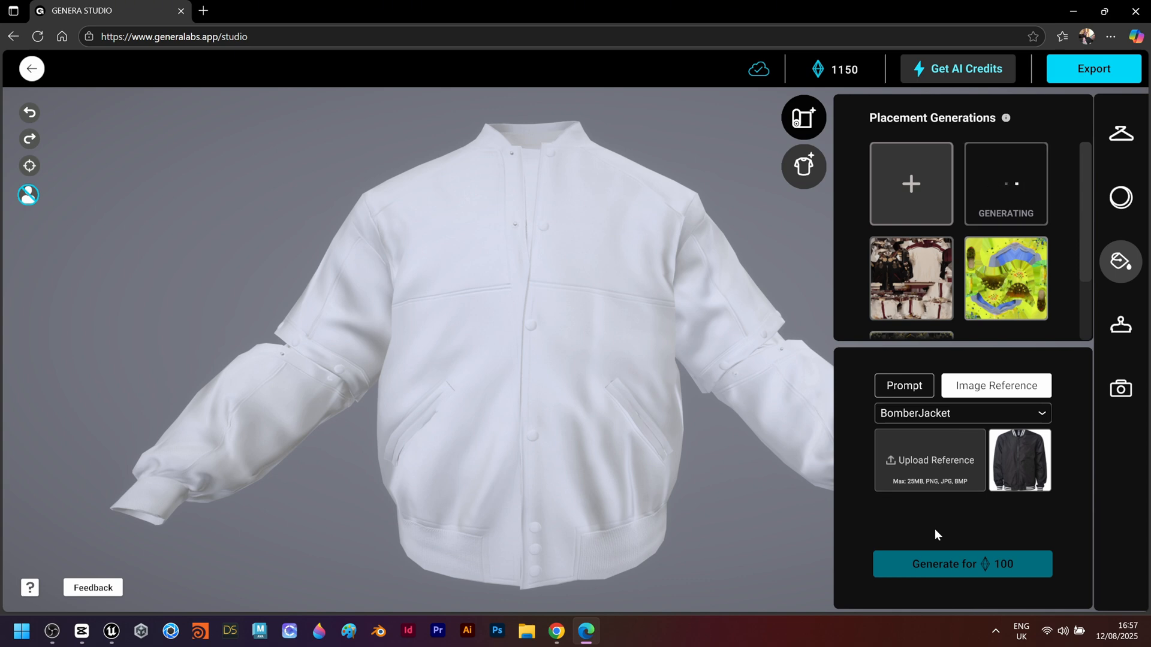
left_click(961, 563)
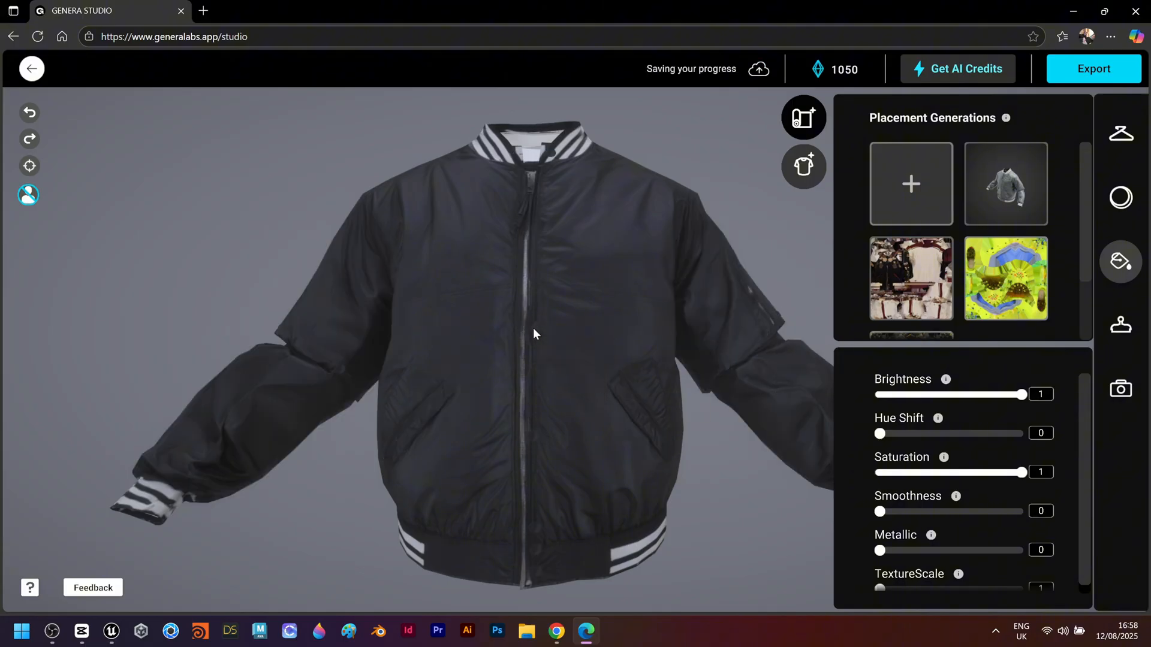
left_click(1092, 68)
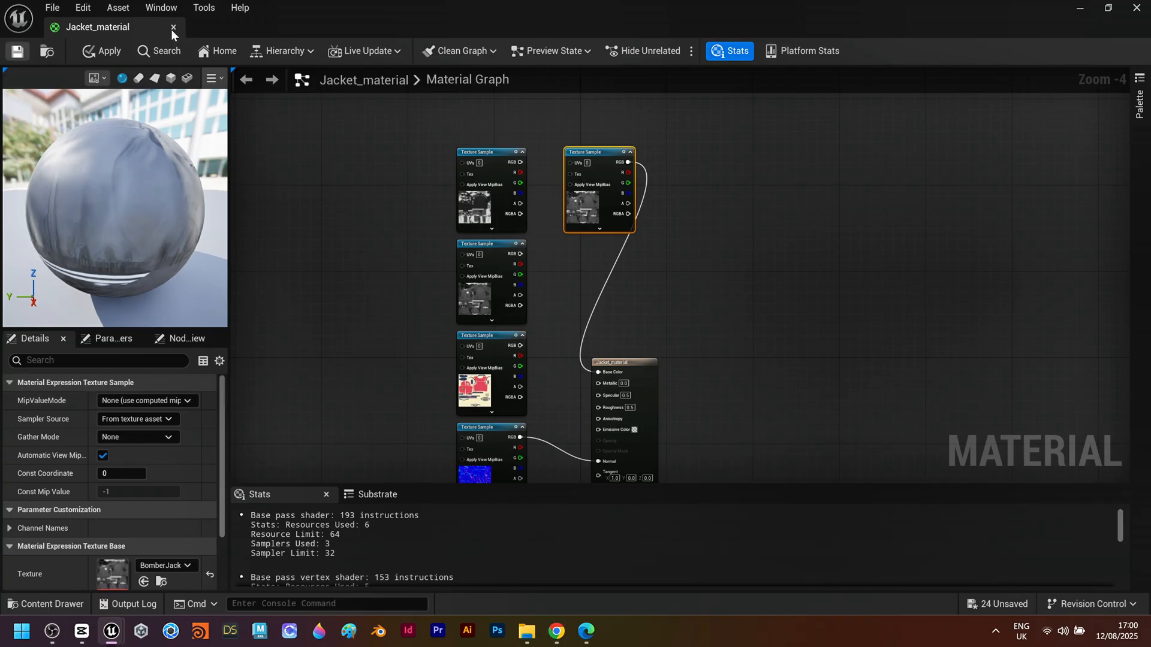
mouse_move(174, 27)
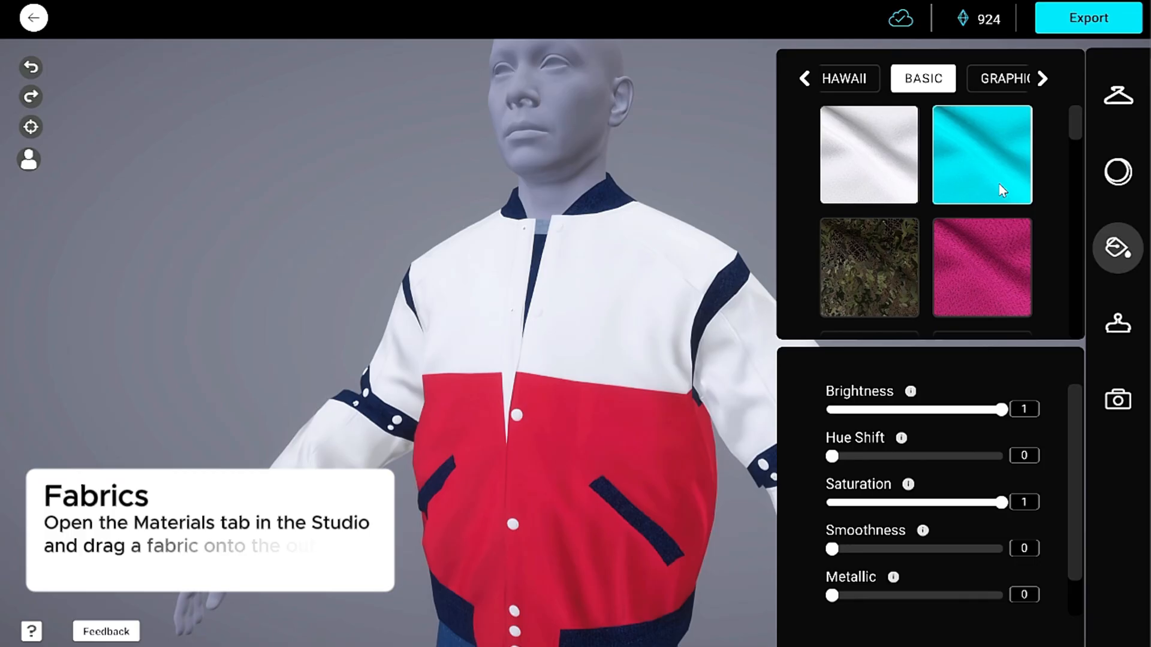
Bring up export settings for the jacket outfit as .fbx with 4K .jpg textures
left_click(1087, 18)
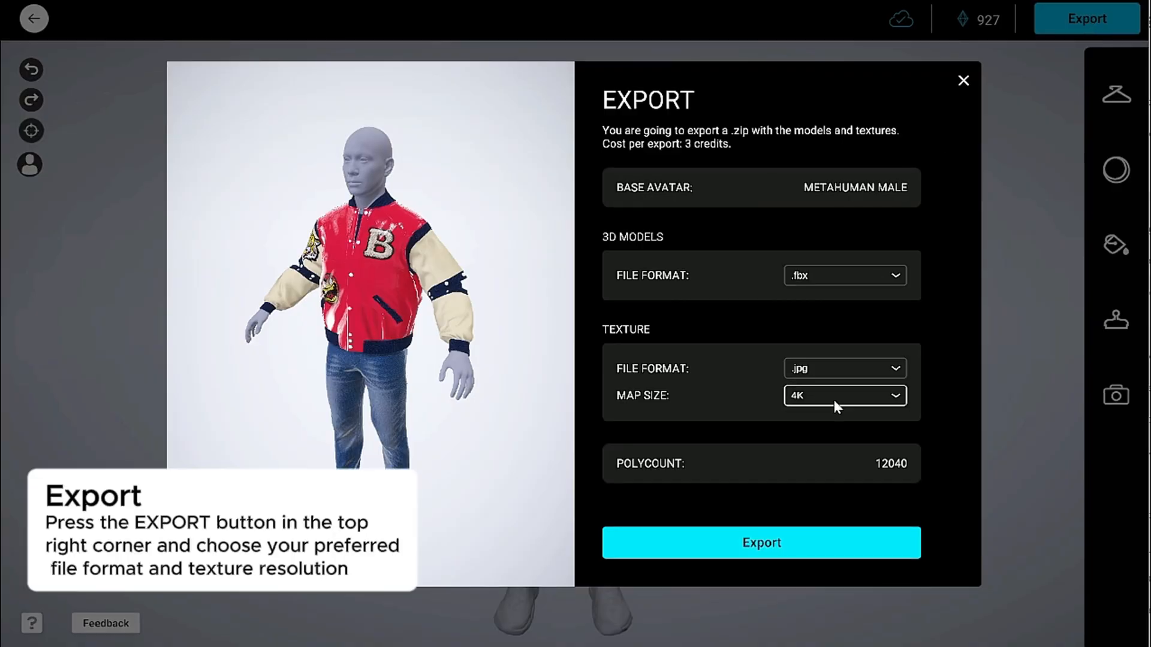